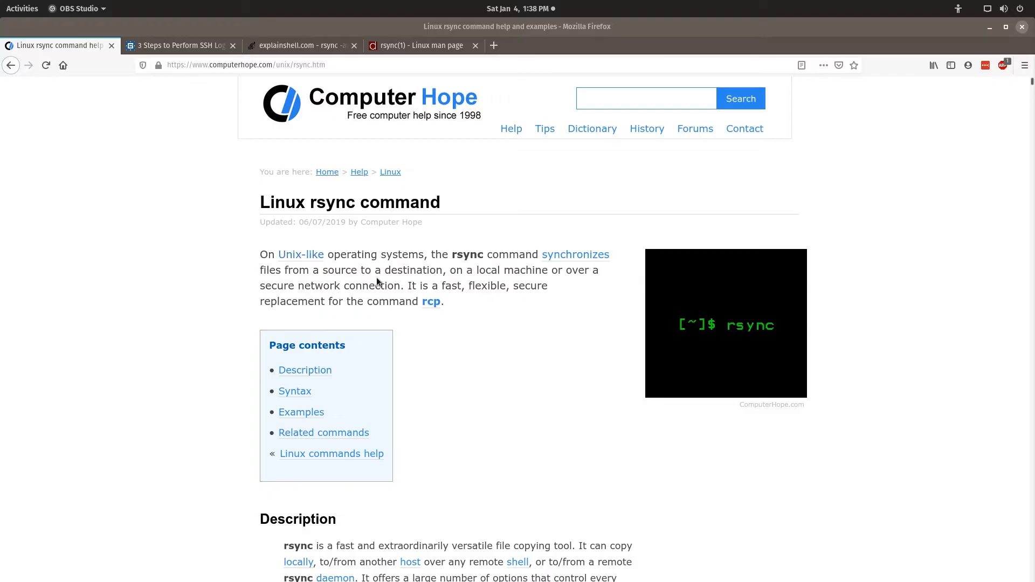
pyautogui.moveTo(484, 269)
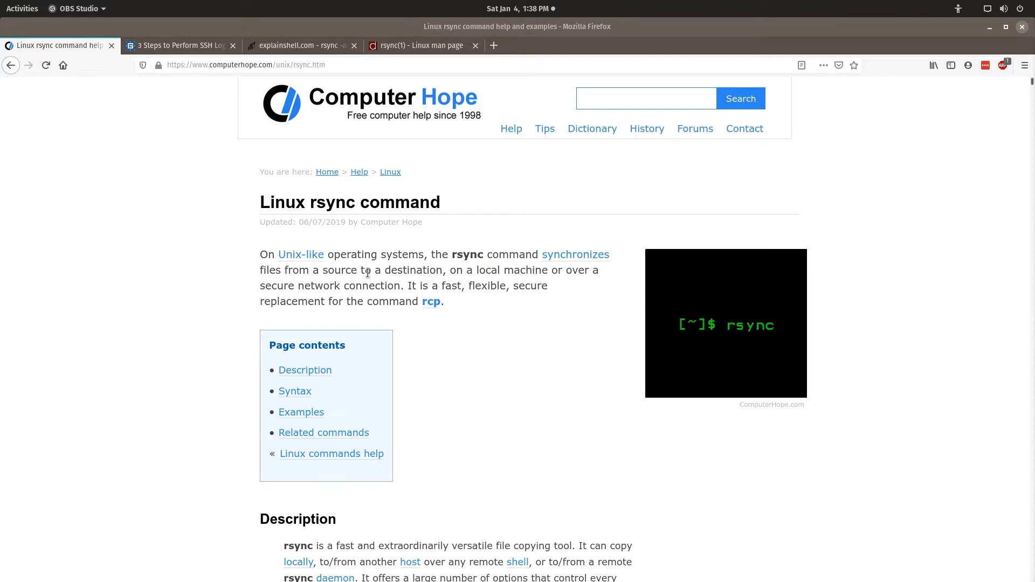
pyautogui.moveTo(95, 4)
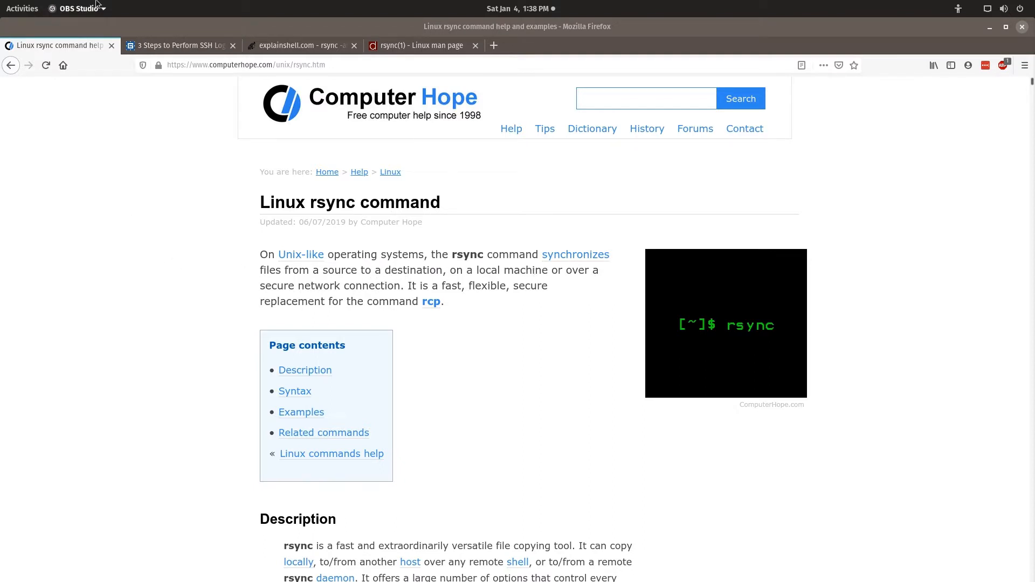
# Step: Show the Geek Stuff password-less SSH article at Step 1 and open a terminal beside it
pyautogui.scroll(-3)
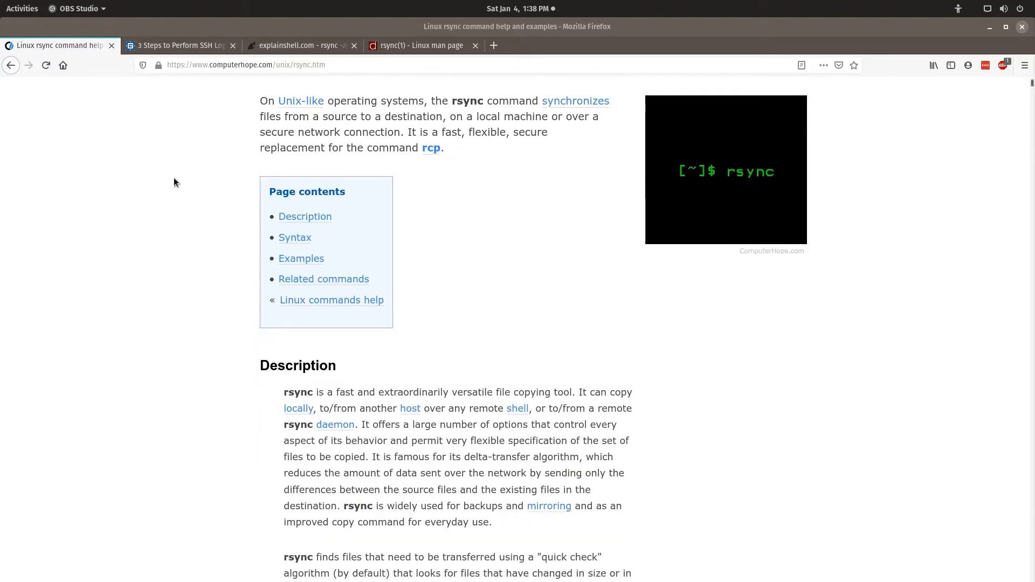
pyautogui.scroll(-3)
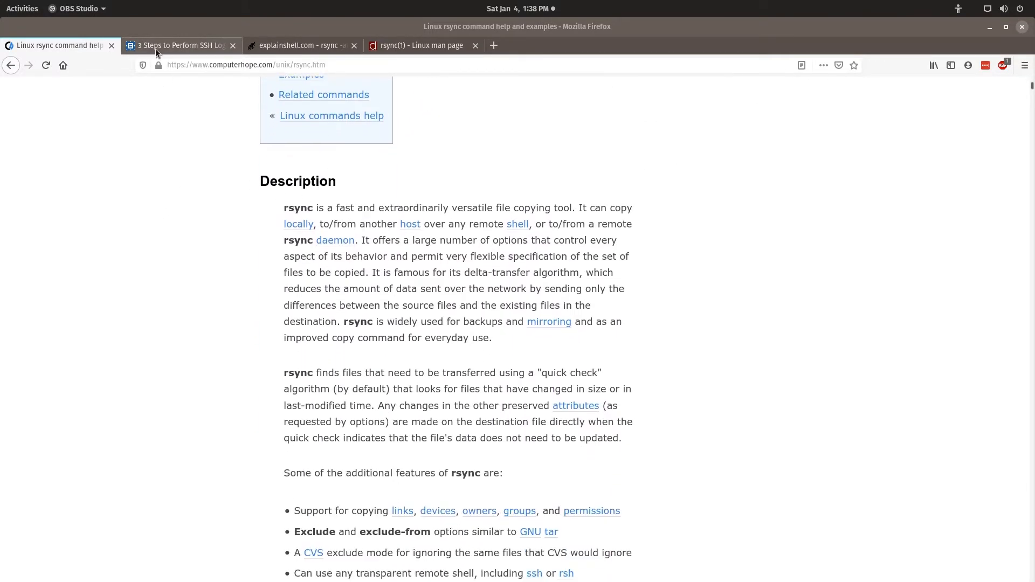
pyautogui.click(179, 45)
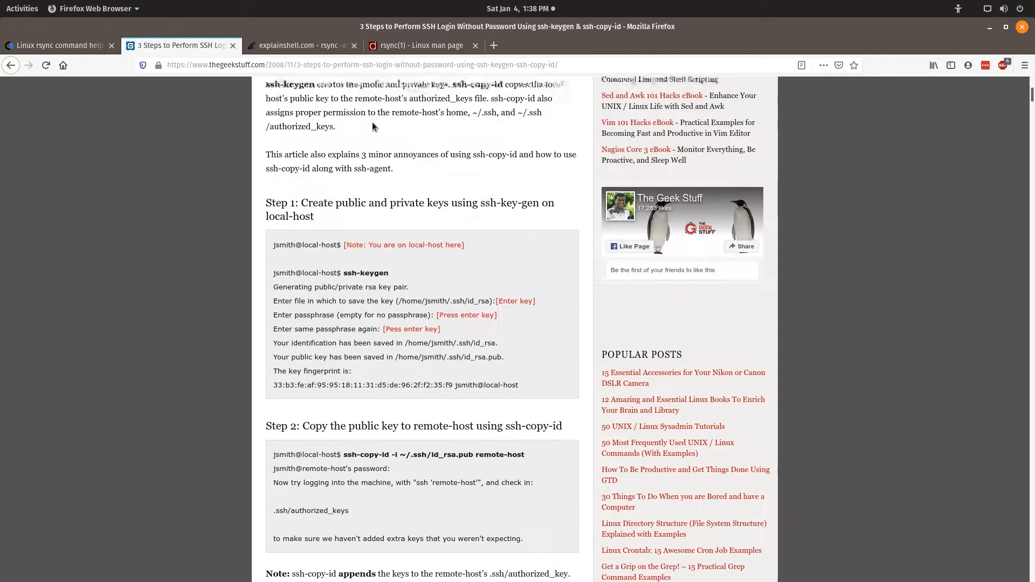
pyautogui.scroll(3)
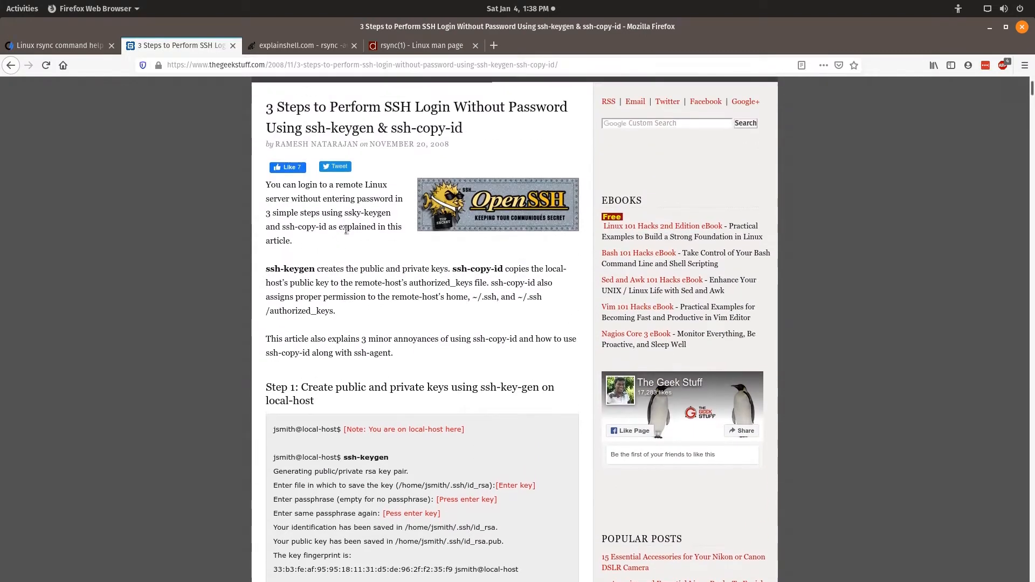
pyautogui.moveTo(382, 265)
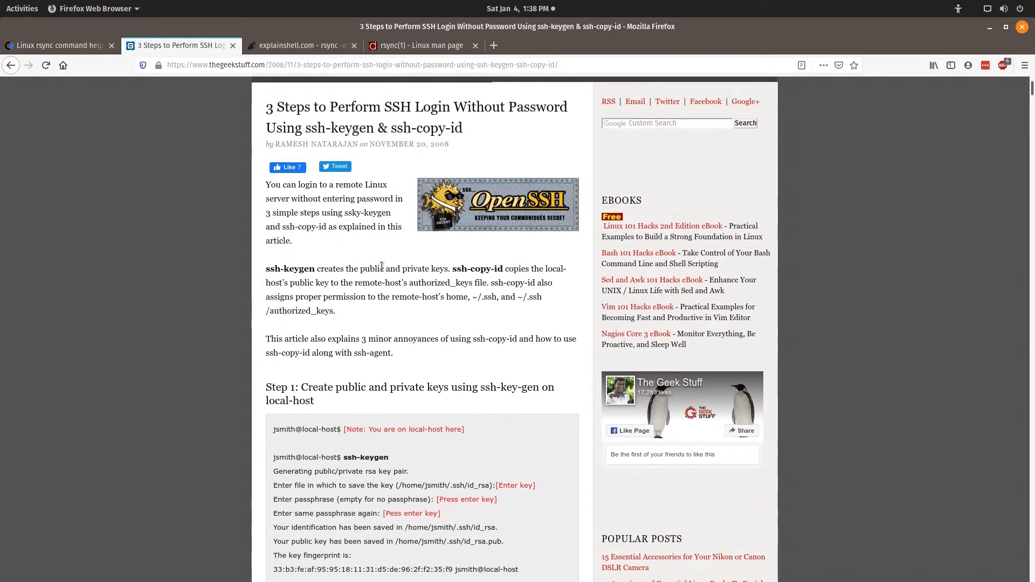
pyautogui.scroll(-3)
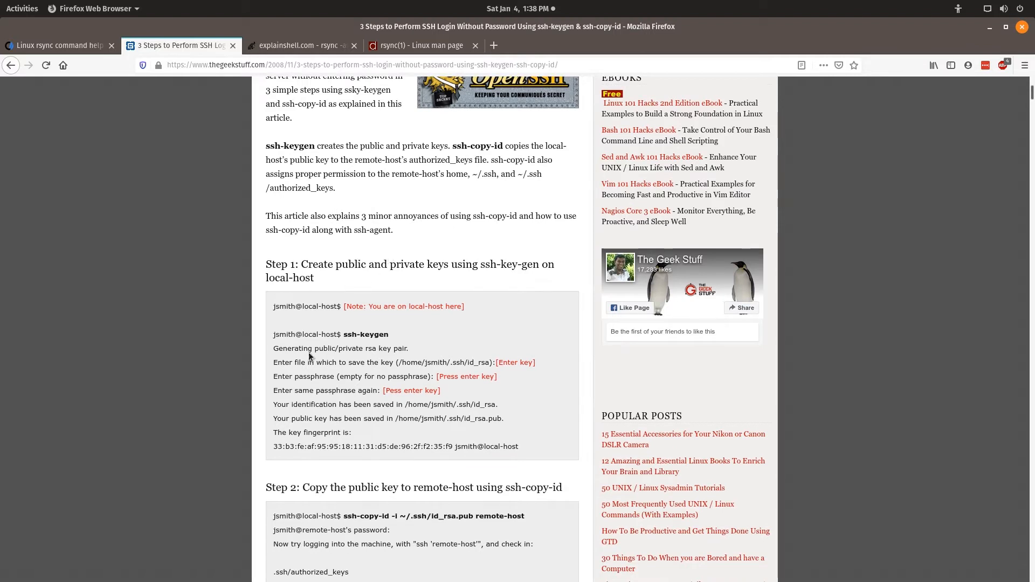
pyautogui.scroll(-3)
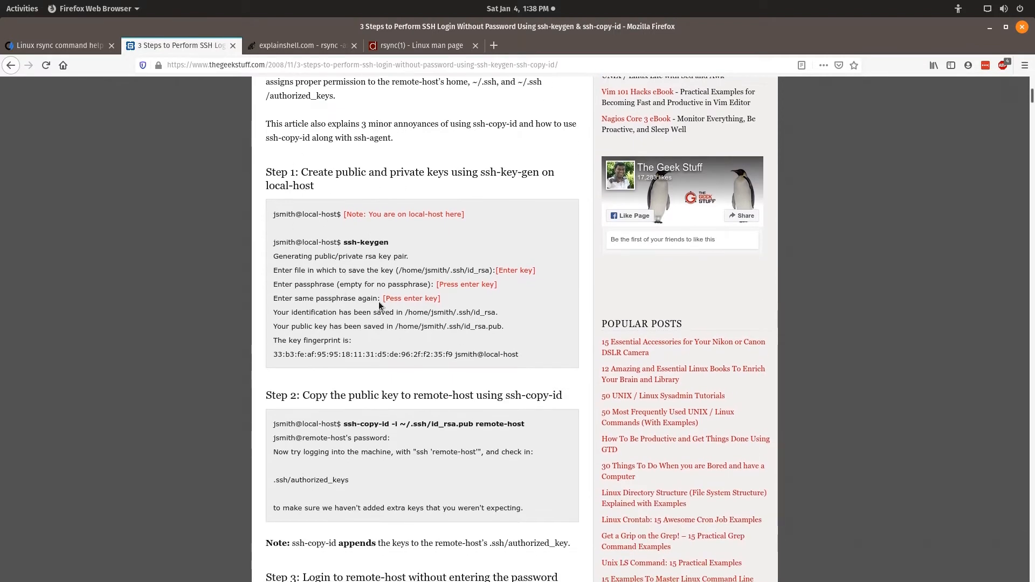
pyautogui.moveTo(410, 258)
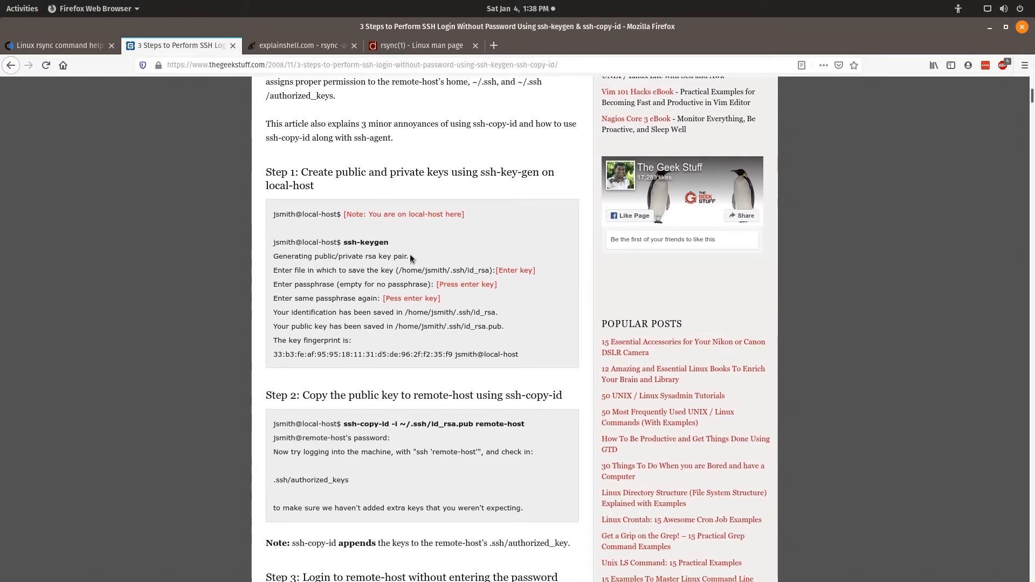
pyautogui.moveTo(348, 283)
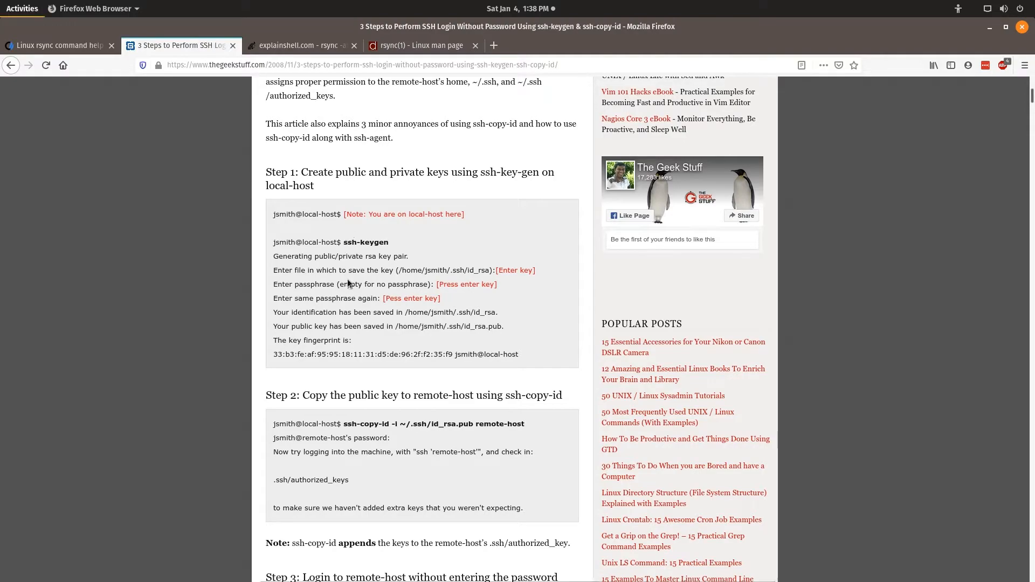
pyautogui.click(447, 564)
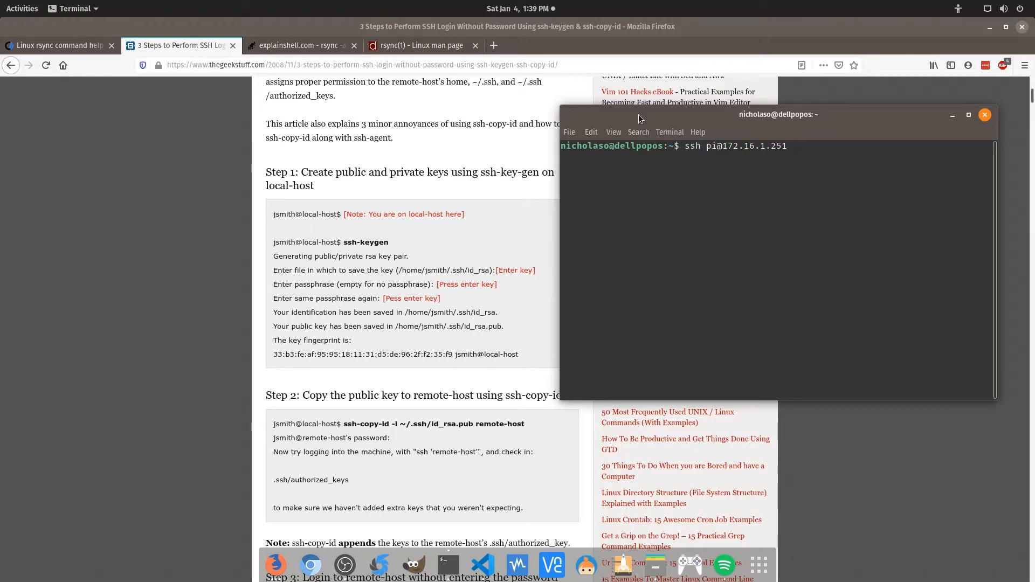
pyautogui.press('BackSpace')
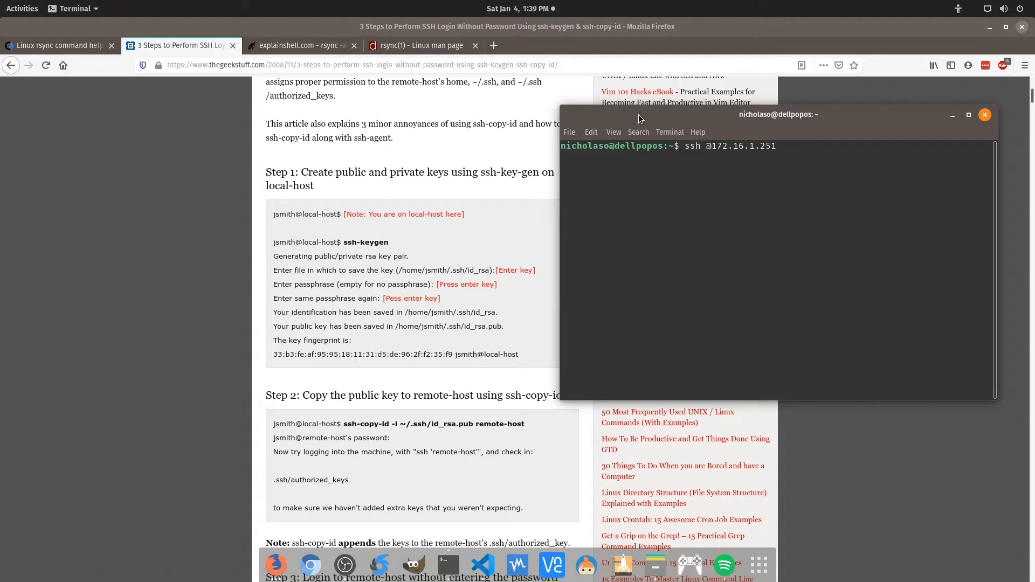
pyautogui.write('local')
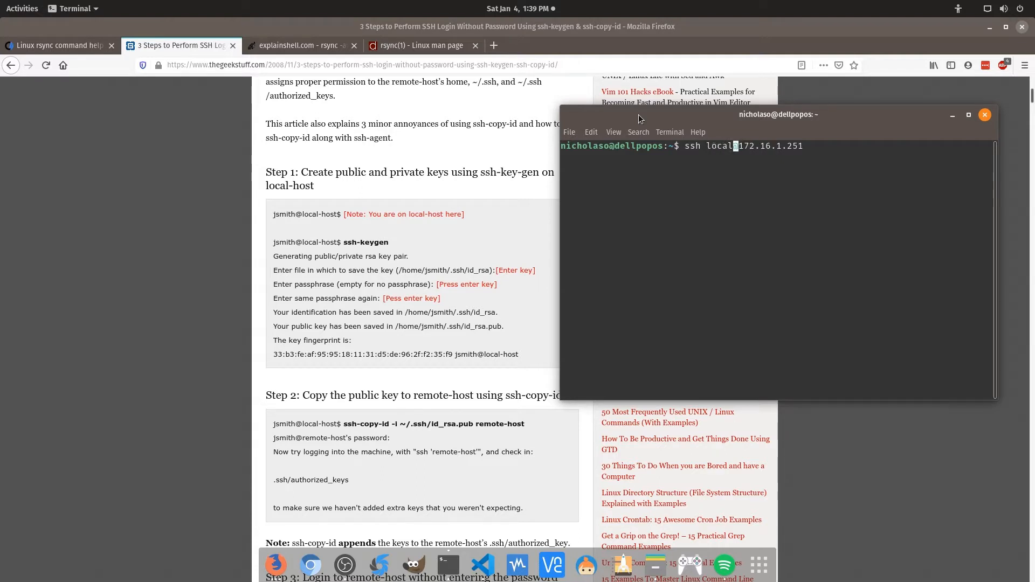
pyautogui.write('admin')
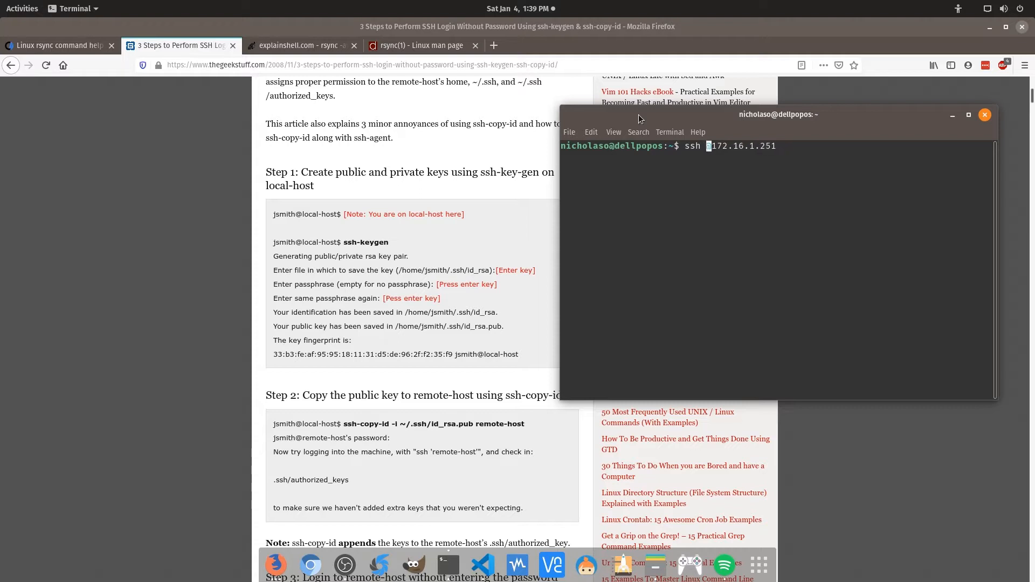
pyautogui.write('root@')
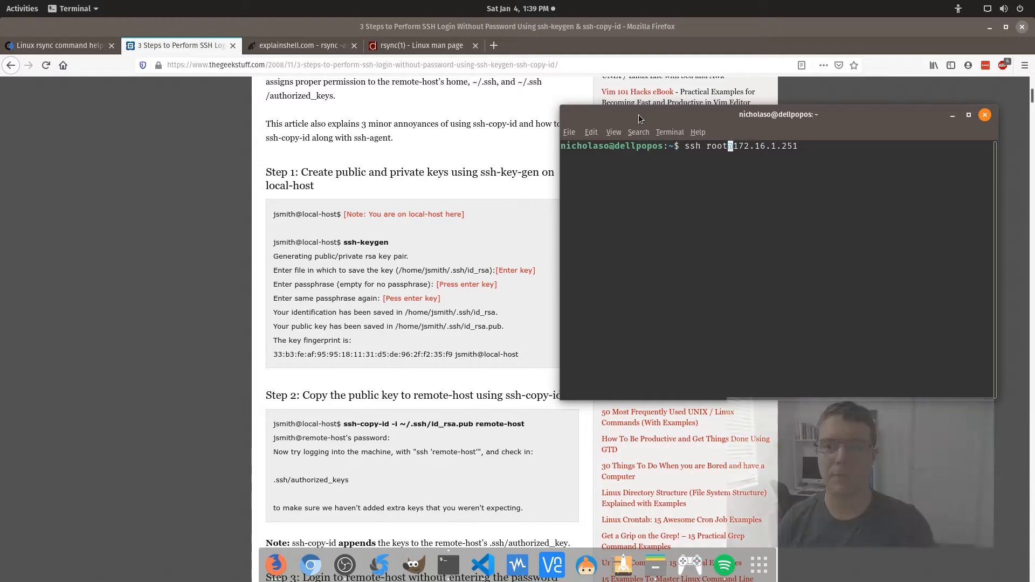
pyautogui.press('Return')
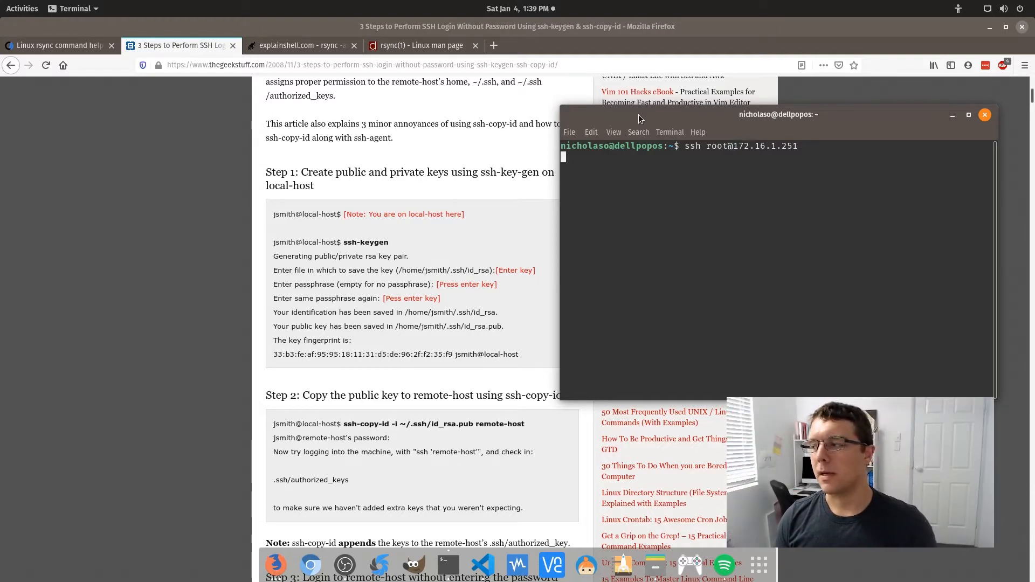
pyautogui.press('Return')
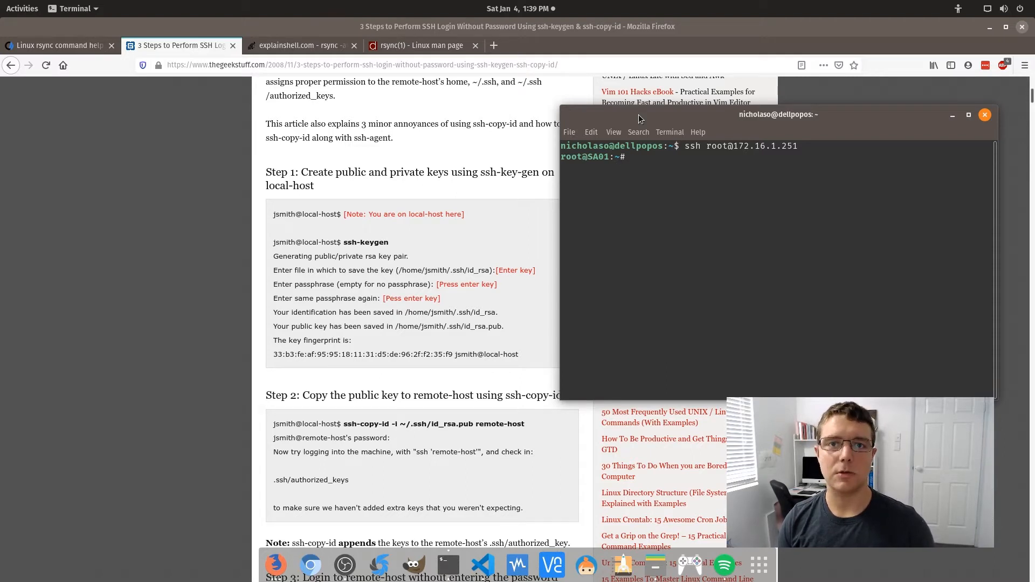
# Step: Run ls in the server's home directory and draft a cd ~/.ssh/ command
pyautogui.write('ls')
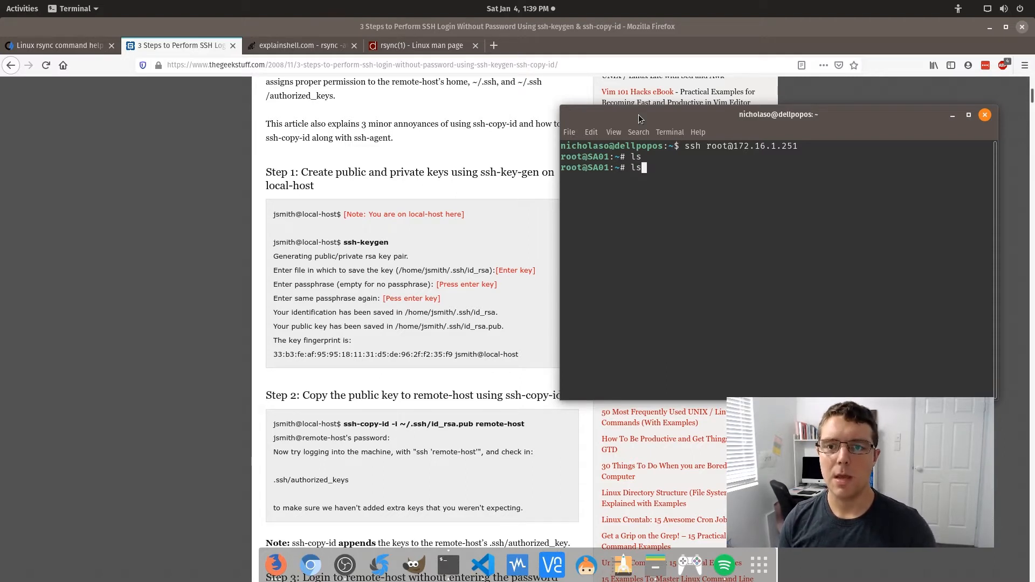
pyautogui.write('vi authorized_keys')
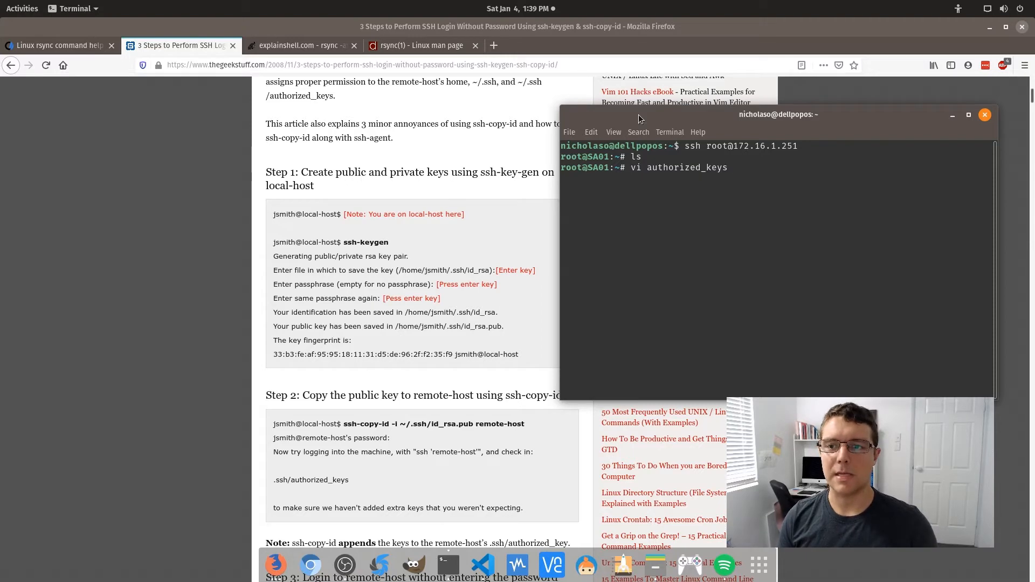
pyautogui.write('cd ~/.ssh/')
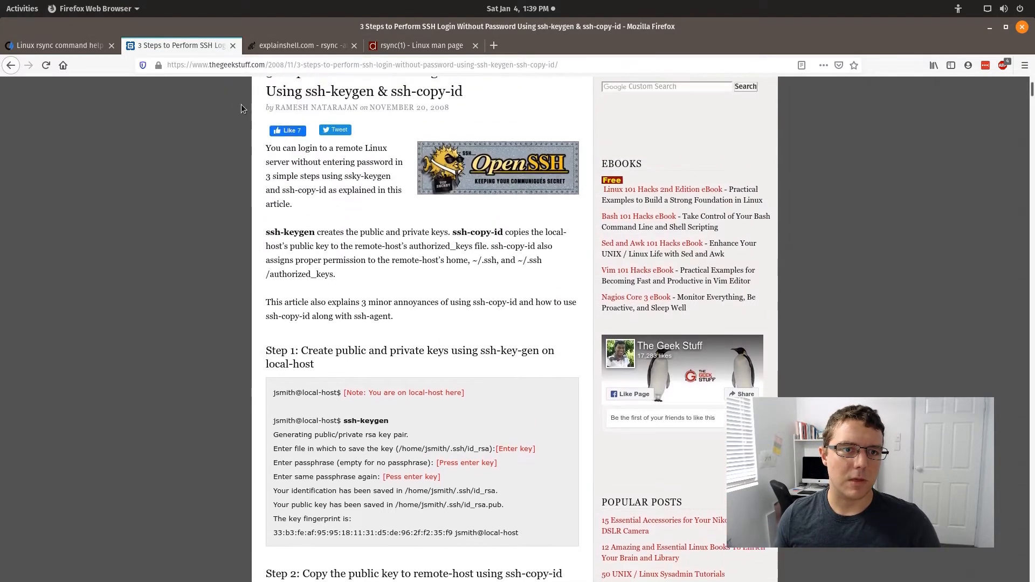
pyautogui.scroll(-3)
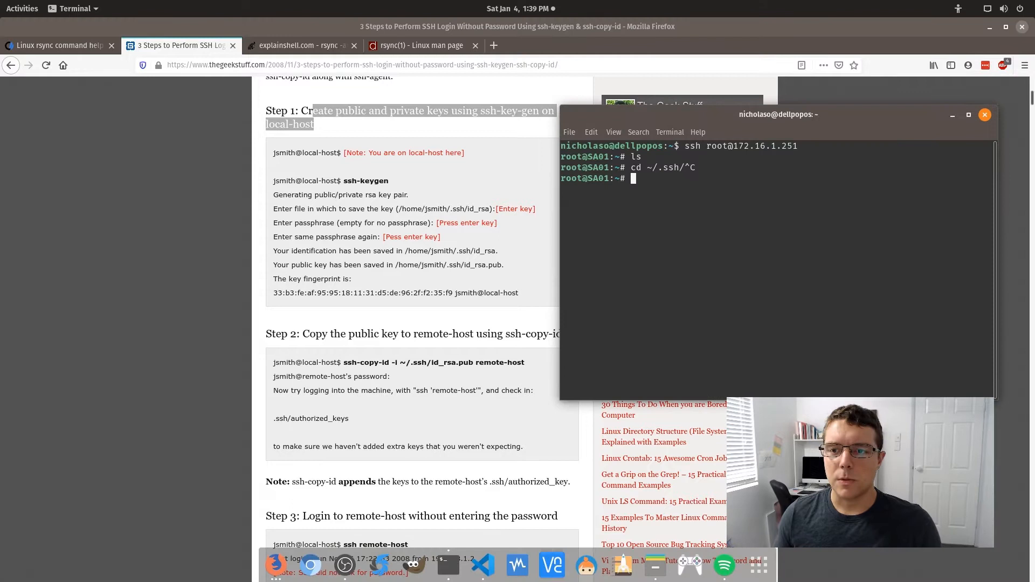
# Step: Exit the remote session, run ssh-keygen with the default path, and cancel at the overwrite prompt
pyautogui.write('exit')
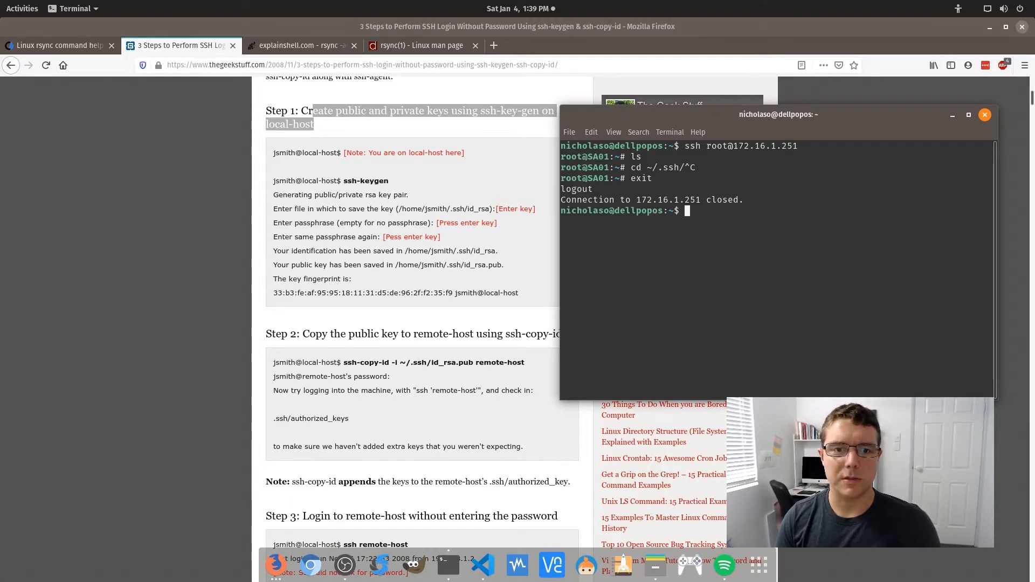
pyautogui.write('ssh-')
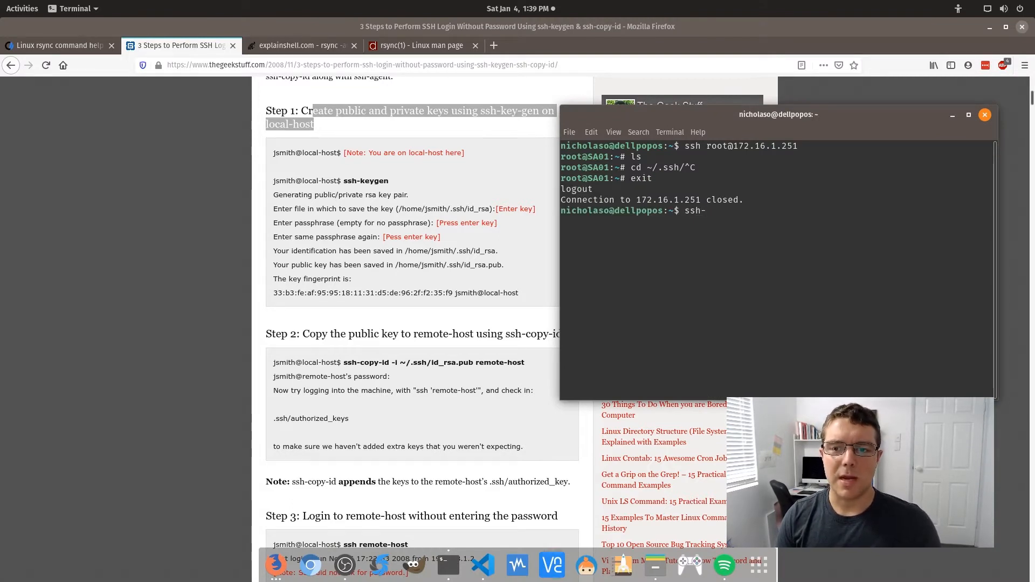
pyautogui.write('key')
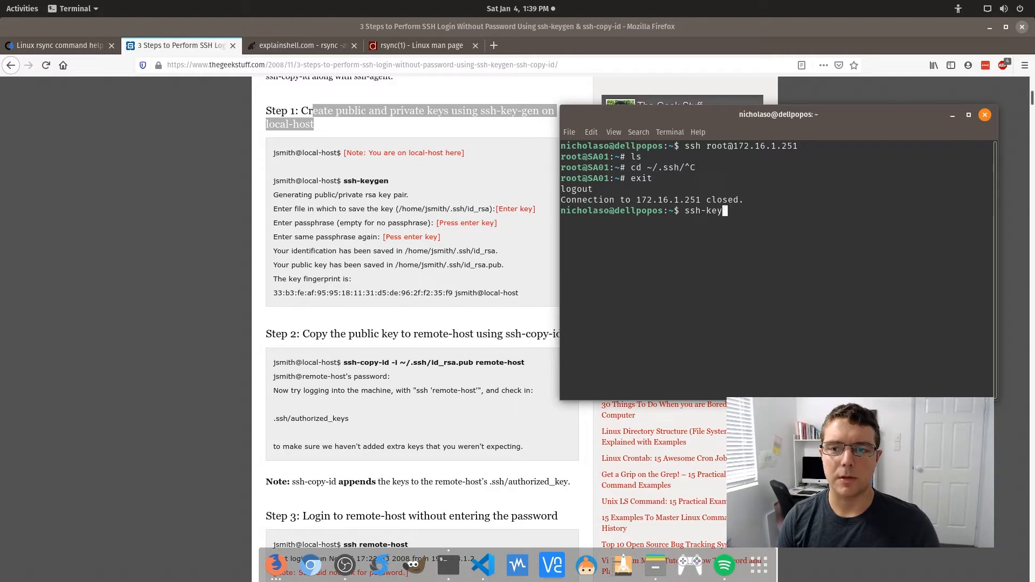
pyautogui.press('Return')
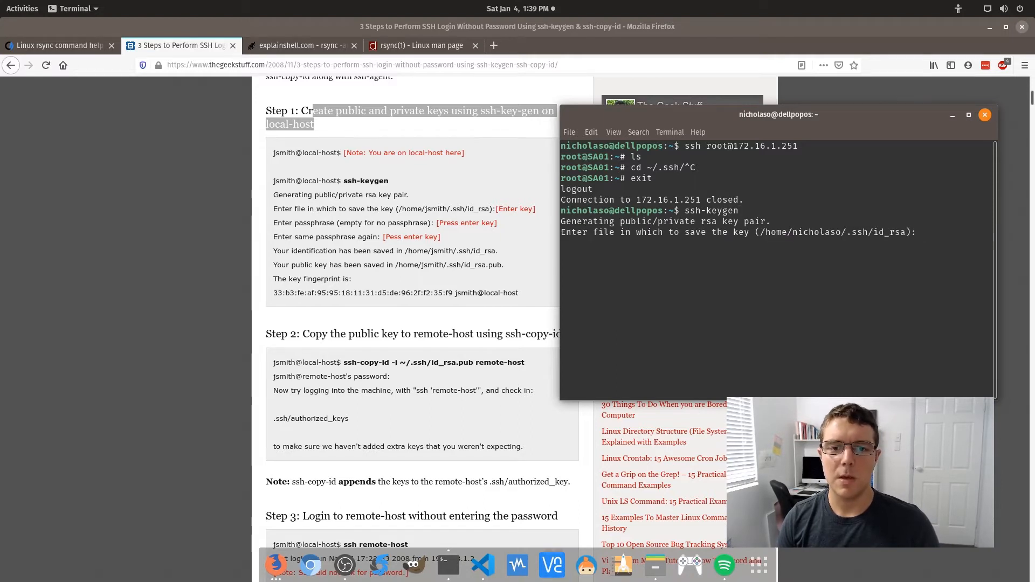
pyautogui.press('Return')
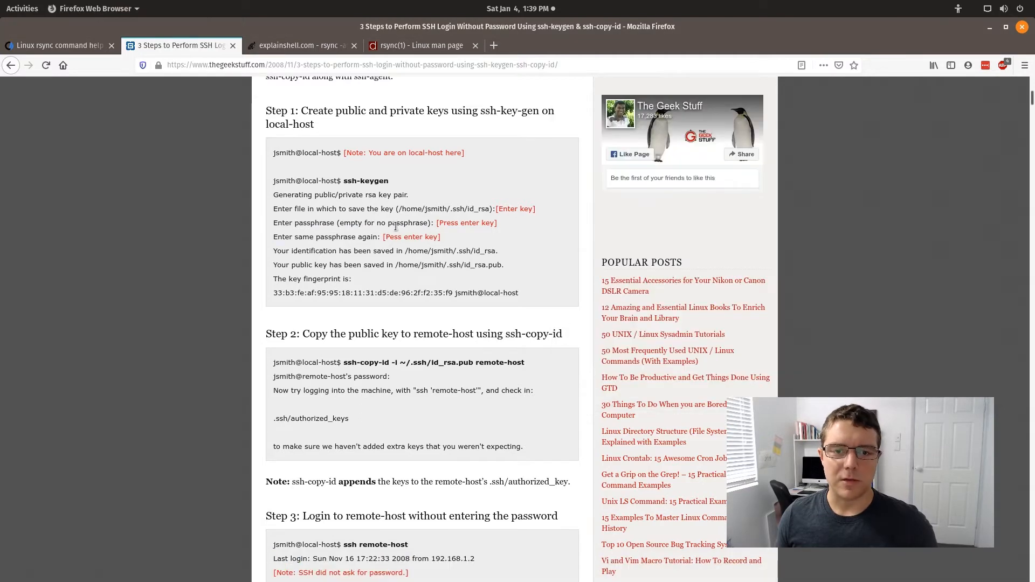
pyautogui.scroll(-3)
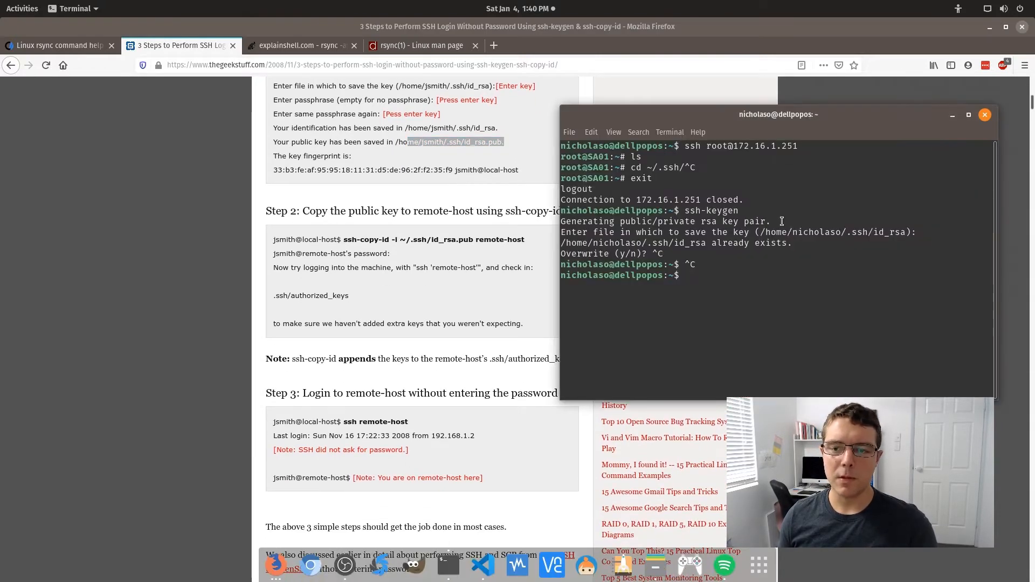
# Step: Draft ssh-copy-id ~/.ssh/id_rsa.pub to 172.16.1.251, then cancel it unrun
pyautogui.write('ssh-')
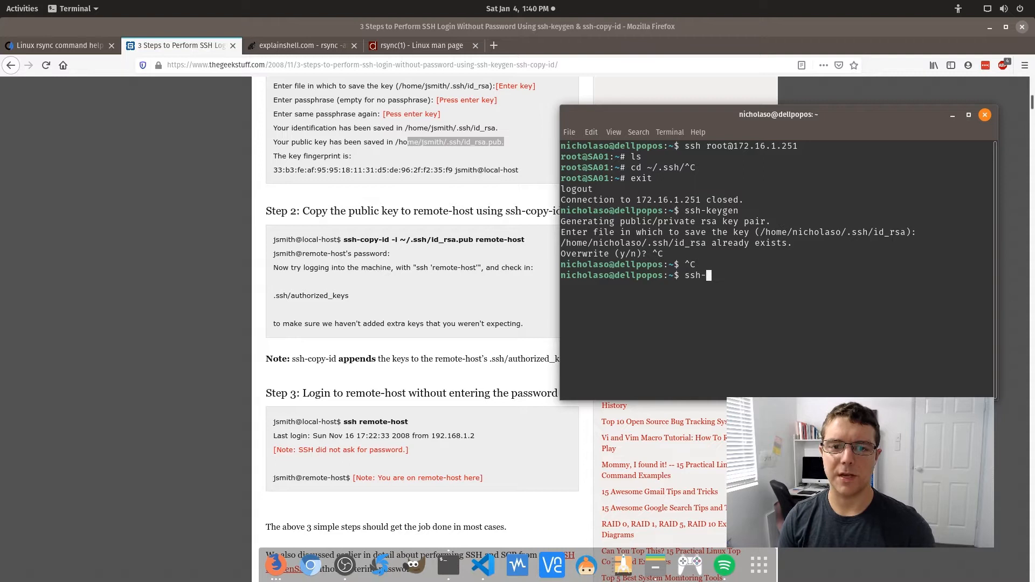
pyautogui.write('copy-id ~/.ssh')
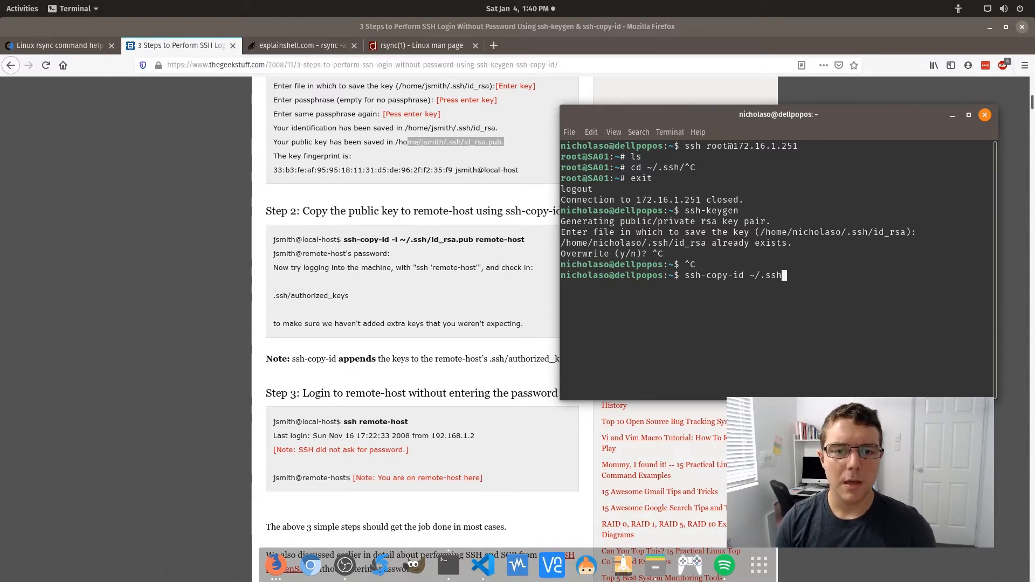
pyautogui.write('/')
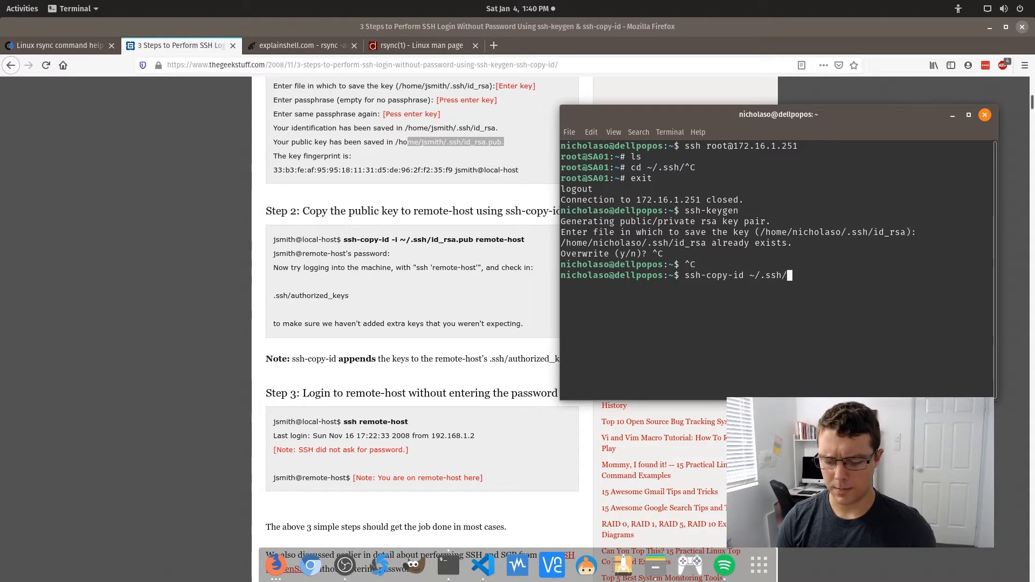
pyautogui.write('id_rsa.p')
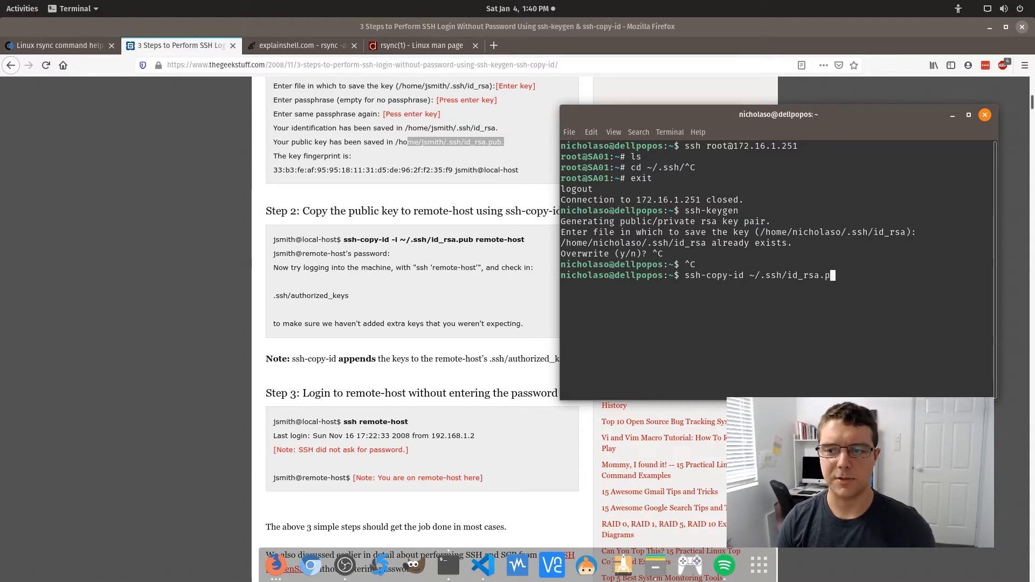
pyautogui.write('ub r')
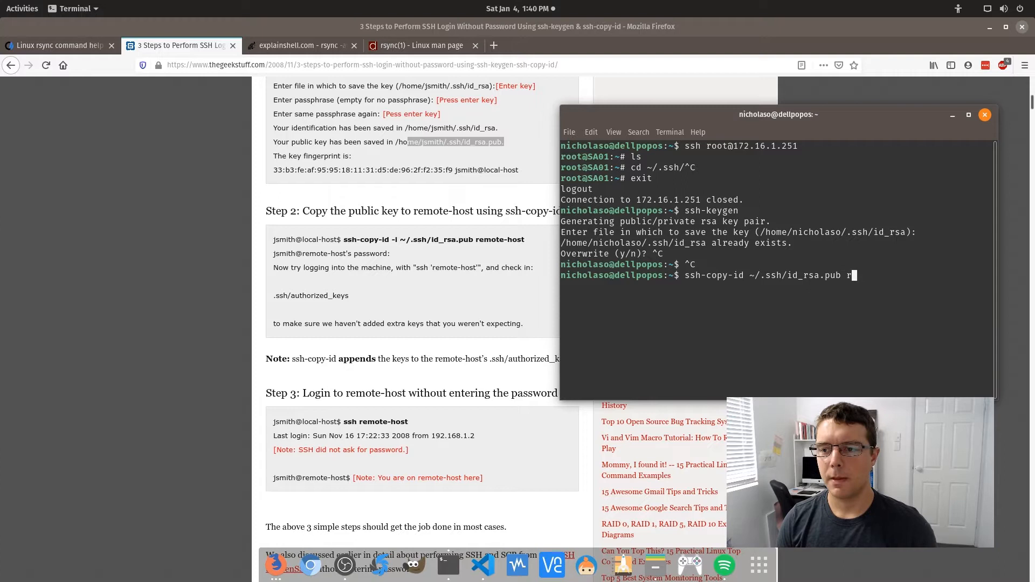
pyautogui.write('172.16.')
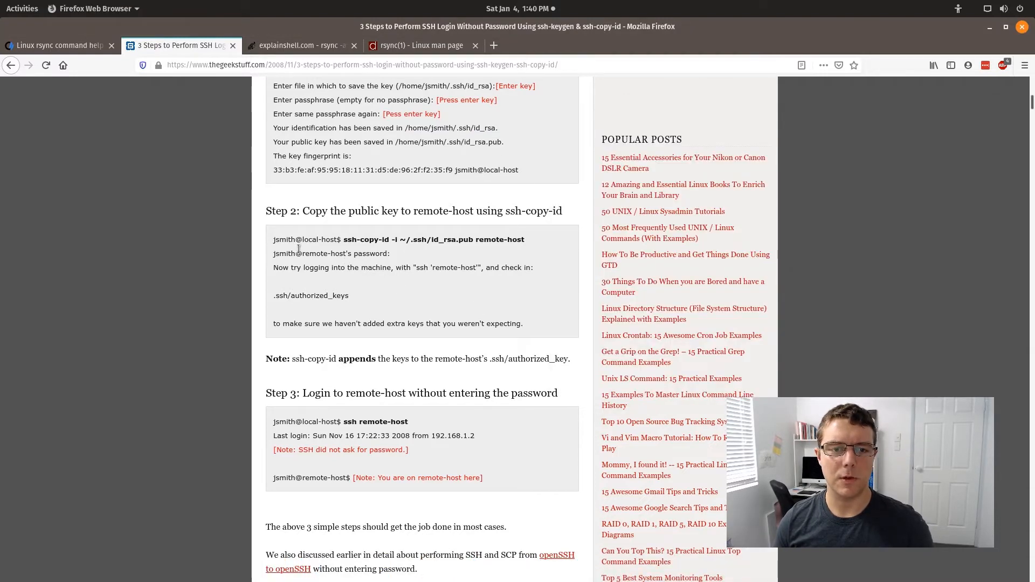
pyautogui.scroll(-3)
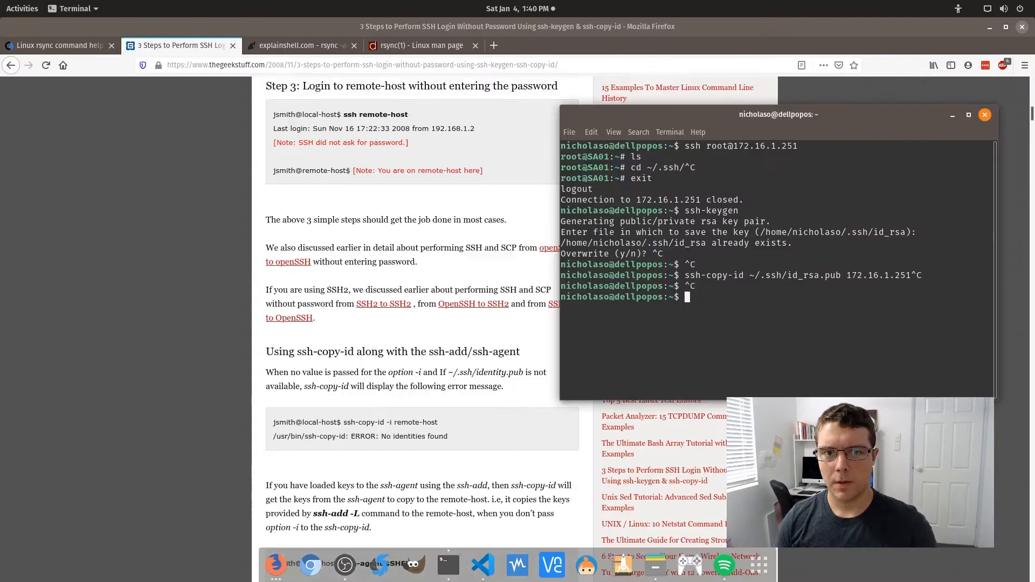
# Step: Connect to 172.16.1.251 as root, clear the screen, and list the ~/.ssh folder
pyautogui.write('ssh root@172.16.1.251')
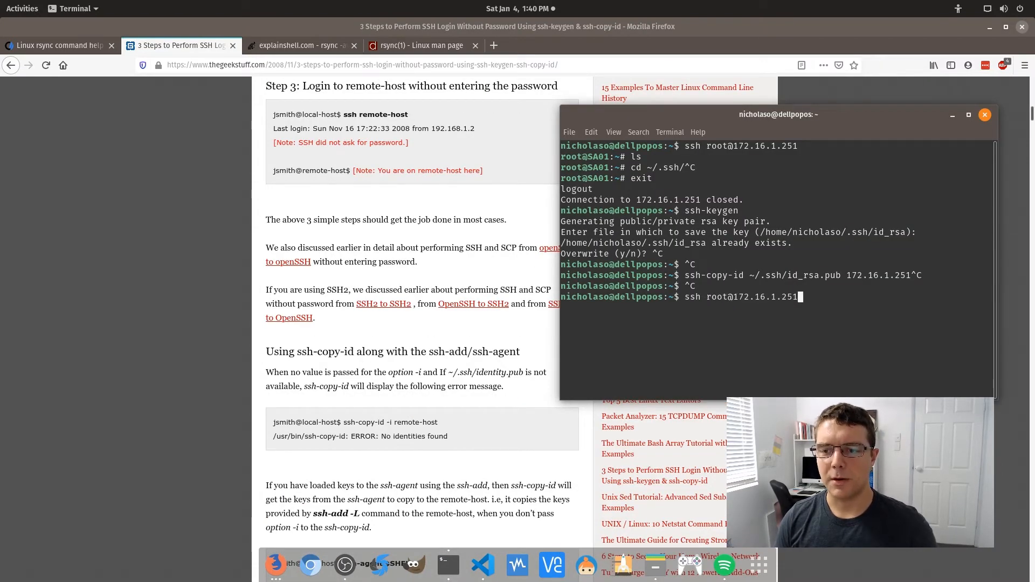
pyautogui.press('Return')
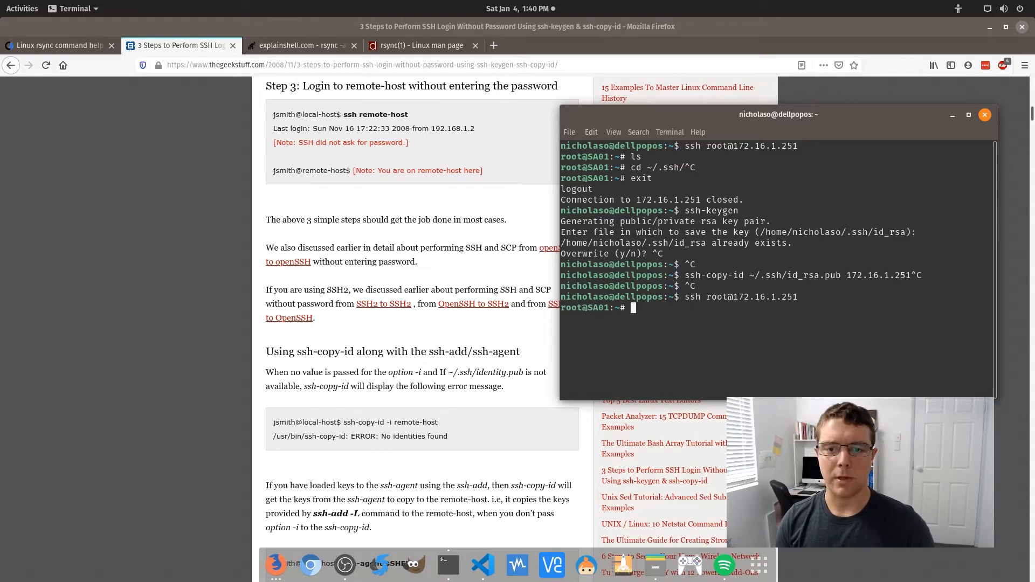
pyautogui.write('clear')
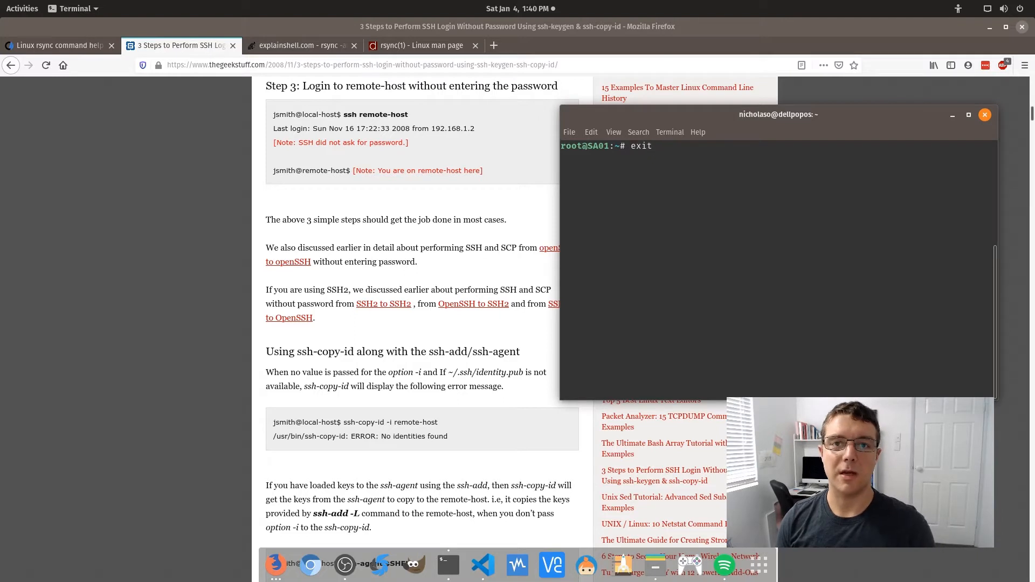
pyautogui.write('vi authorized_keys')
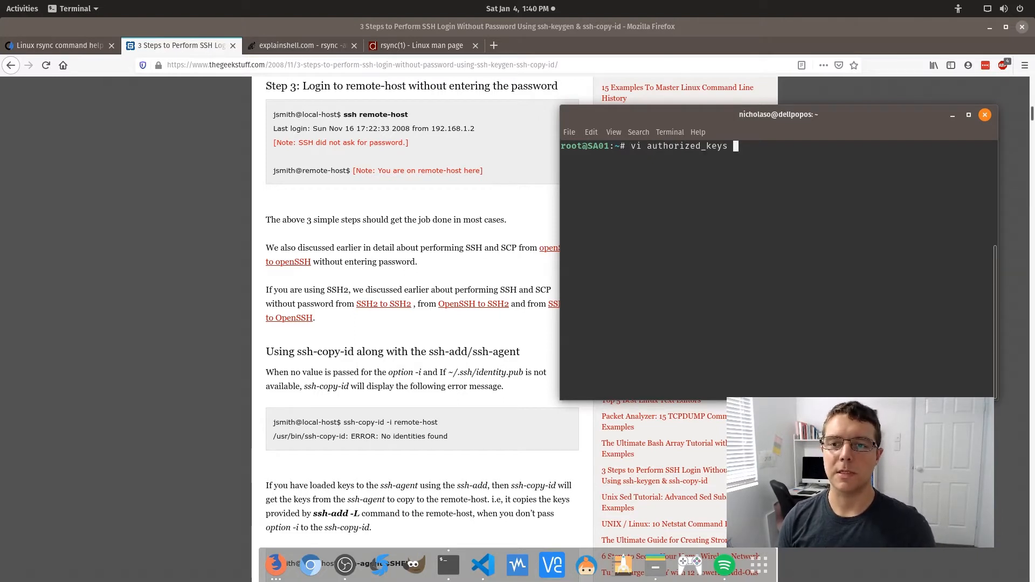
pyautogui.write('cd ~/.ssh/')
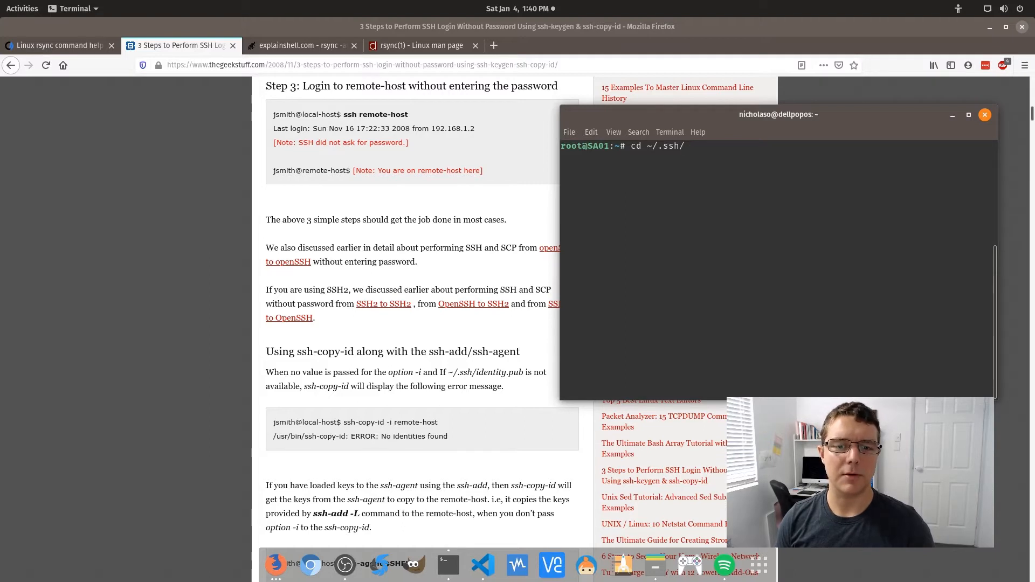
pyautogui.press('Return')
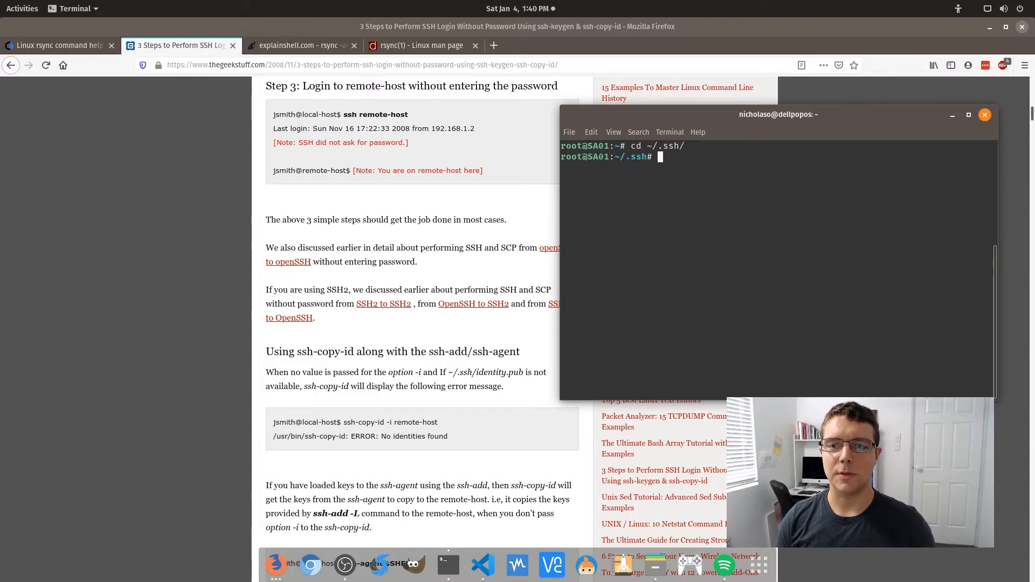
pyautogui.write('ls')
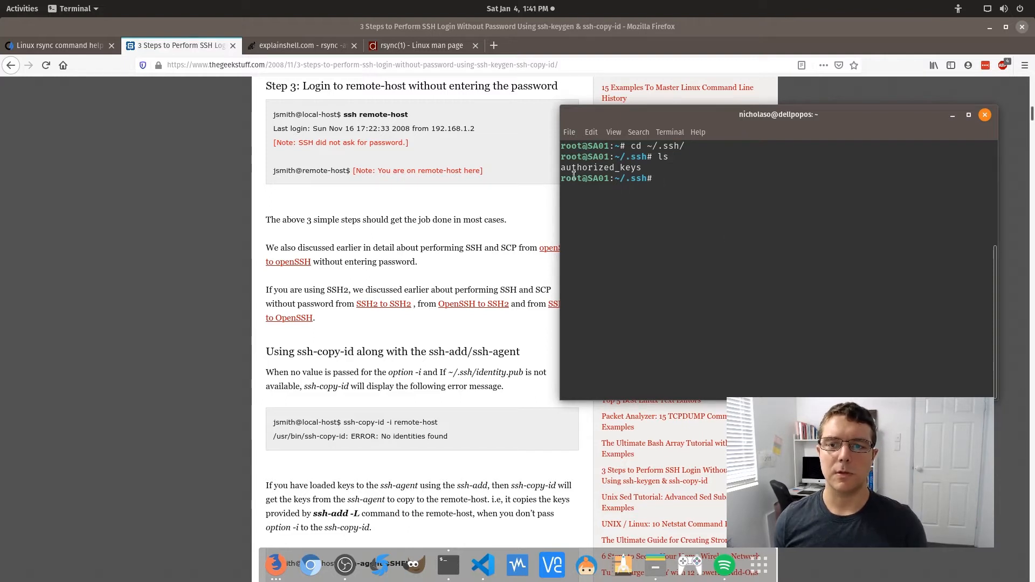
# Step: Highlight authorized_keys in the listing, then log out of the server
pyautogui.doubleClick(600, 167)
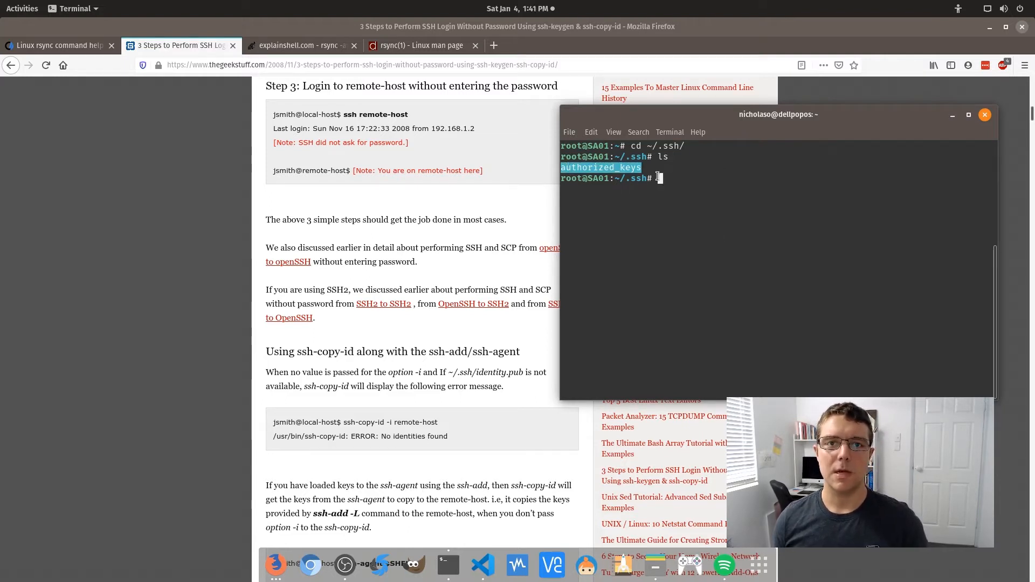
pyautogui.moveTo(742, 210)
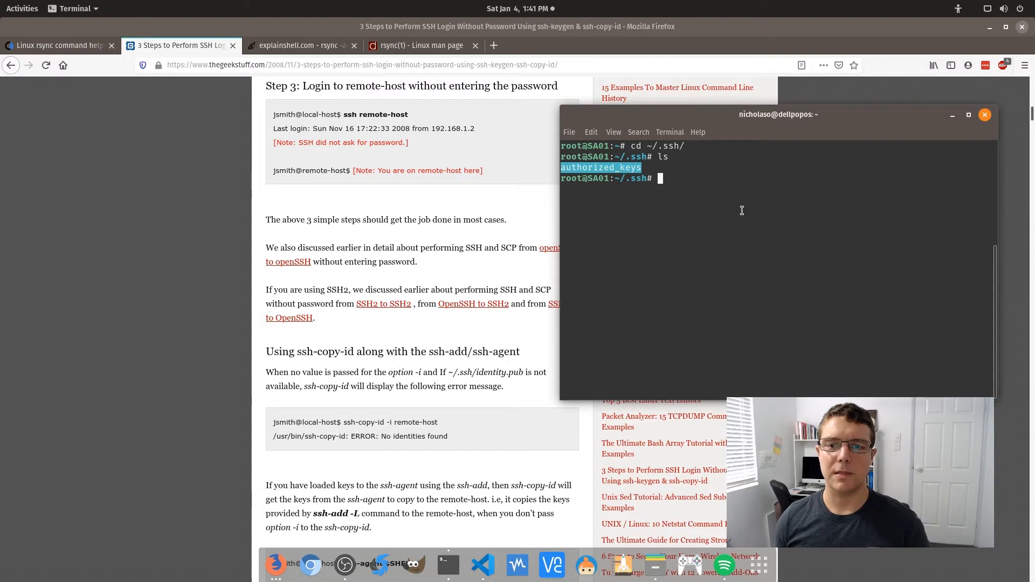
pyautogui.moveTo(602, 168)
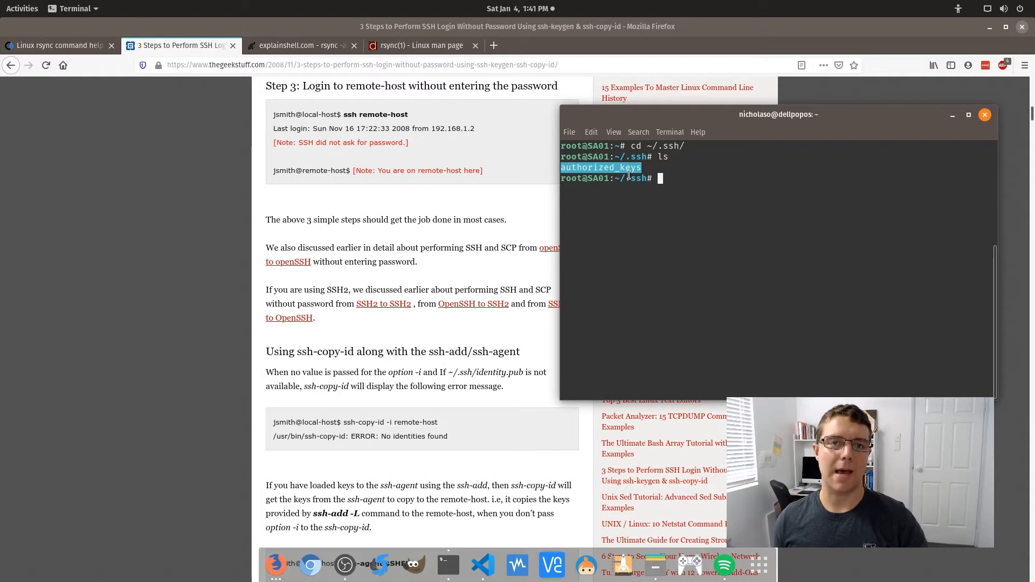
pyautogui.click(668, 205)
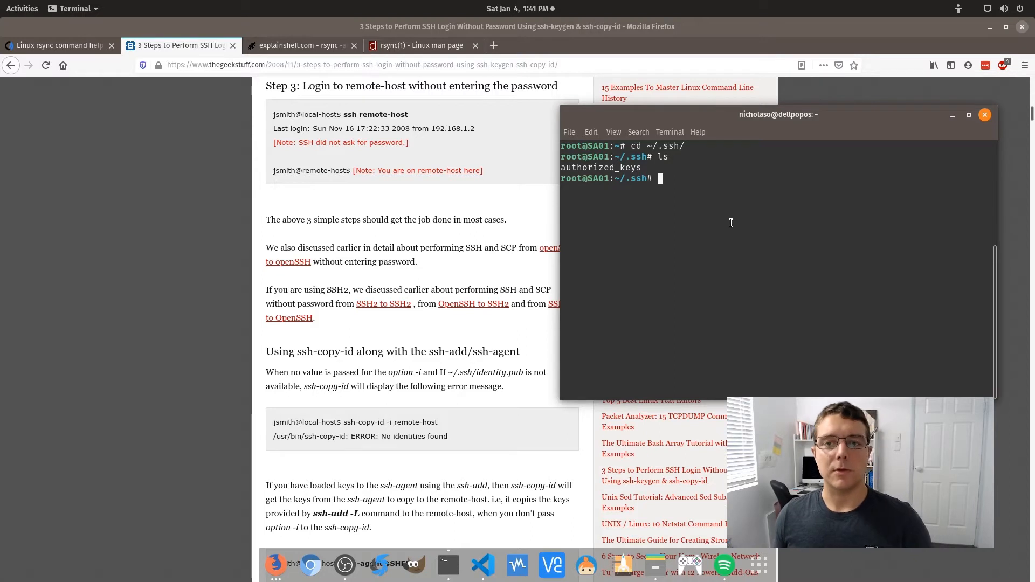
pyautogui.write('exit')
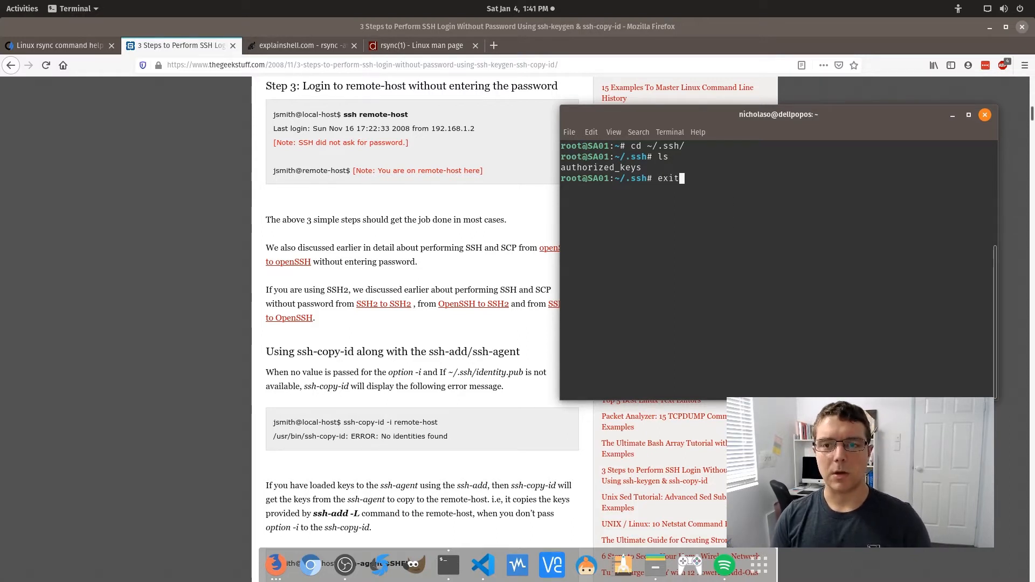
pyautogui.press('Return')
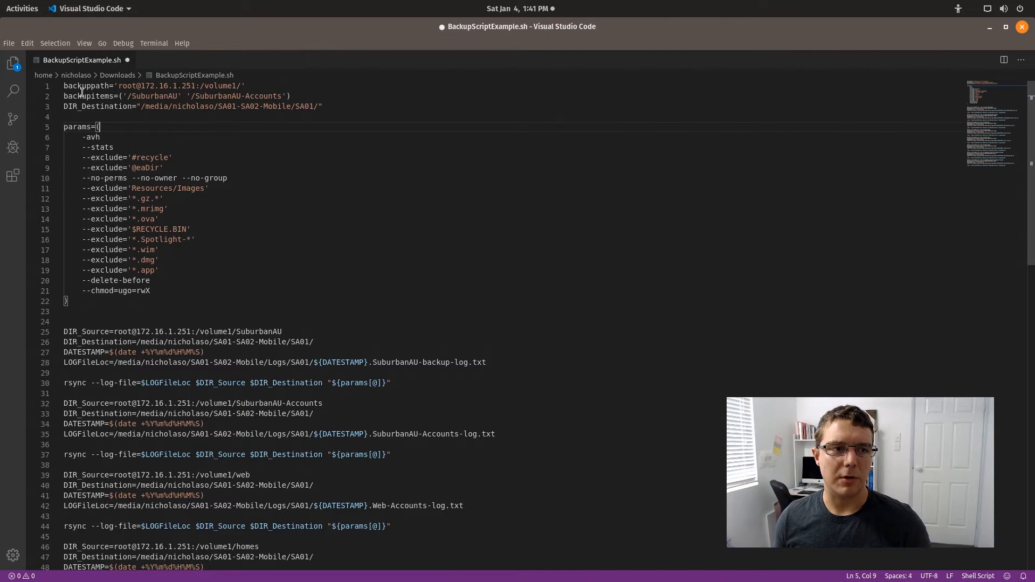
pyautogui.moveTo(62, 85); pyautogui.dragTo(279, 96)
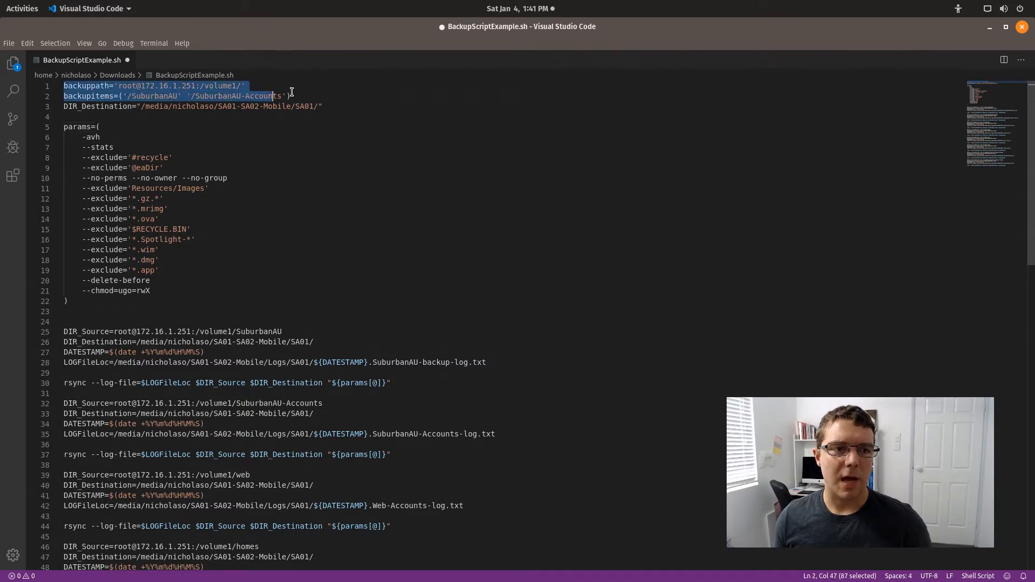
pyautogui.doubleClick(85, 86)
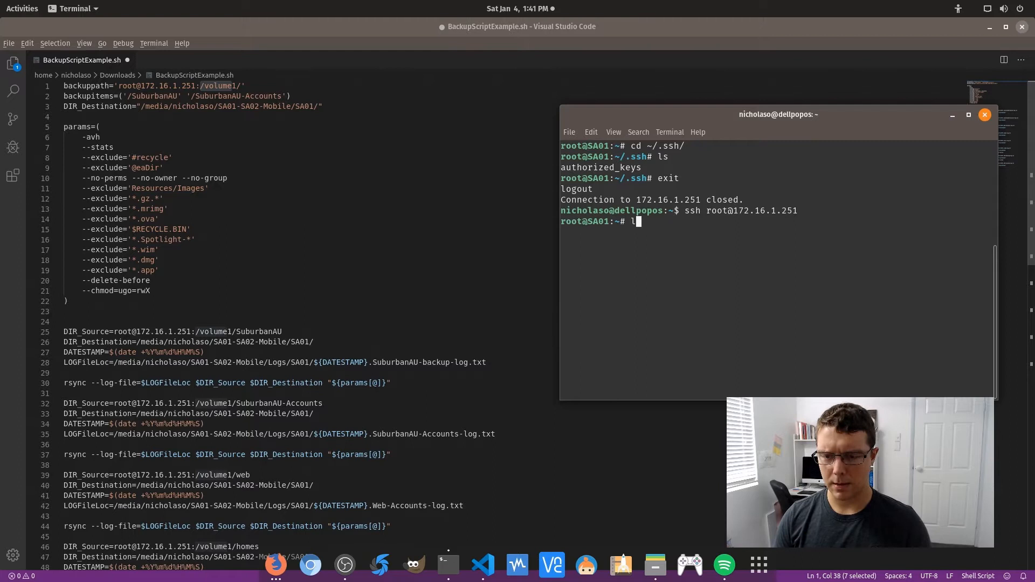
# Step: List the server's root and /volume1 folders, highlighting volume1 and SuburbanAU
pyautogui.press('Return')
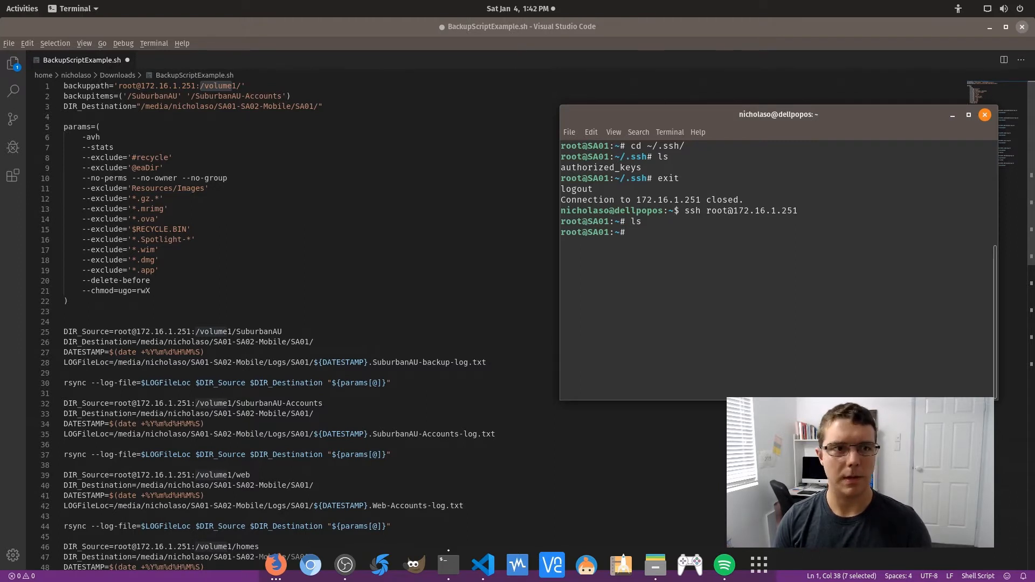
pyautogui.write('d')
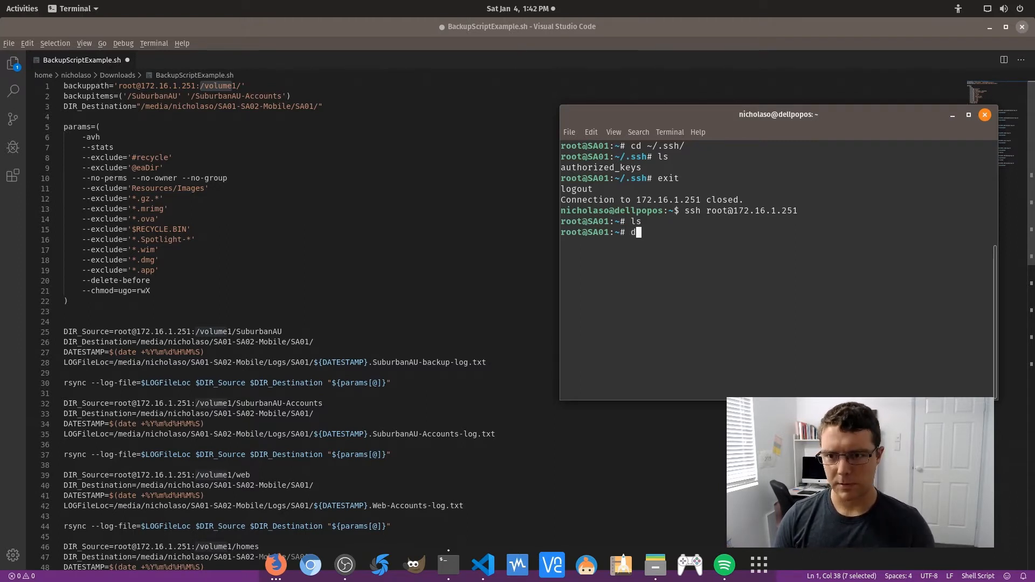
pyautogui.press('Return')
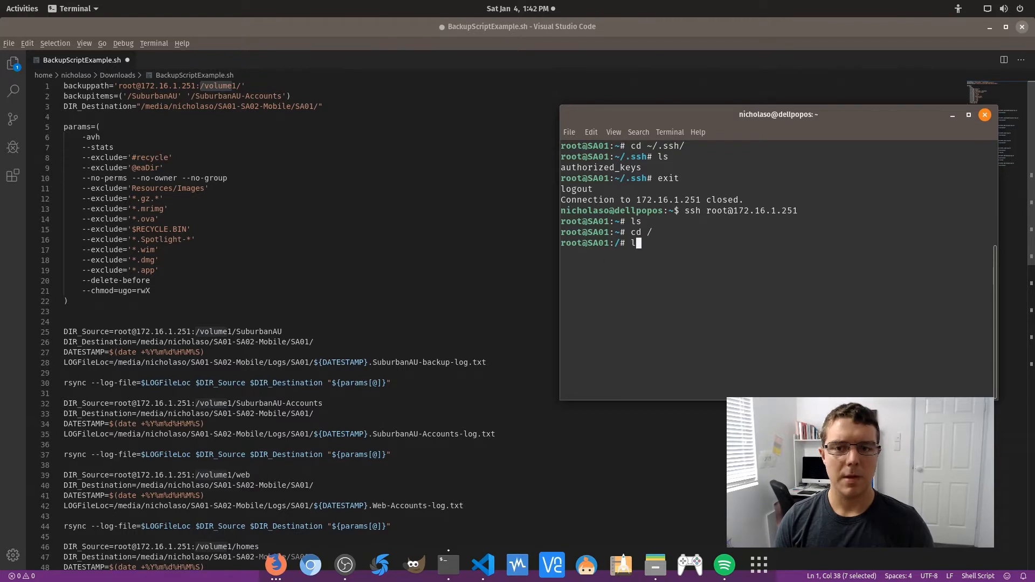
pyautogui.press('Return')
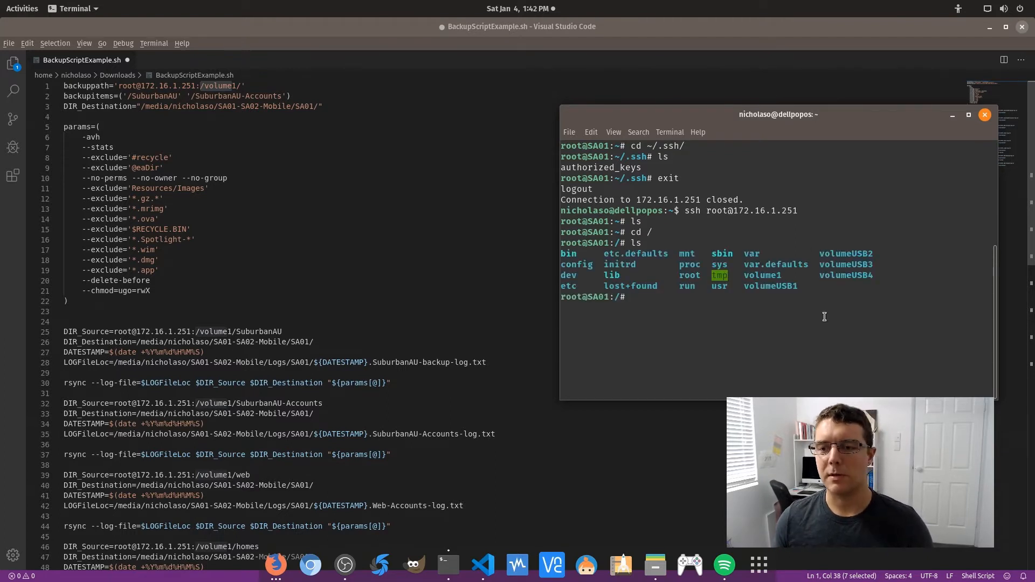
pyautogui.doubleClick(763, 276)
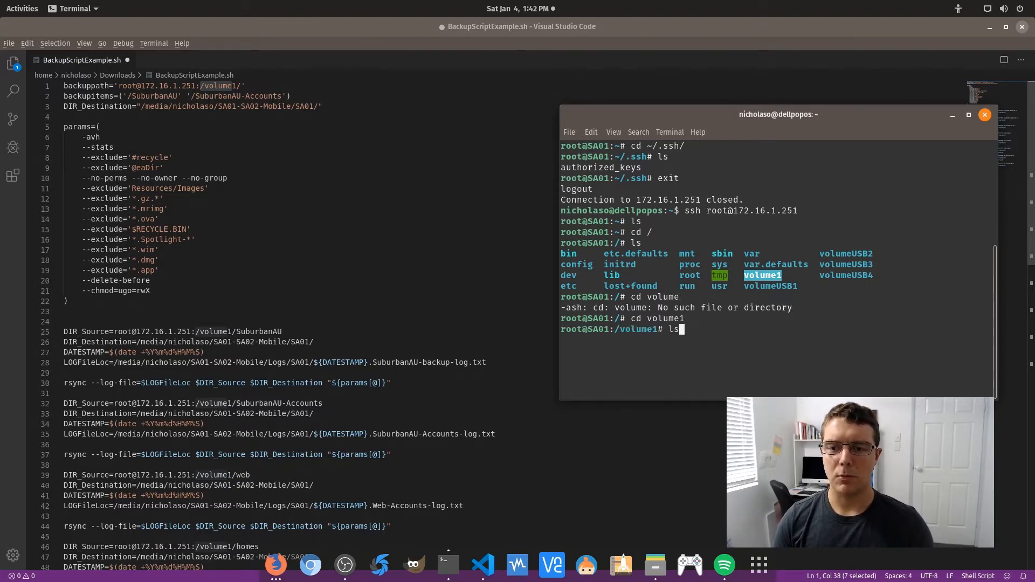
pyautogui.press('Return')
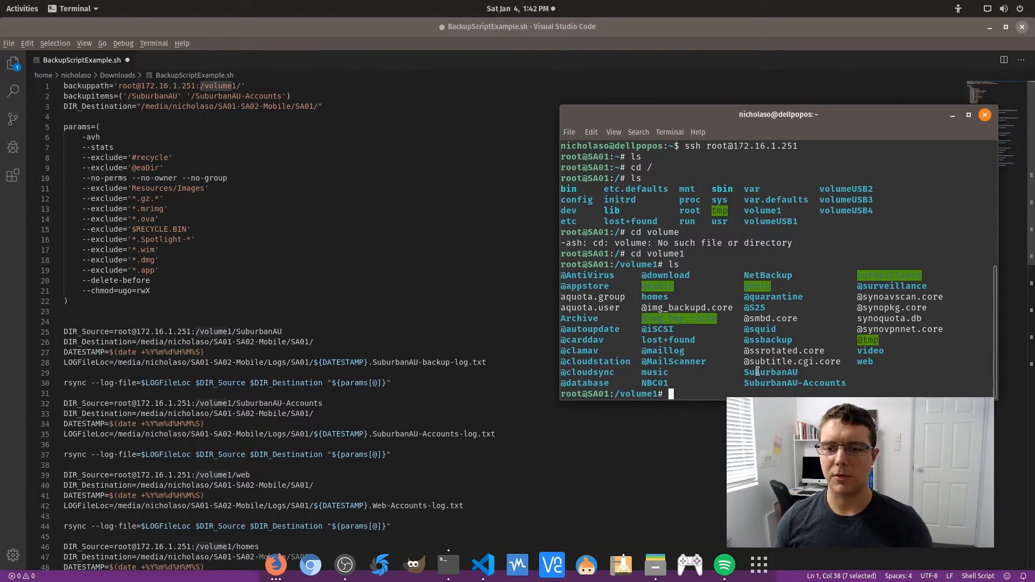
pyautogui.doubleClick(771, 372)
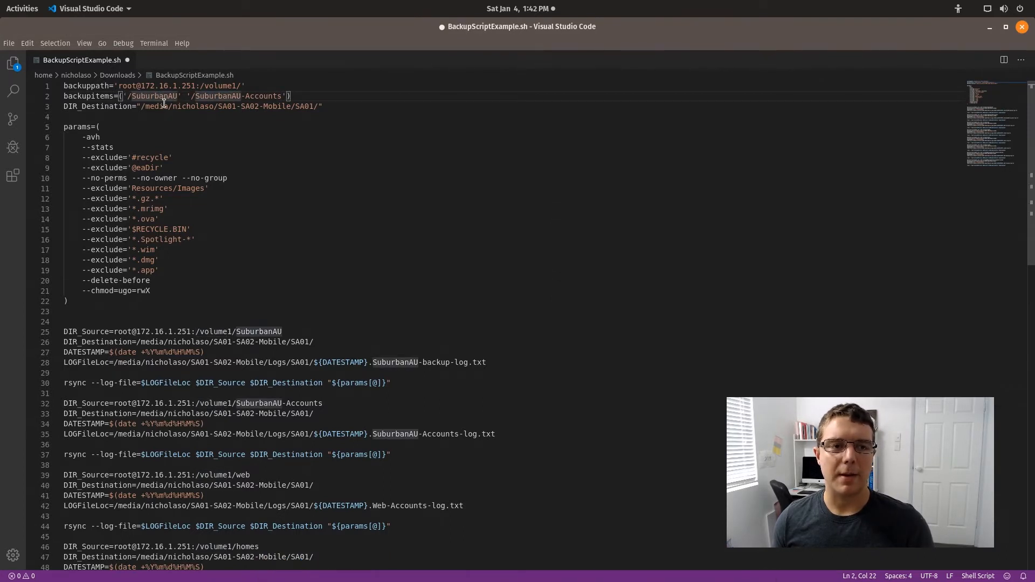
pyautogui.doubleClick(217, 96)
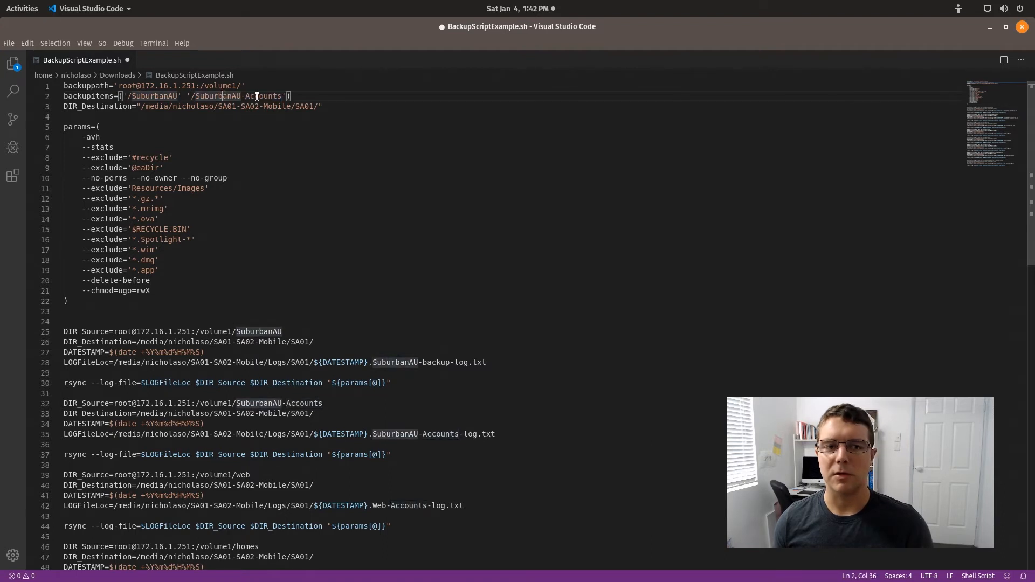
pyautogui.doubleClick(237, 96)
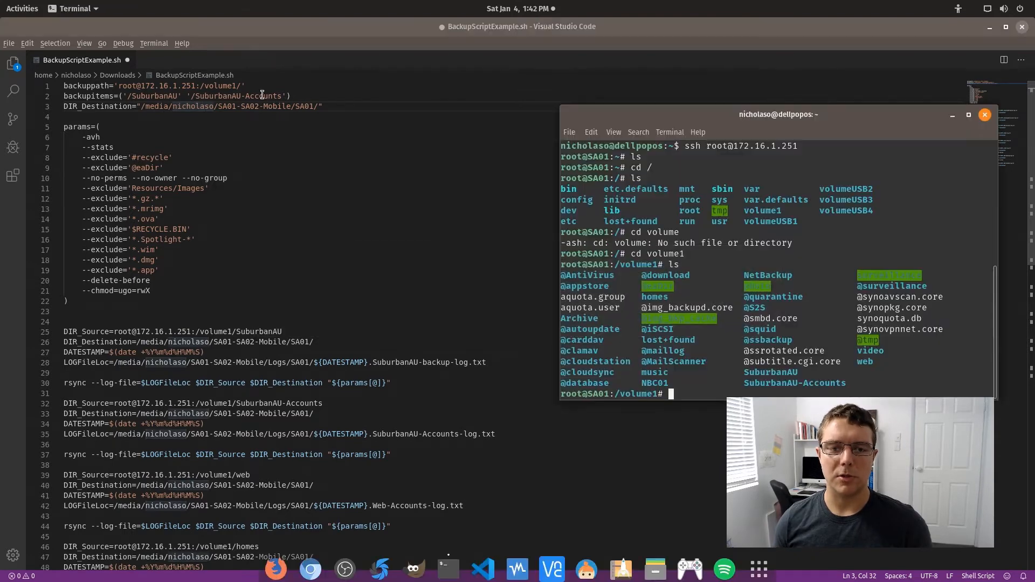
# Step: Exit the NAS session and launch a new local Terminal
pyautogui.write('exit')
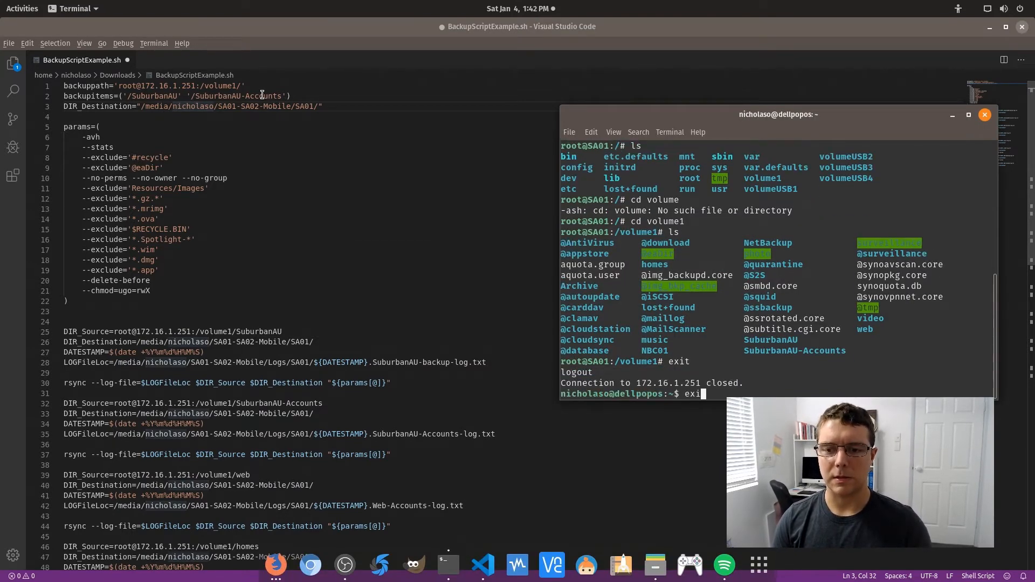
pyautogui.click(21, 8)
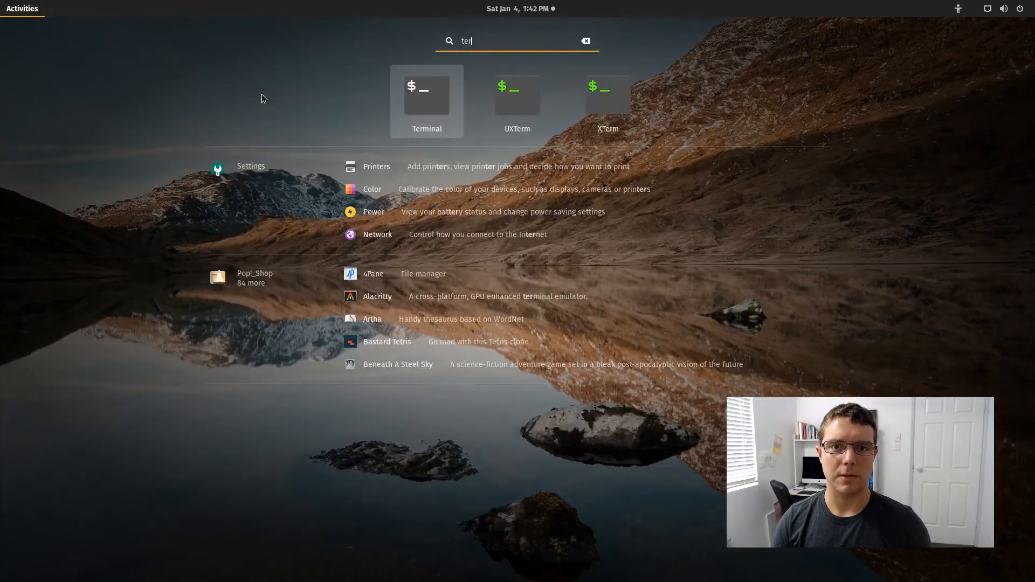
pyautogui.click(427, 94)
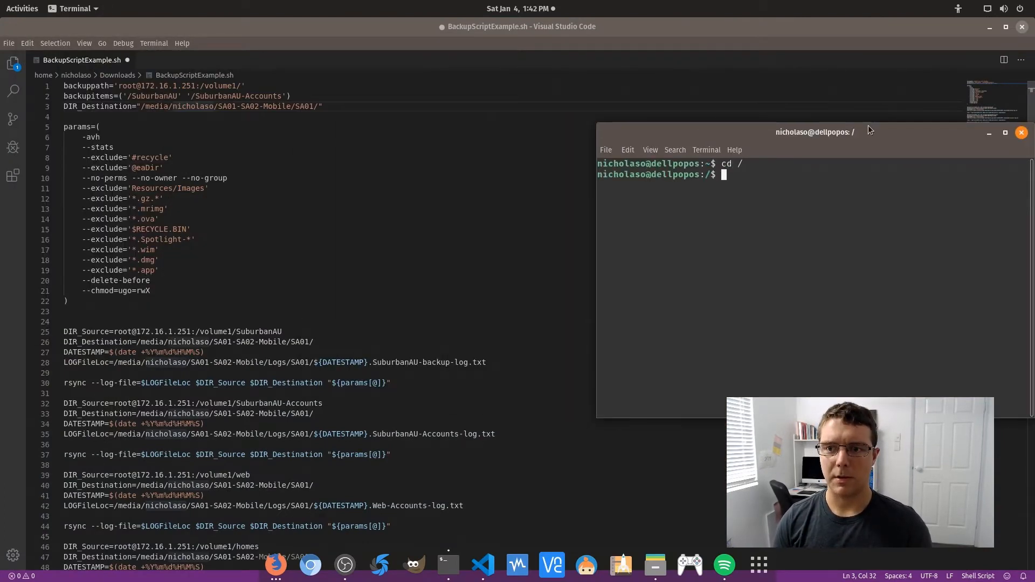
# Step: Go to /media/nicholaso, highlight the SA01-SA02 drive, and bring up Files
pyautogui.write('cd /med')
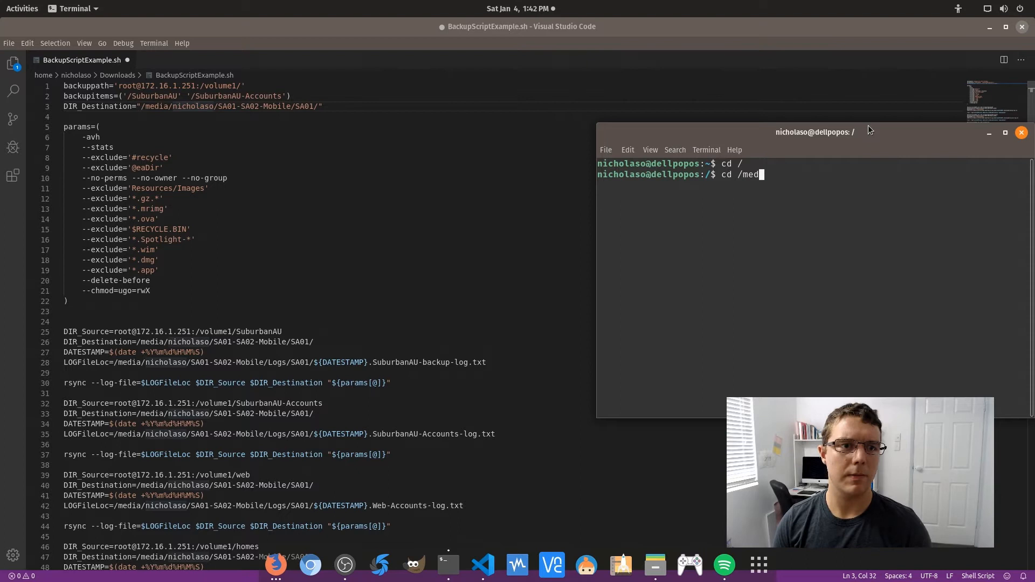
pyautogui.write('ia/n')
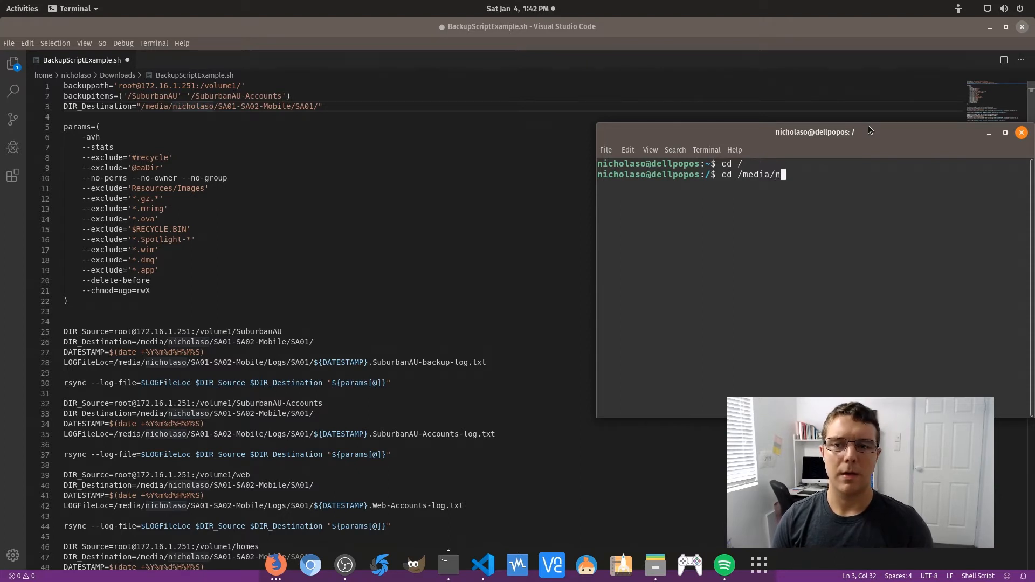
pyautogui.press('Return')
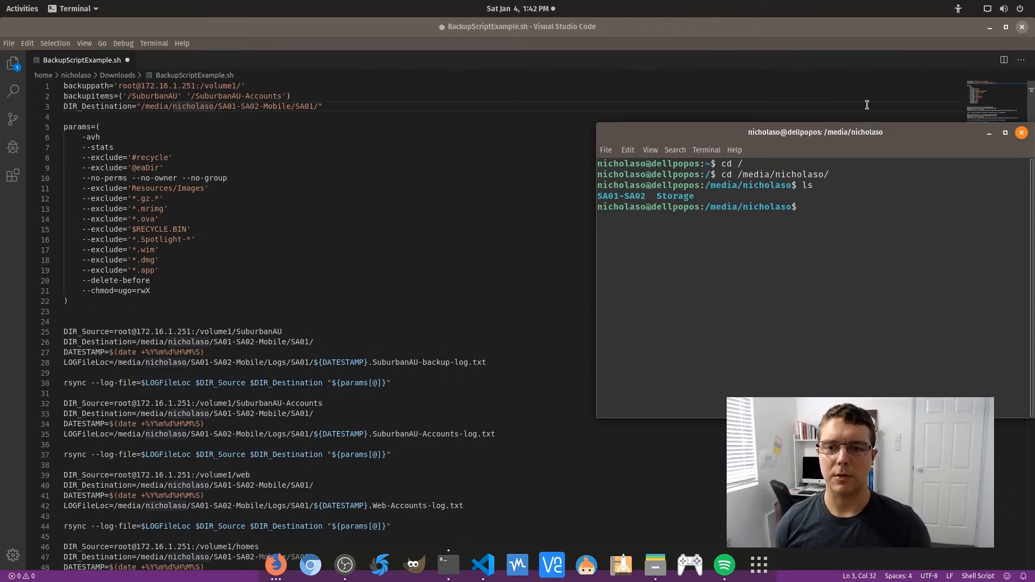
pyautogui.moveTo(638, 199)
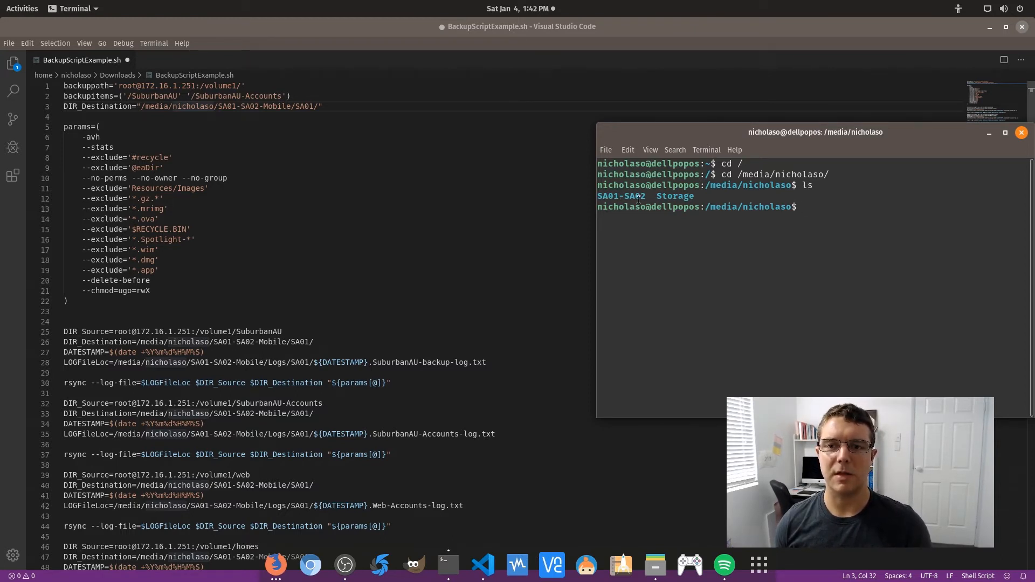
pyautogui.doubleClick(618, 196)
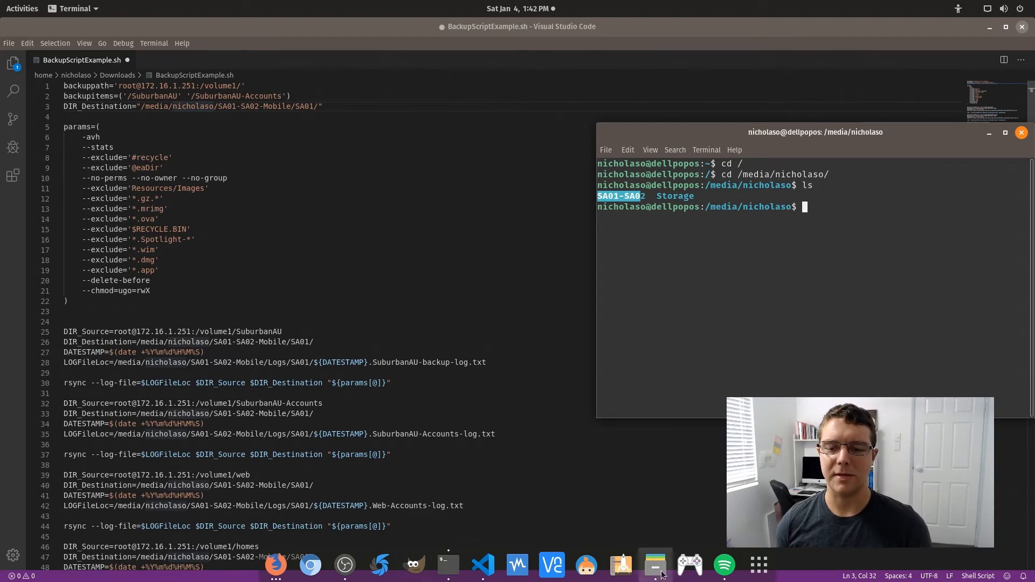
pyautogui.click(653, 564)
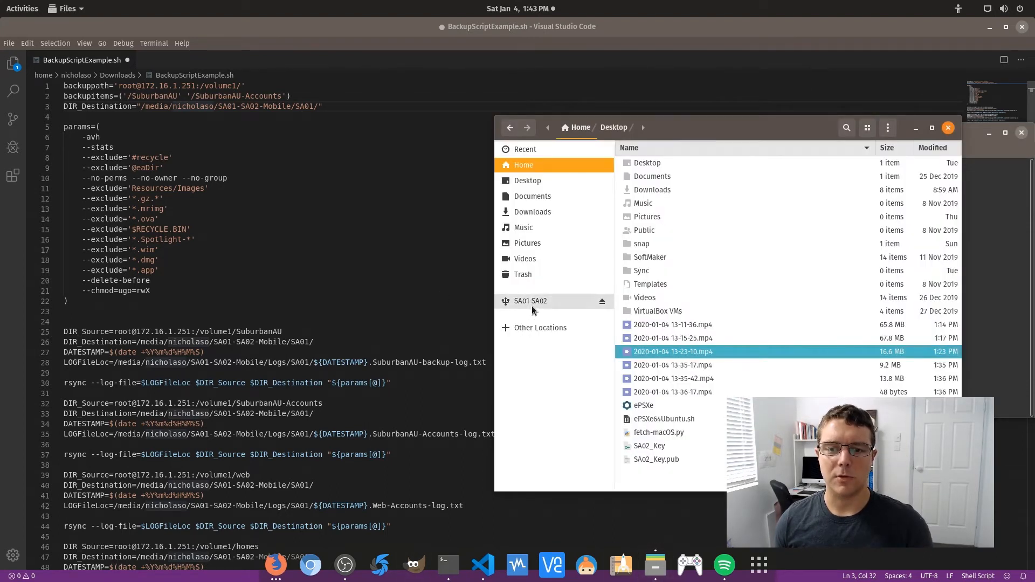
# Step: Select the SA01-SA02 drive in the Files sidebar
pyautogui.click(530, 301)
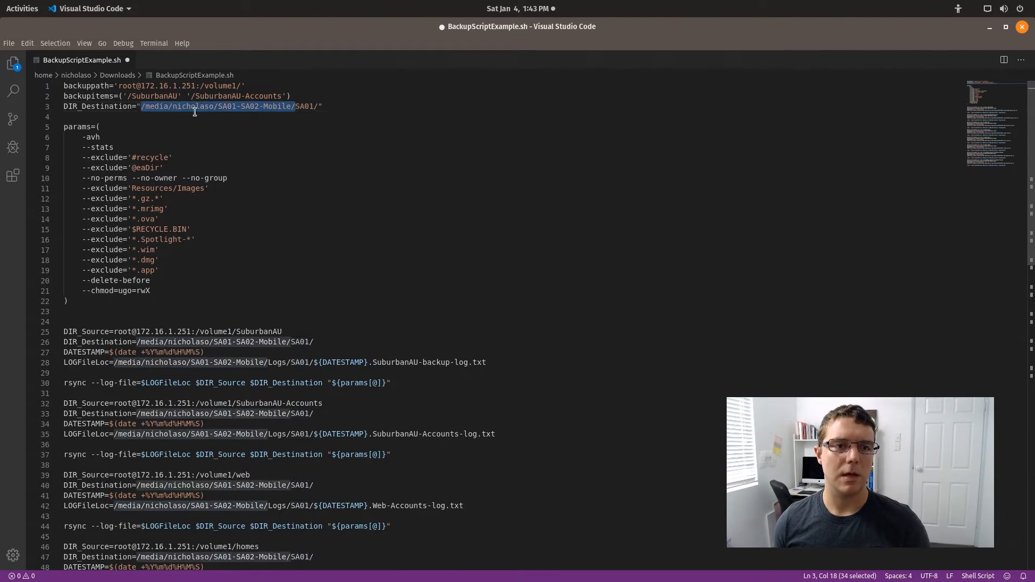
# Step: Remove -Mobile from line 3's DIR_Destination, then highlight the exclude options and Images
pyautogui.click(289, 106)
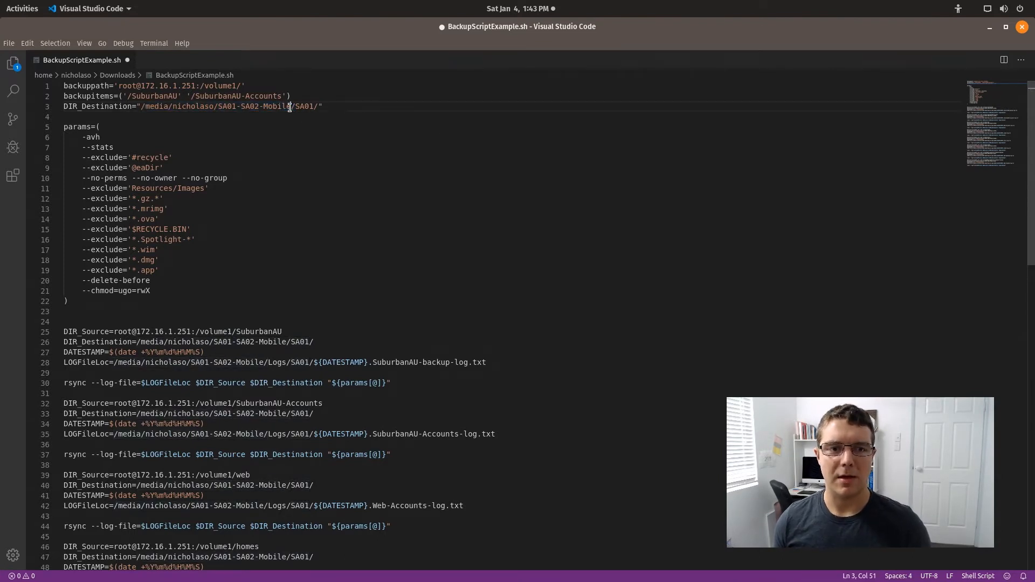
pyautogui.doubleClick(303, 106)
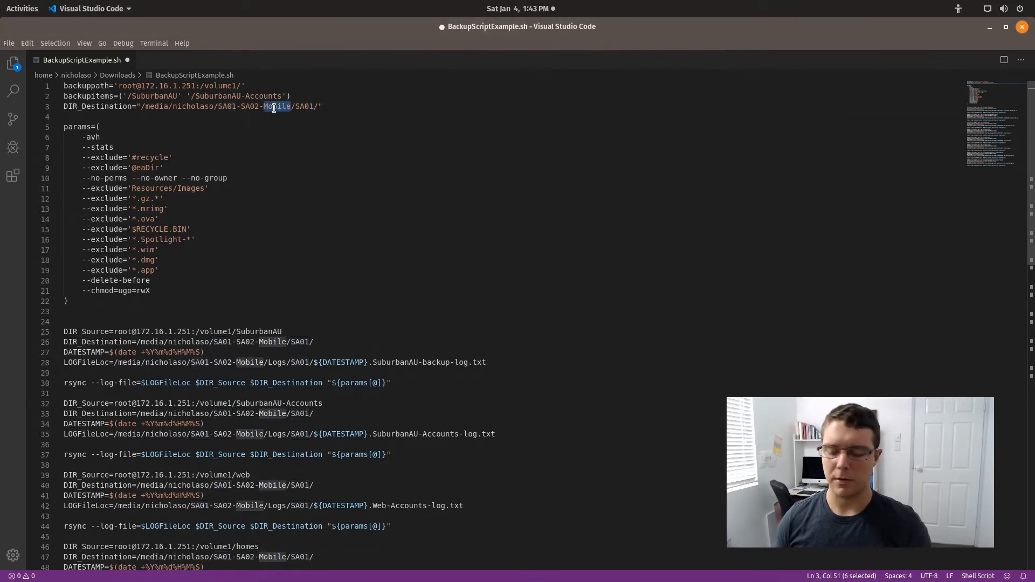
pyautogui.click(271, 106)
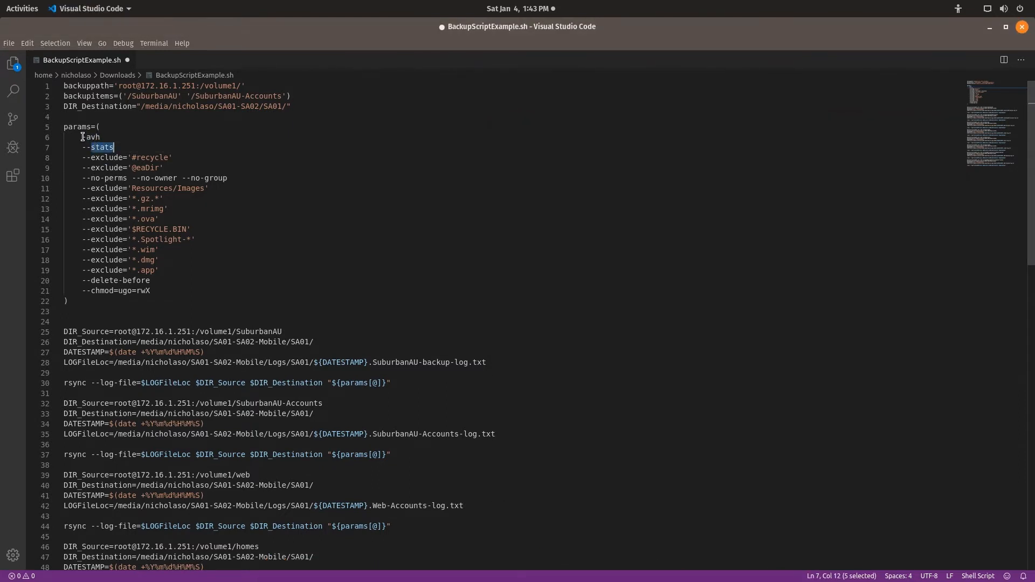
pyautogui.click(112, 188)
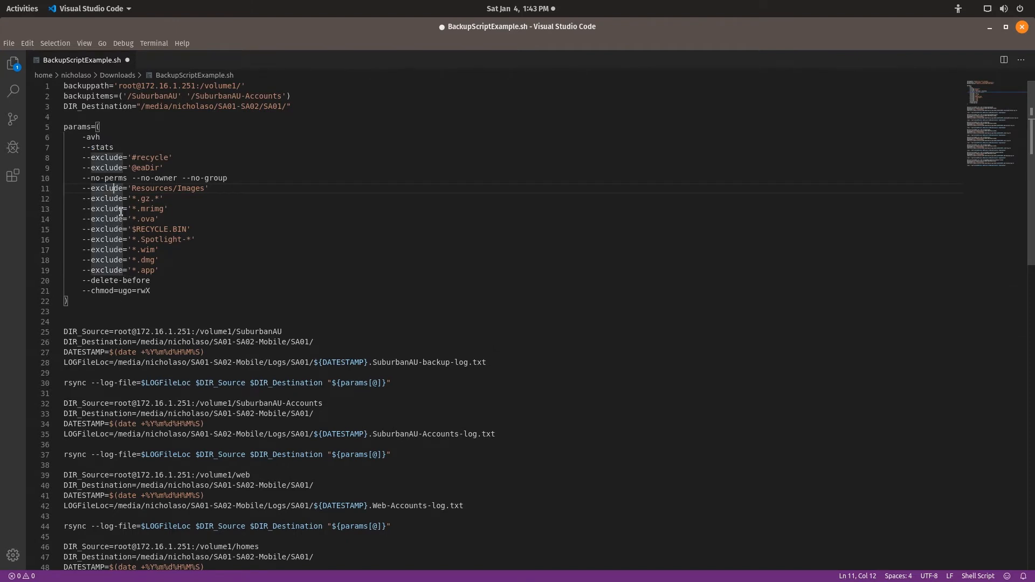
pyautogui.doubleClick(188, 188)
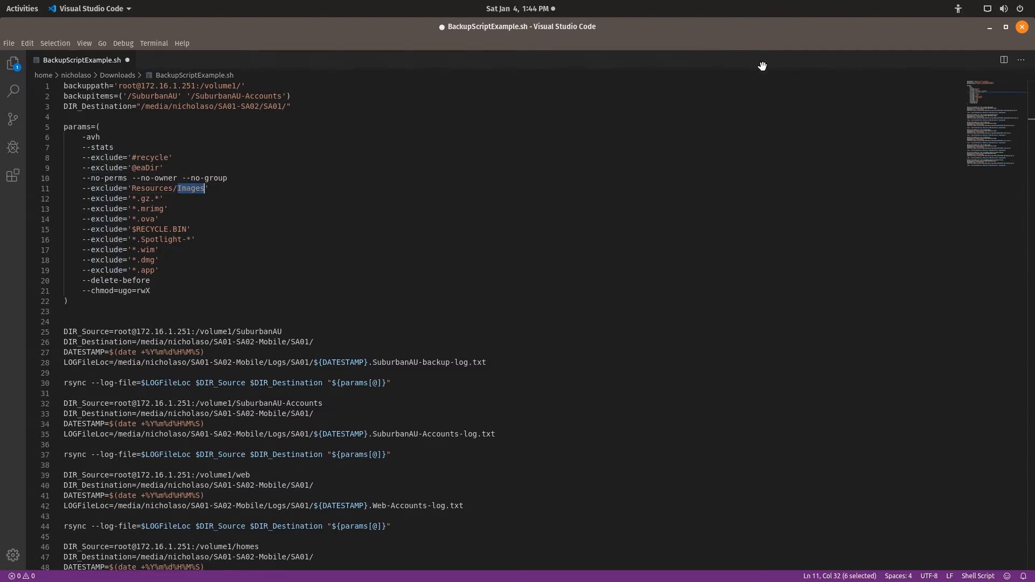
pyautogui.moveTo(963, 39)
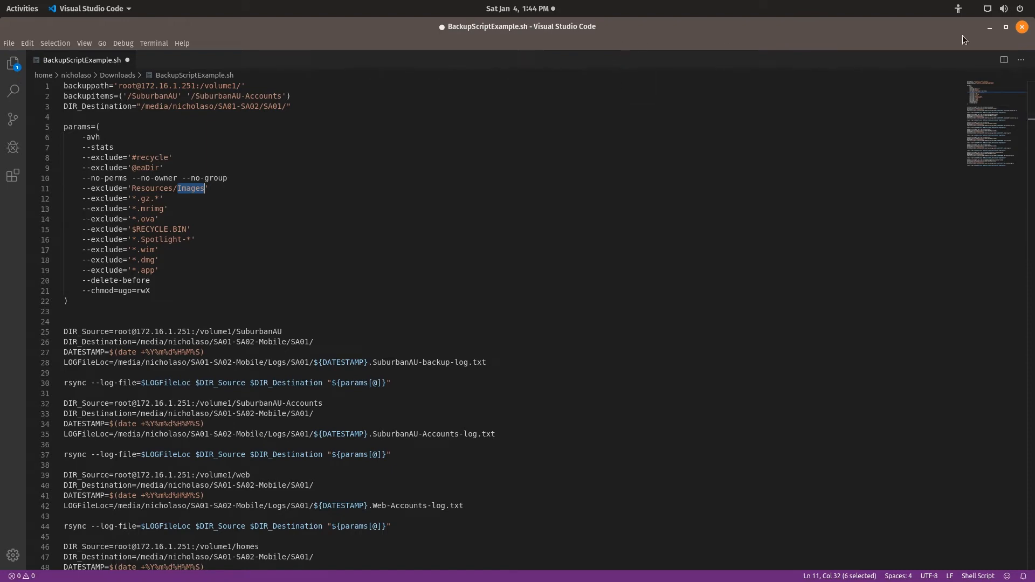
pyautogui.moveTo(992, 30)
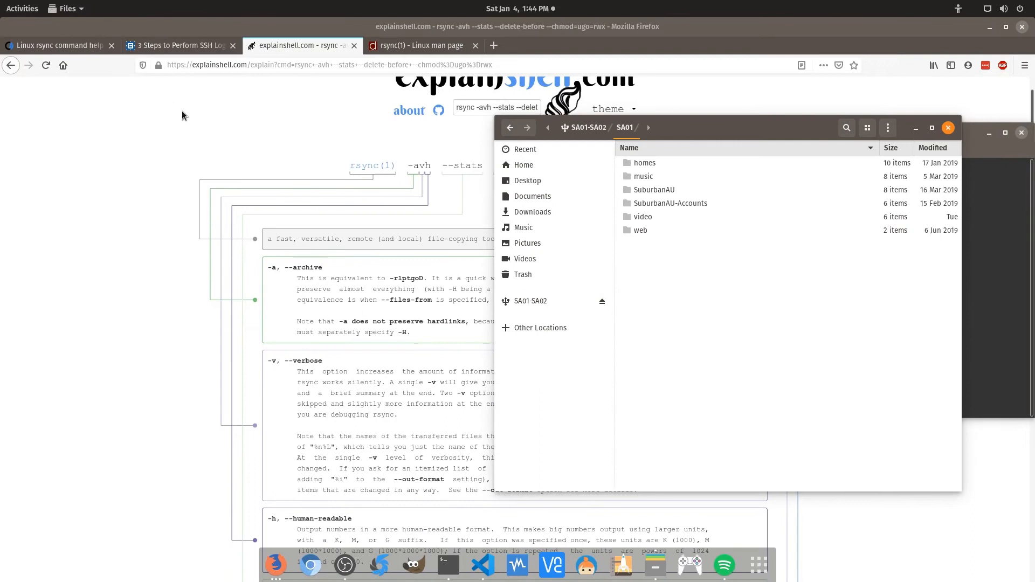
# Step: Scroll explainshell's rsync breakdown down to the --delete-before explanation
pyautogui.click(948, 128)
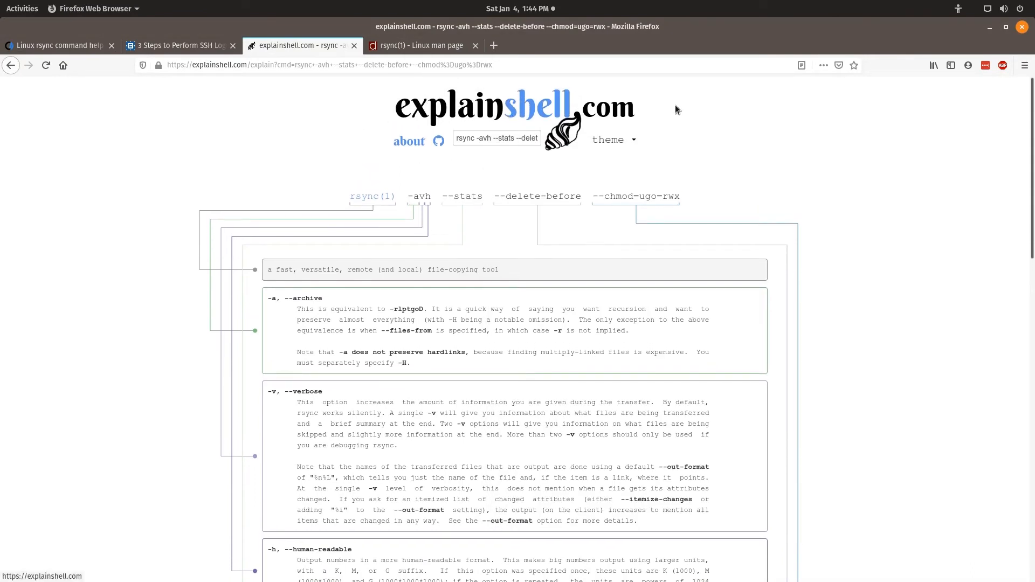
pyautogui.moveTo(626, 104)
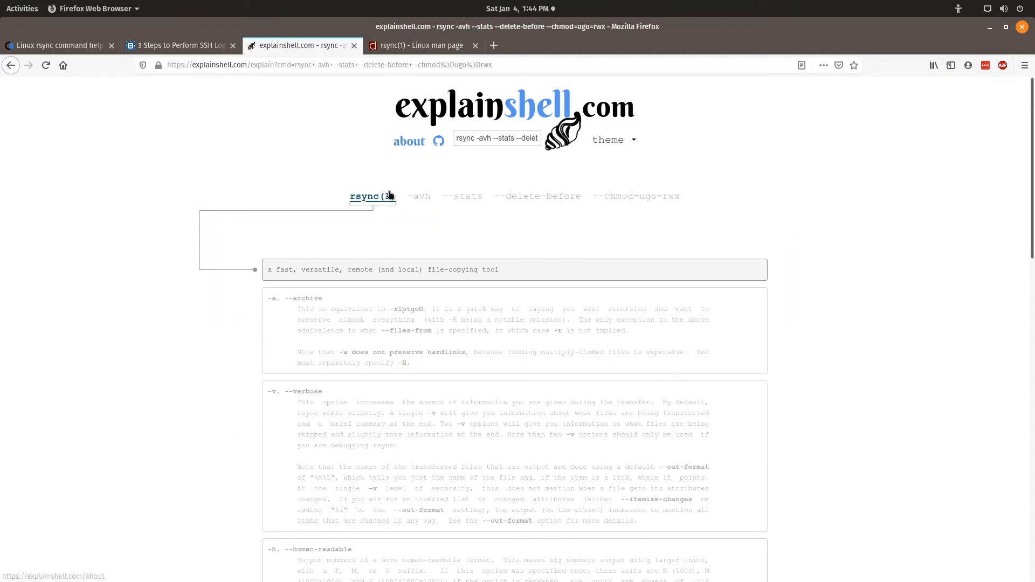
pyautogui.scroll(-3)
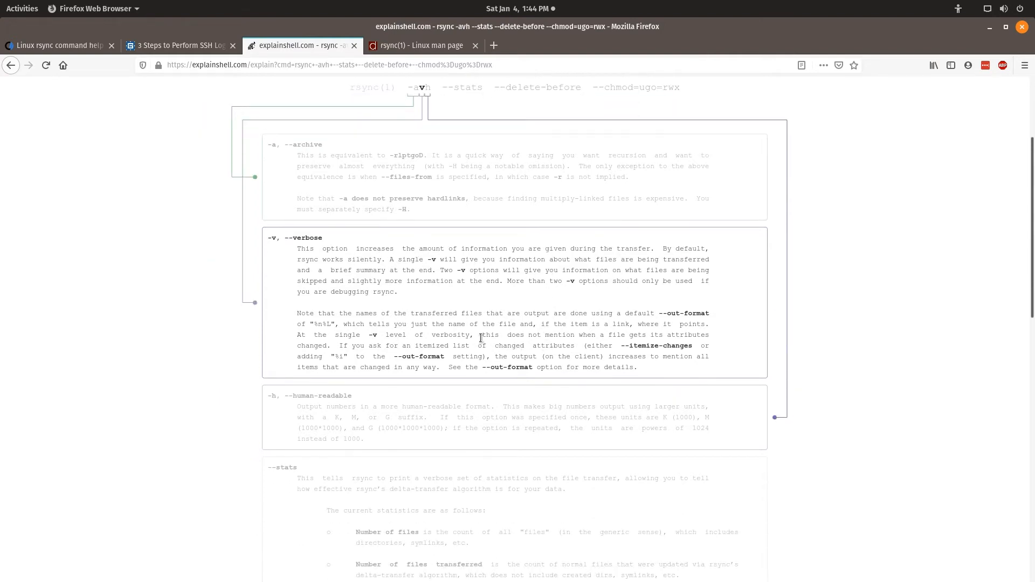
pyautogui.scroll(-3)
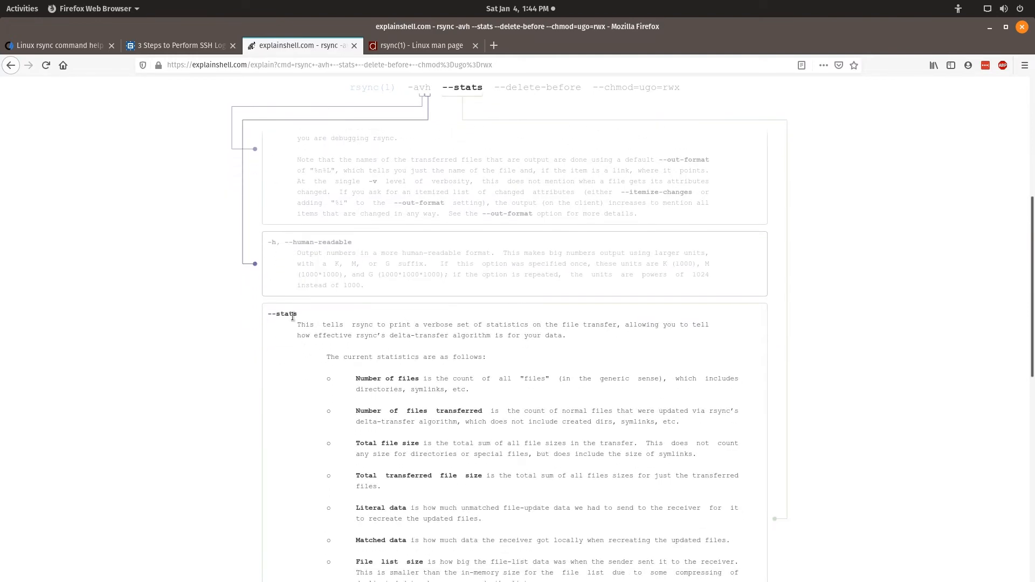
pyautogui.scroll(-3)
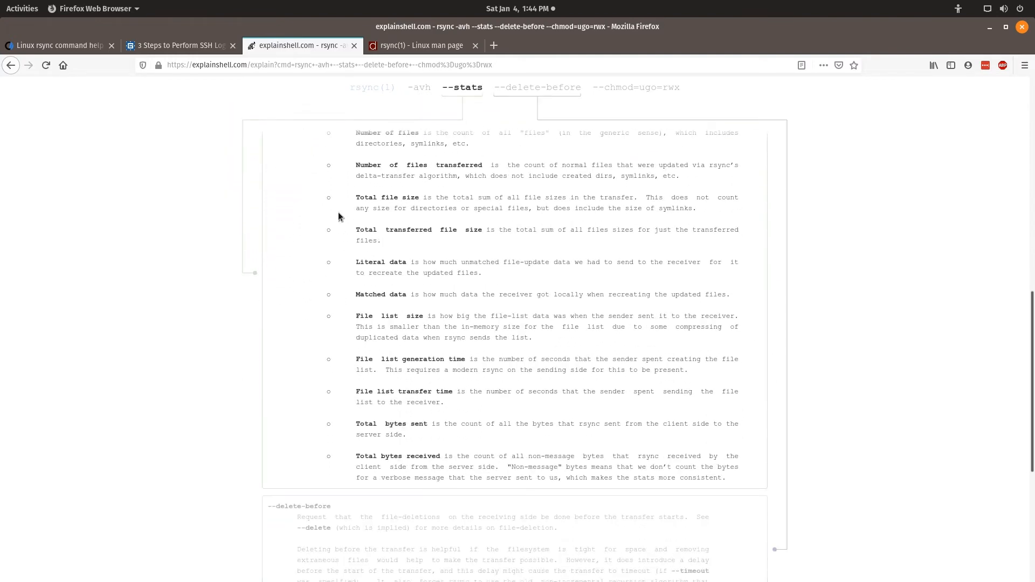
pyautogui.scroll(3)
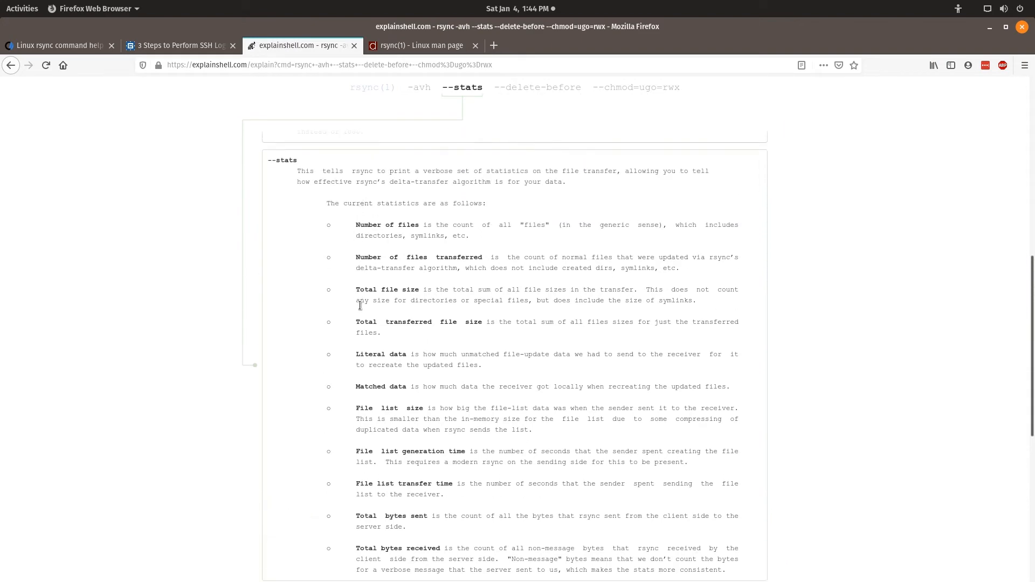
pyautogui.scroll(-3)
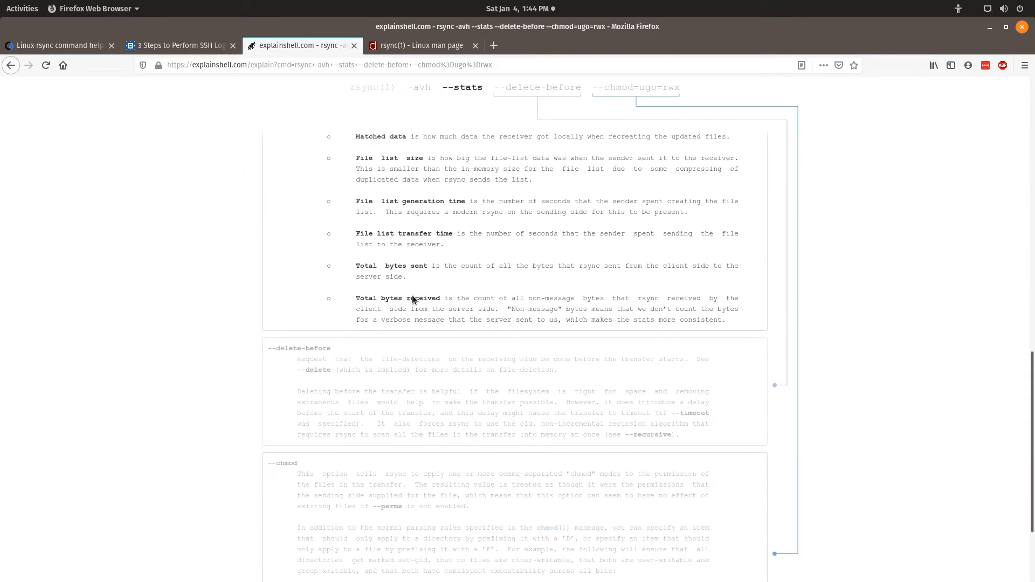
pyautogui.scroll(-3)
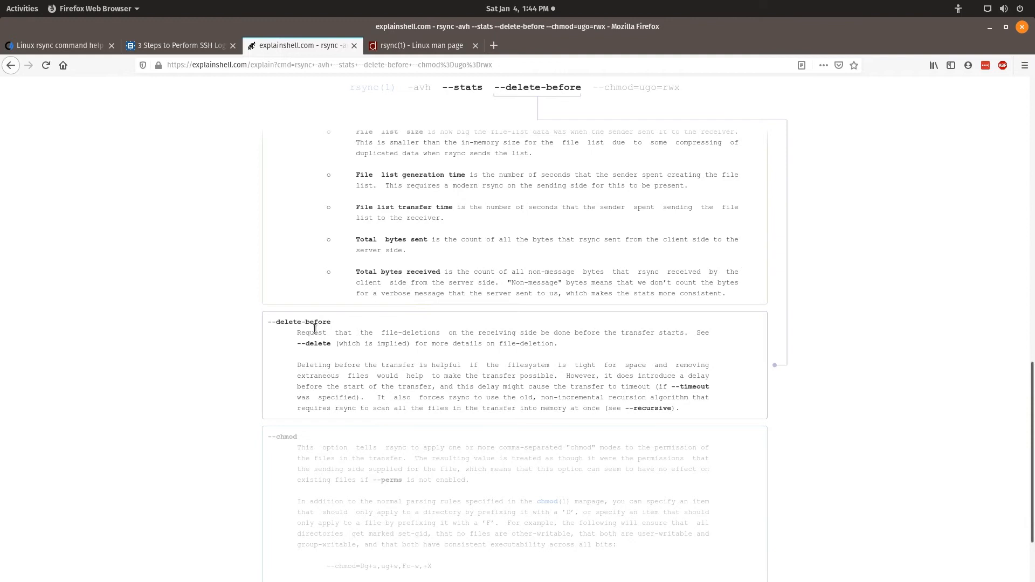
pyautogui.moveTo(386, 324)
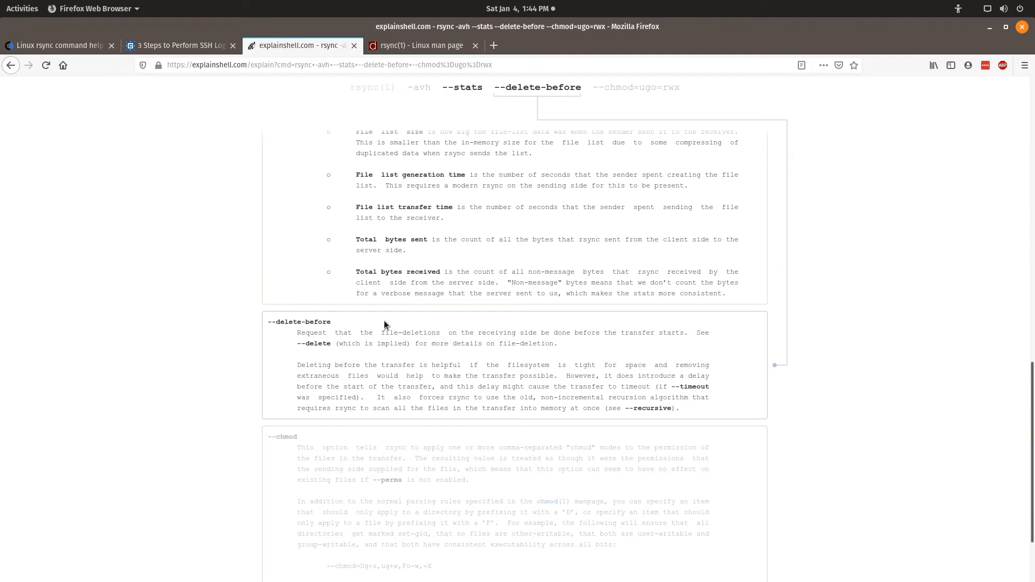
pyautogui.moveTo(441, 329)
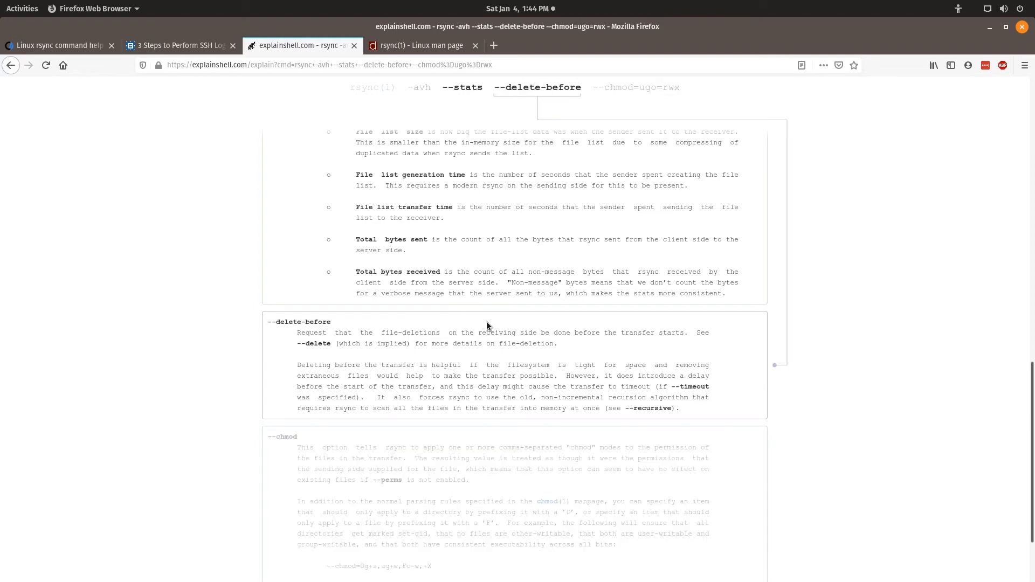
pyautogui.moveTo(477, 323)
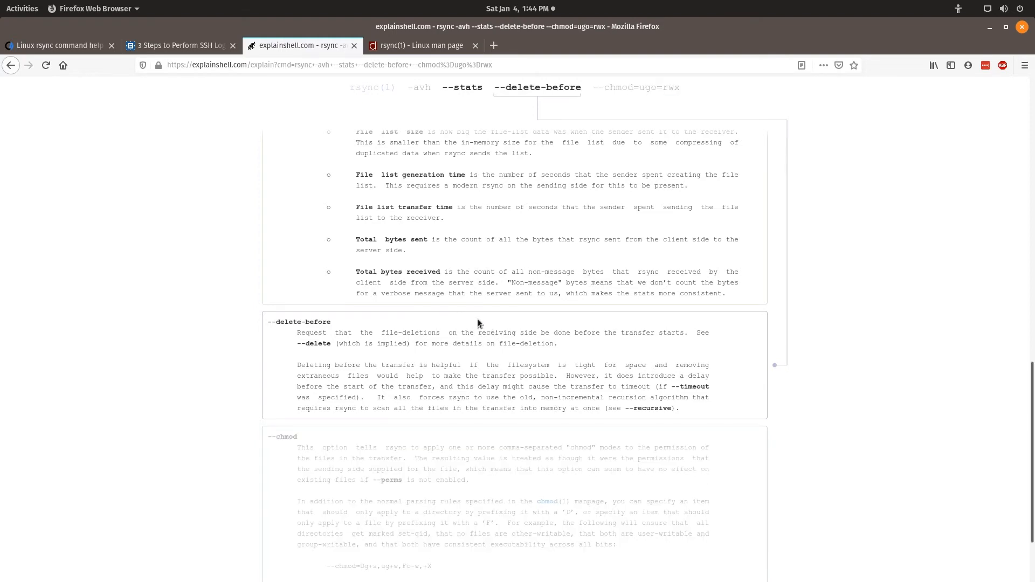
# Step: Show the --chmod=ugo=rwx explanation, highlight chmod, and return to the top
pyautogui.click(635, 87)
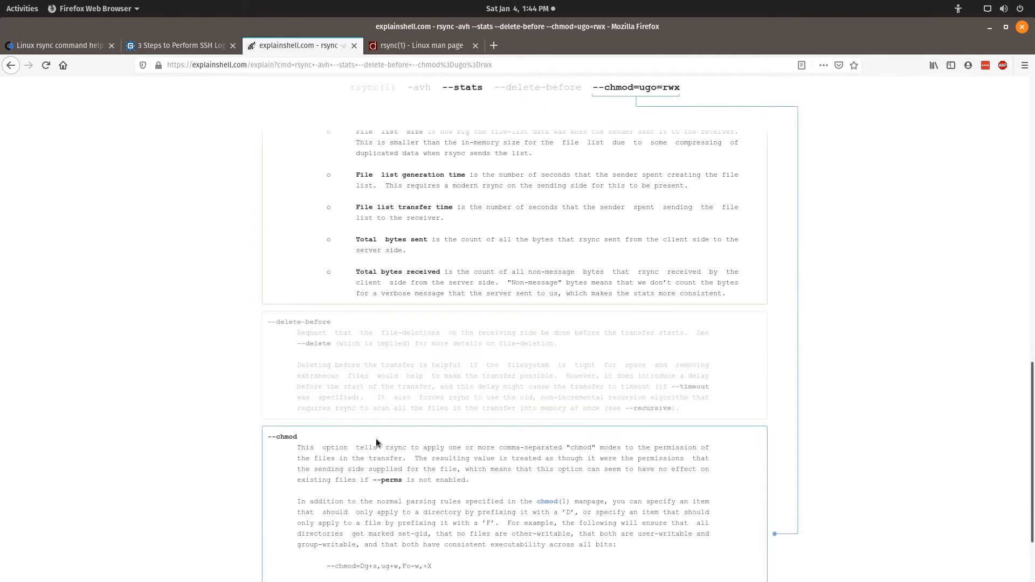
pyautogui.scroll(-3)
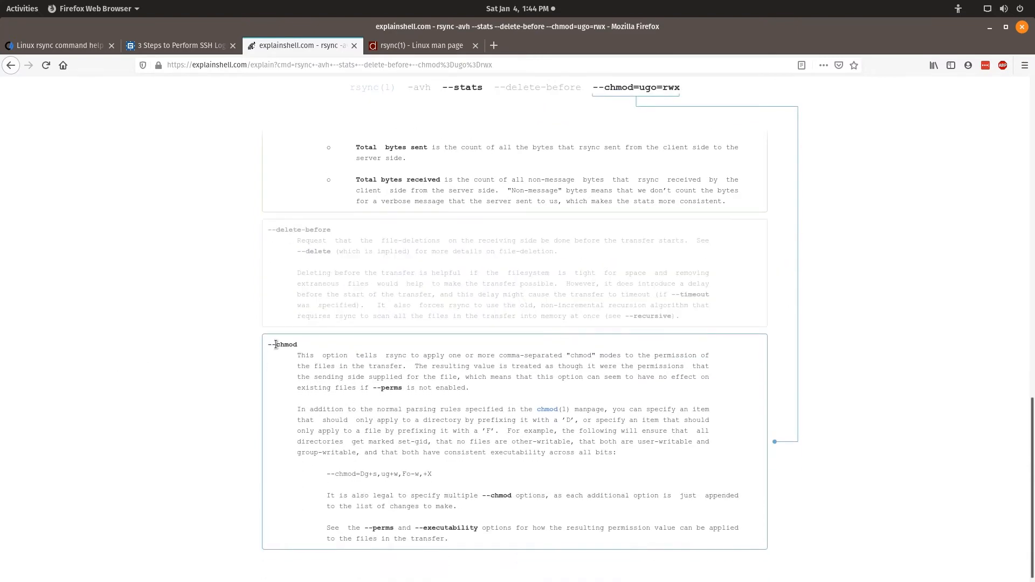
pyautogui.scroll(-3)
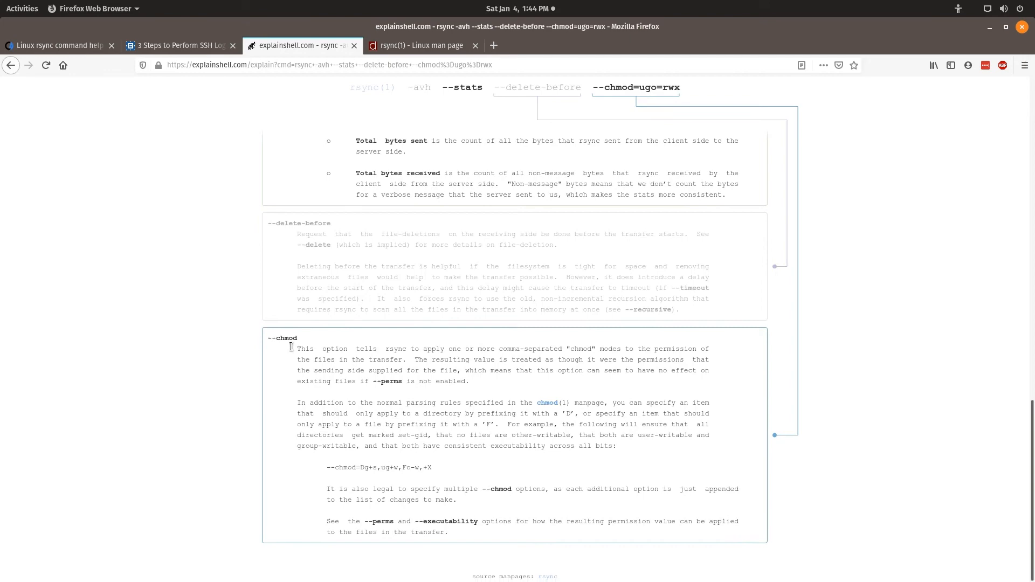
pyautogui.doubleClick(286, 338)
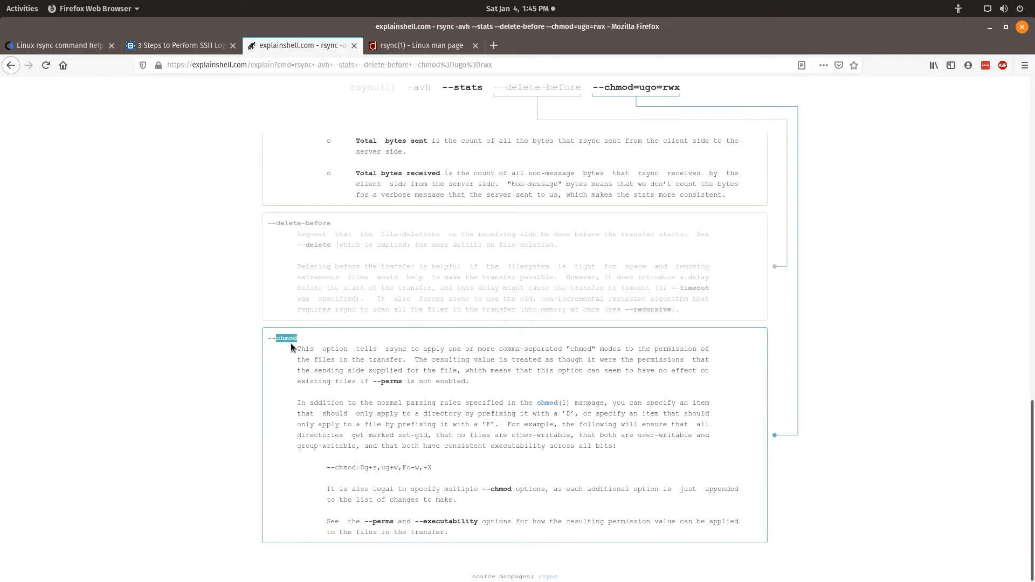
pyautogui.moveTo(306, 346)
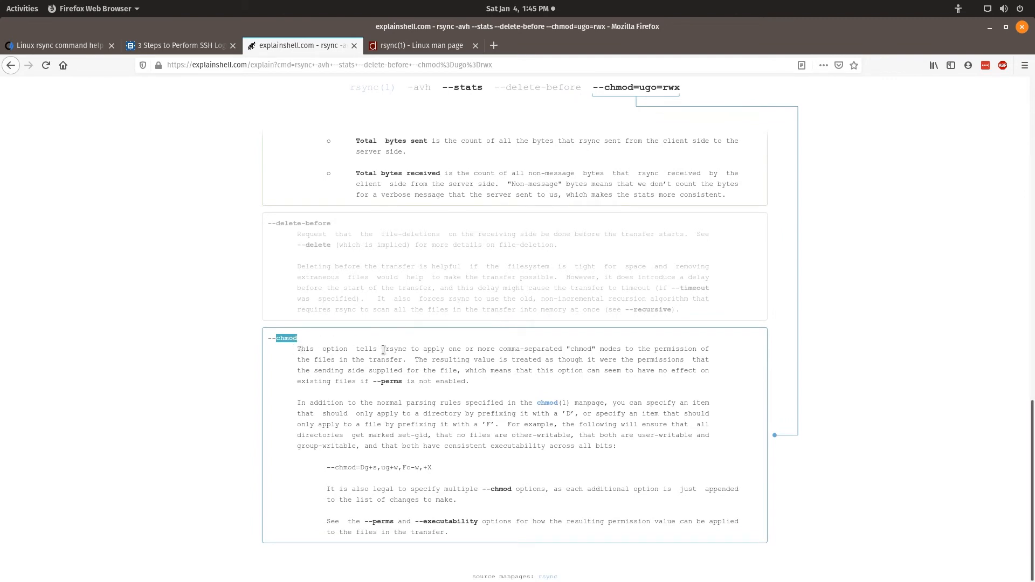
pyautogui.scroll(3)
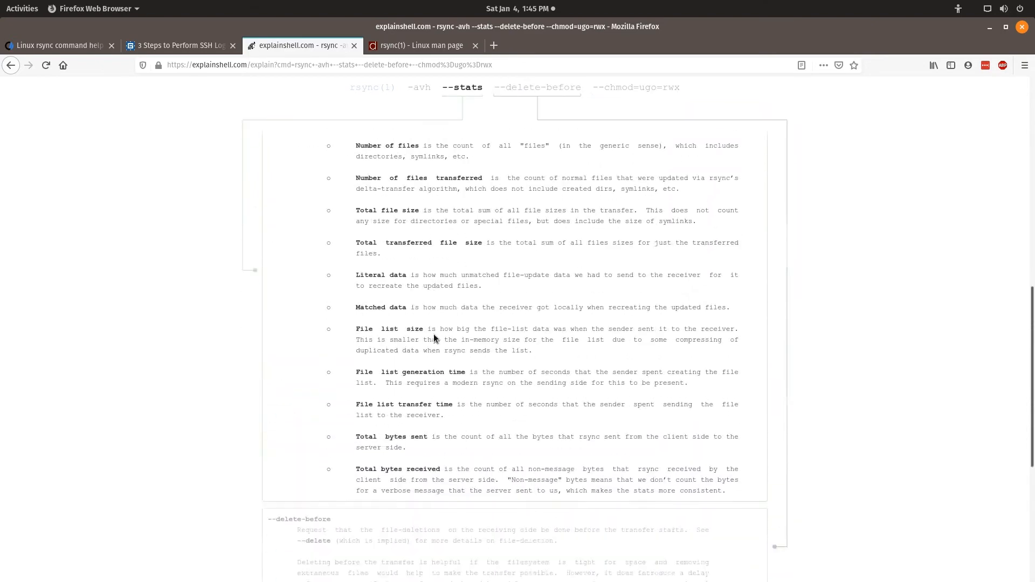
pyautogui.scroll(3)
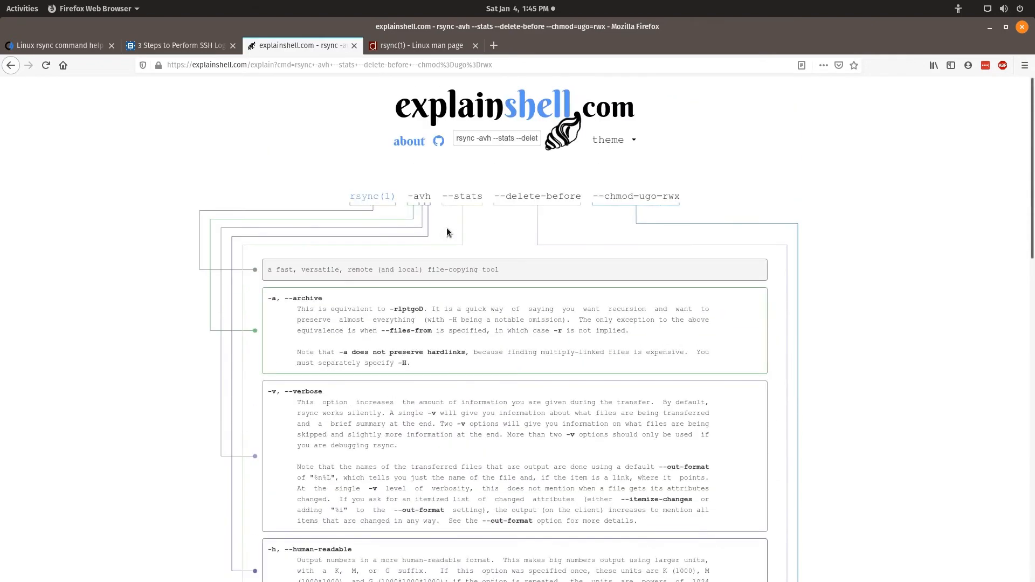
pyautogui.moveTo(280, 103)
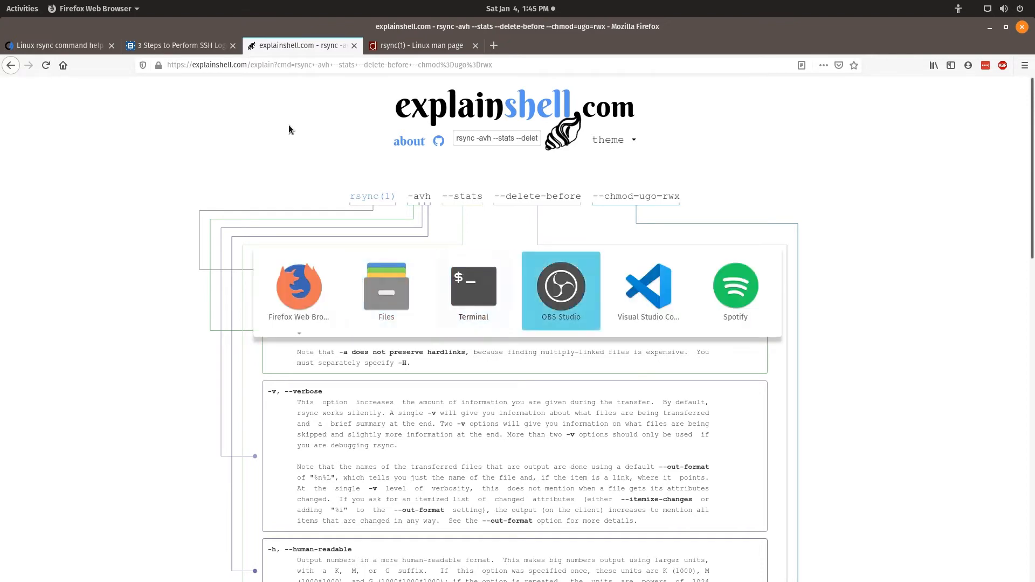
# Step: Change line 21 to --chmod=ugo=rwX and highlight every use of DIR_Source
pyautogui.click(648, 286)
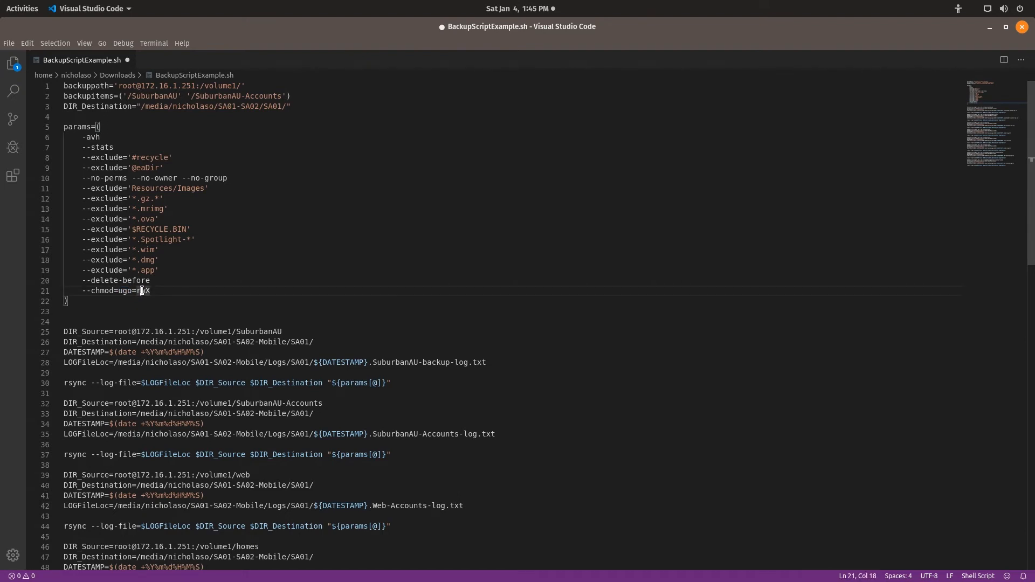
pyautogui.write('w')
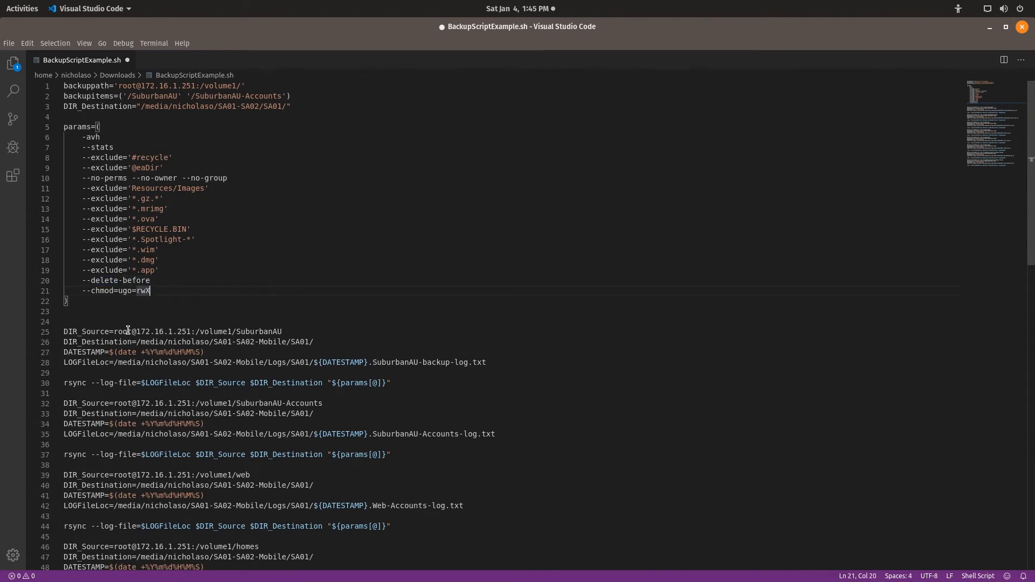
pyautogui.click(65, 332)
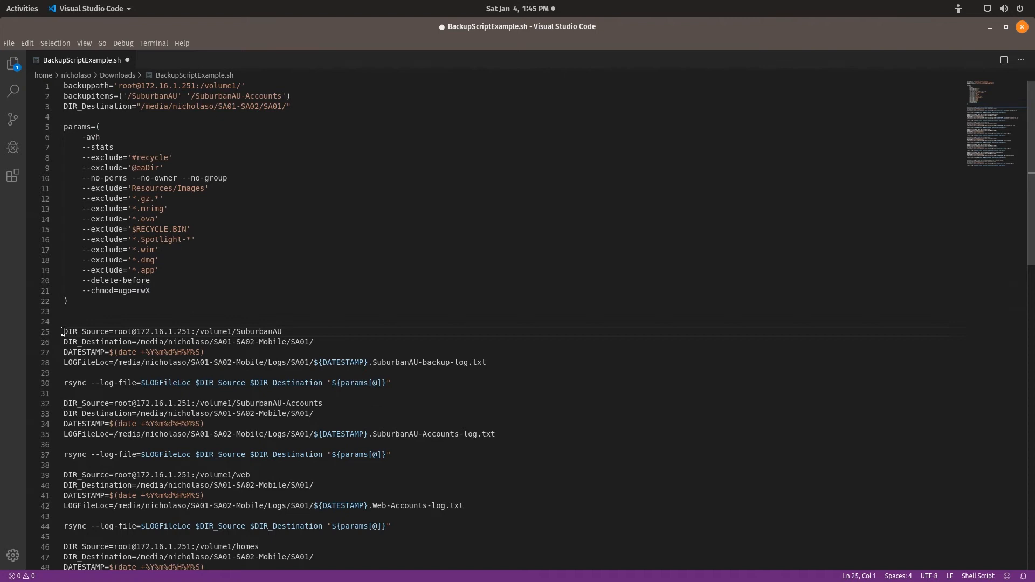
pyautogui.scroll(-3)
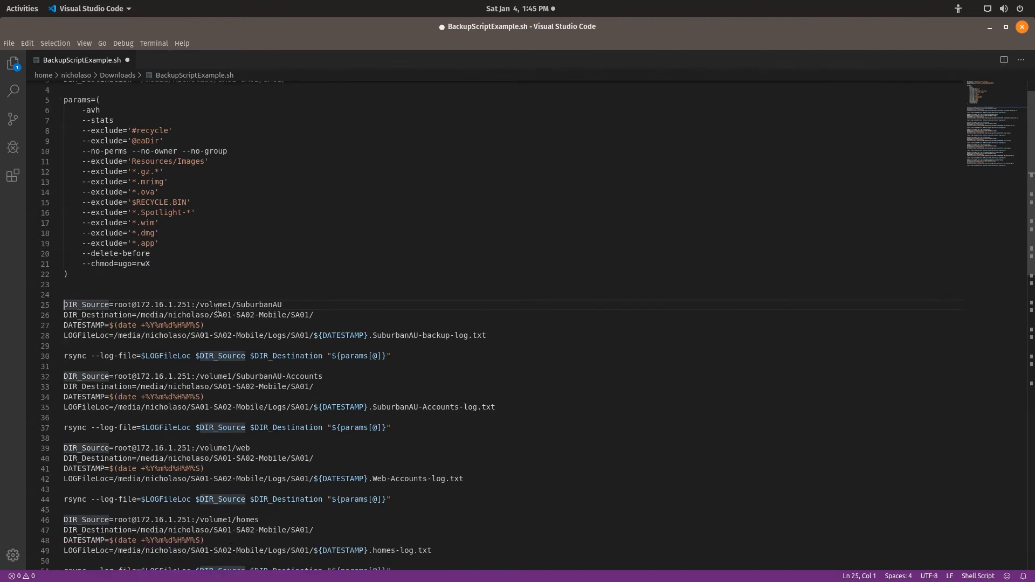
pyautogui.scroll(-3)
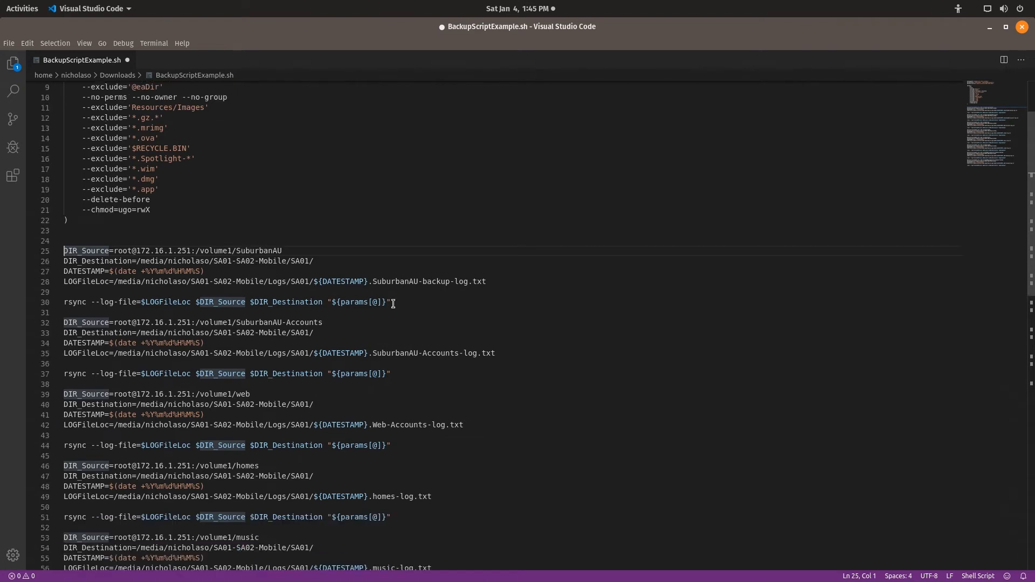
pyautogui.moveTo(97, 247)
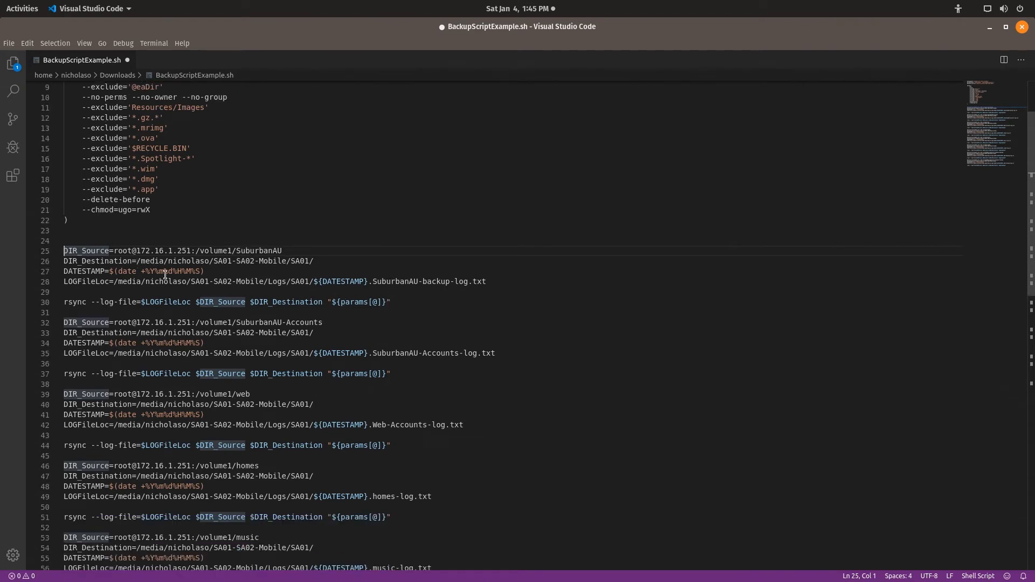
# Step: Highlight the date command building DATESTAMP and Logs in the log file path
pyautogui.doubleClick(159, 272)
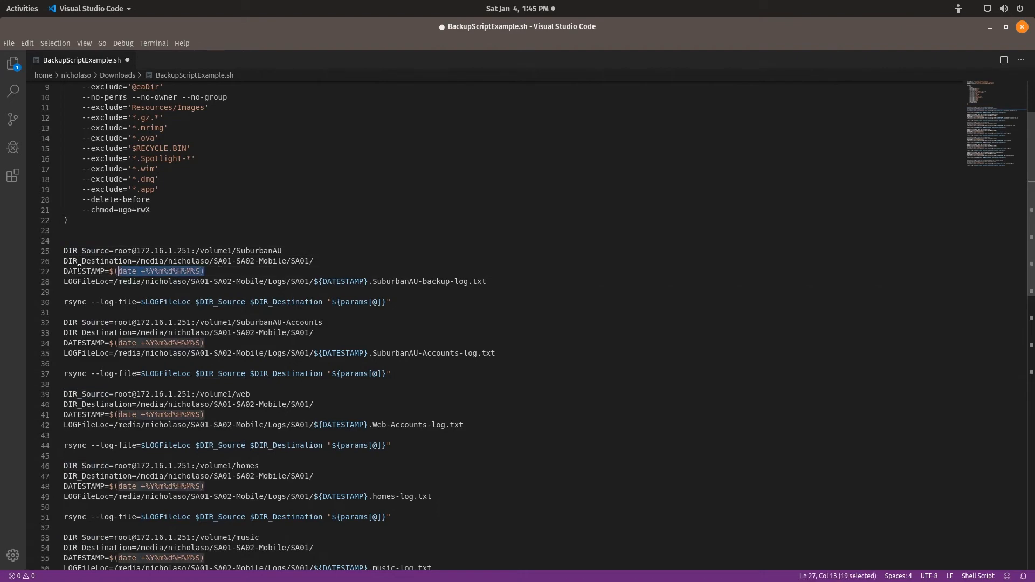
pyautogui.scroll(-3)
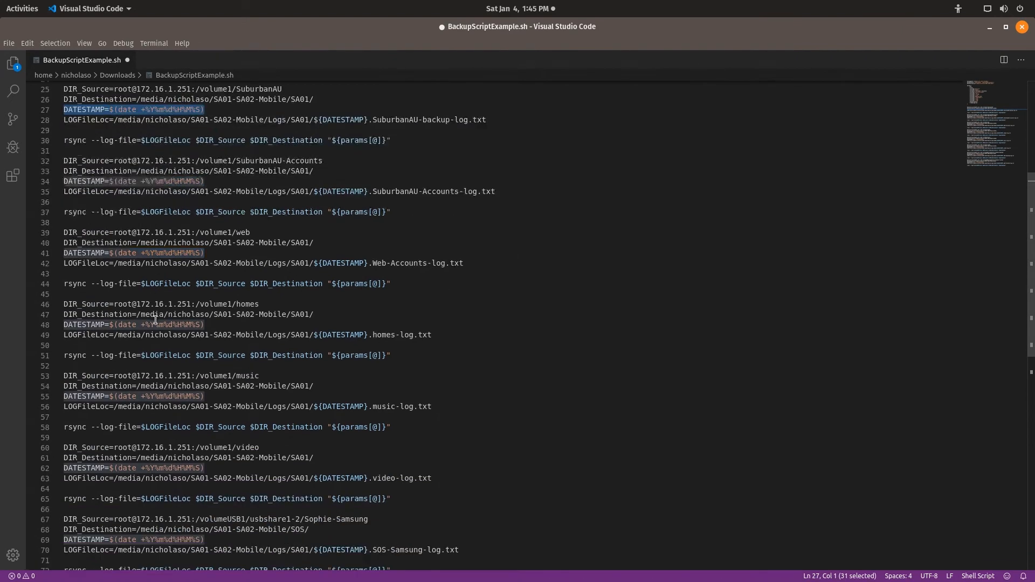
pyautogui.scroll(3)
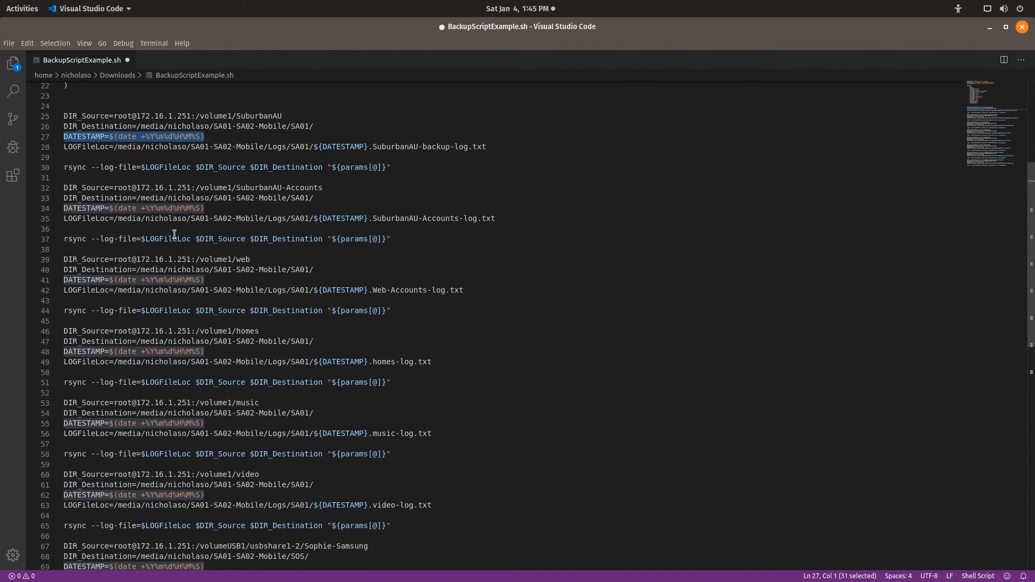
pyautogui.scroll(3)
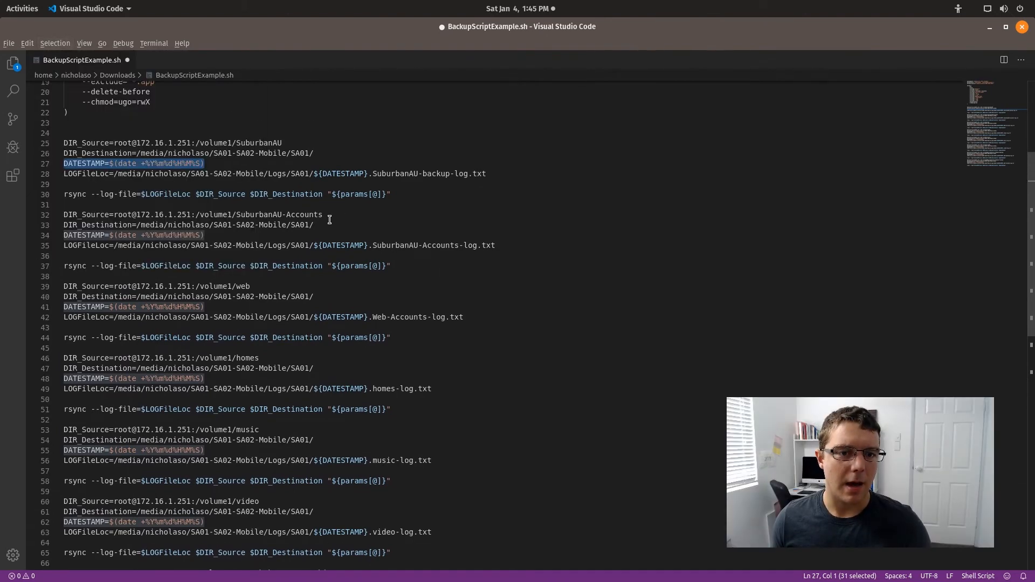
pyautogui.click(185, 164)
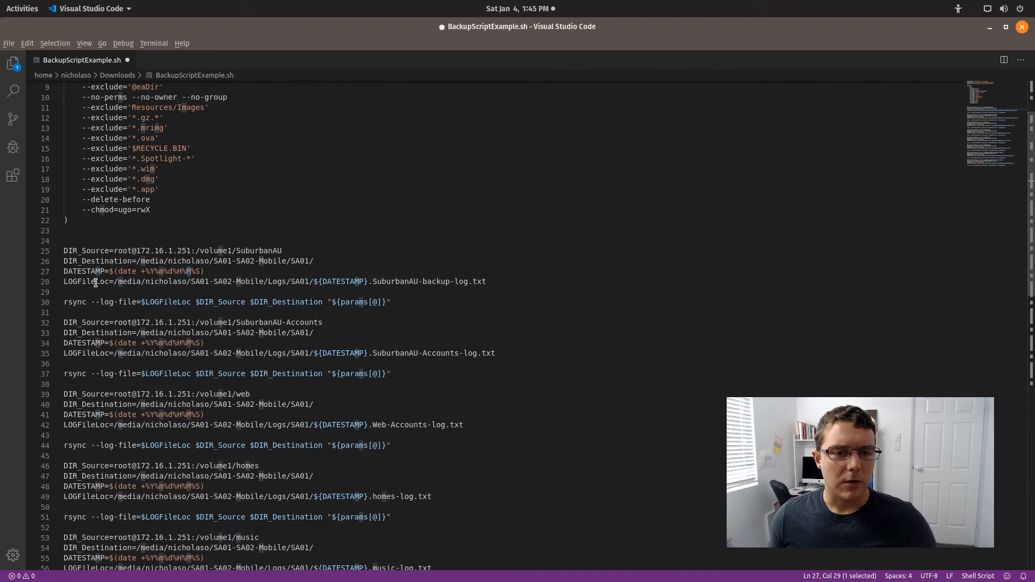
pyautogui.doubleClick(276, 282)
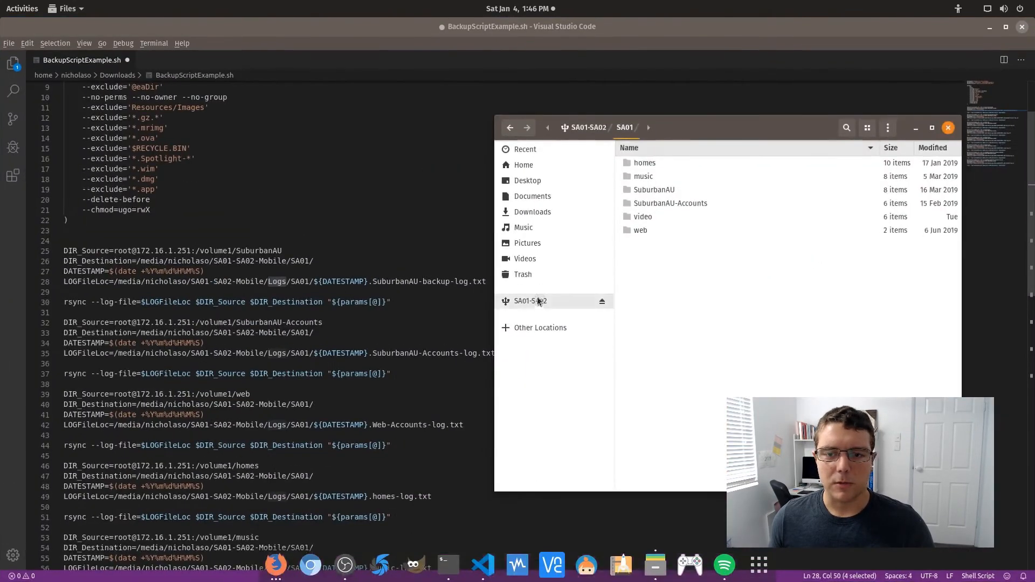
# Step: Browse the SA01-SA02 drive's Logs folder and its SA01 subfolder of dated logs
pyautogui.click(530, 301)
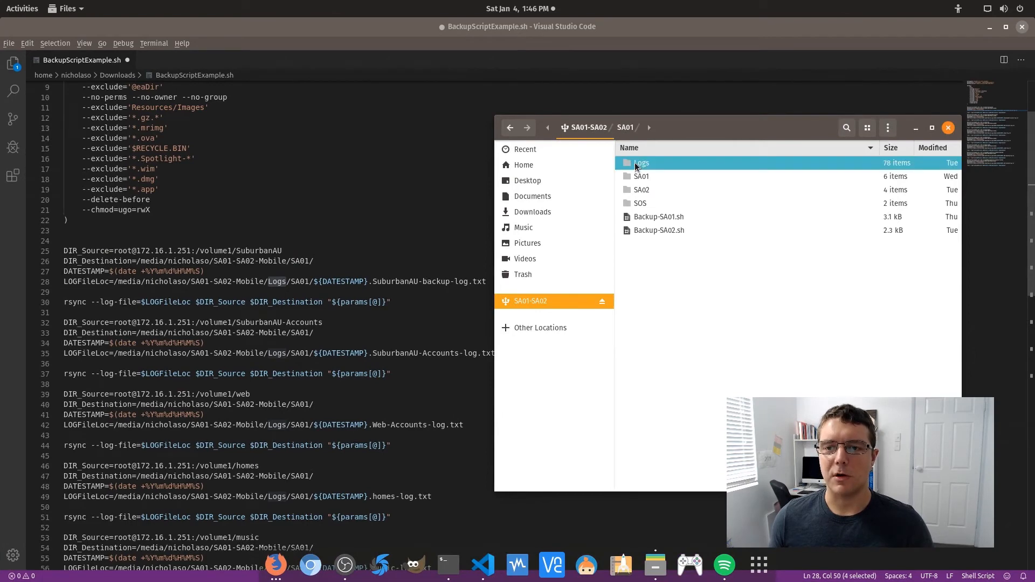
pyautogui.doubleClick(641, 162)
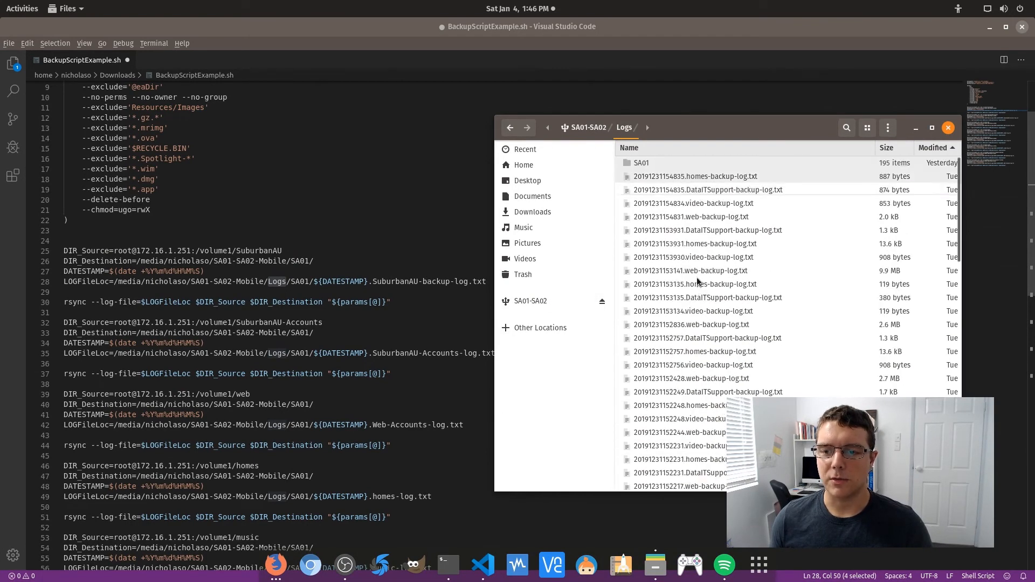
pyautogui.click(641, 162)
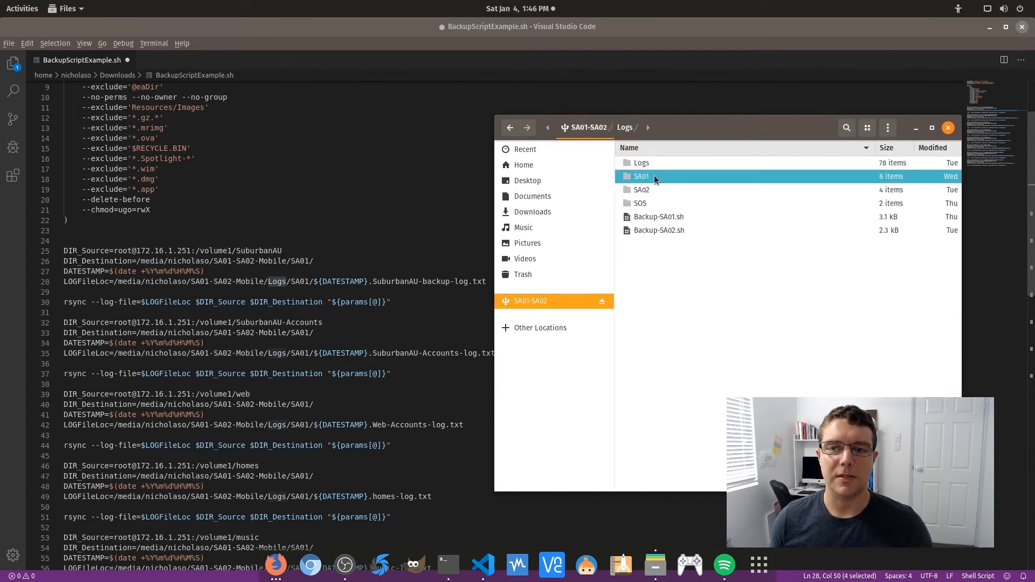
pyautogui.doubleClick(641, 176)
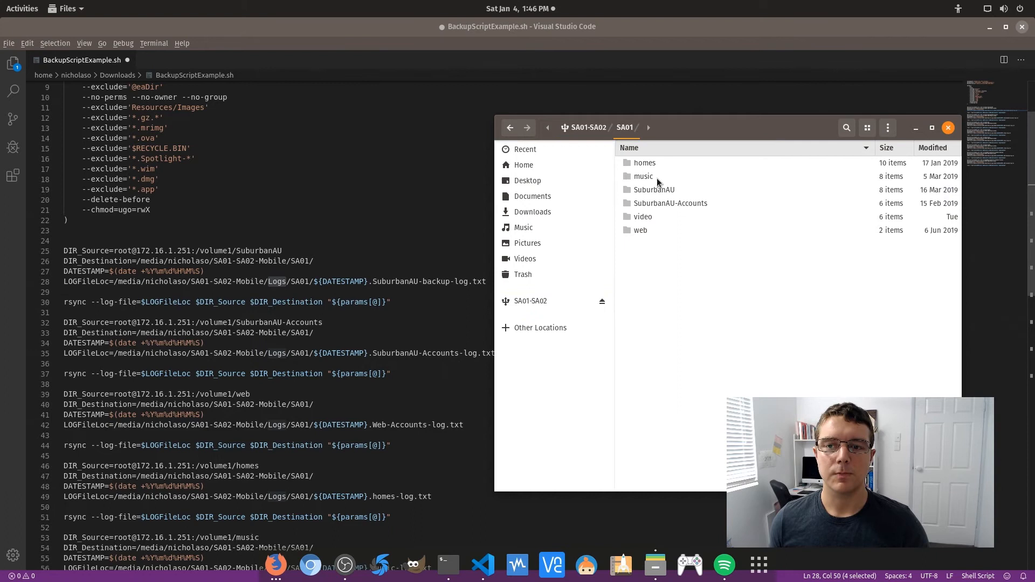
pyautogui.click(532, 300)
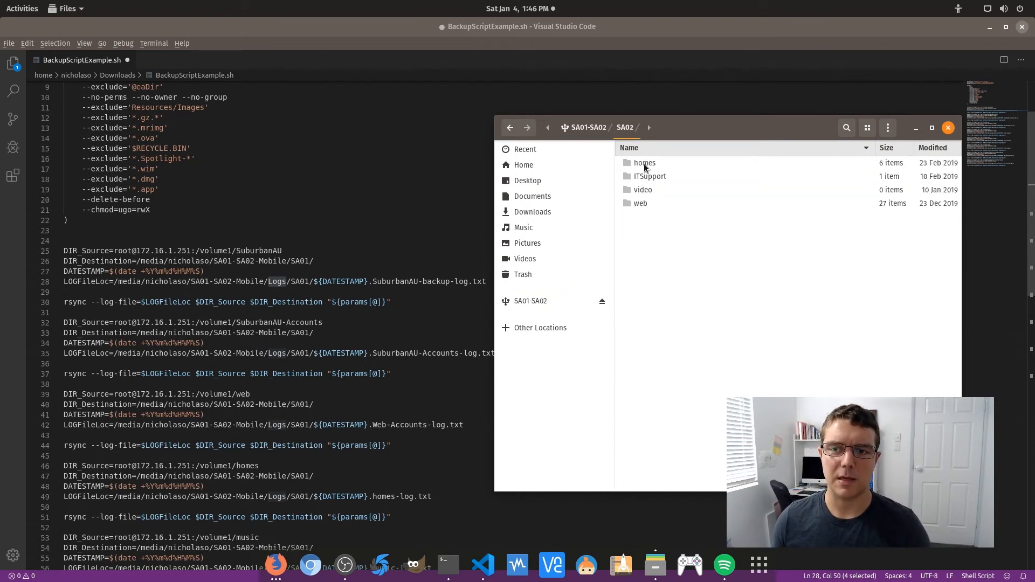
pyautogui.doubleClick(644, 162)
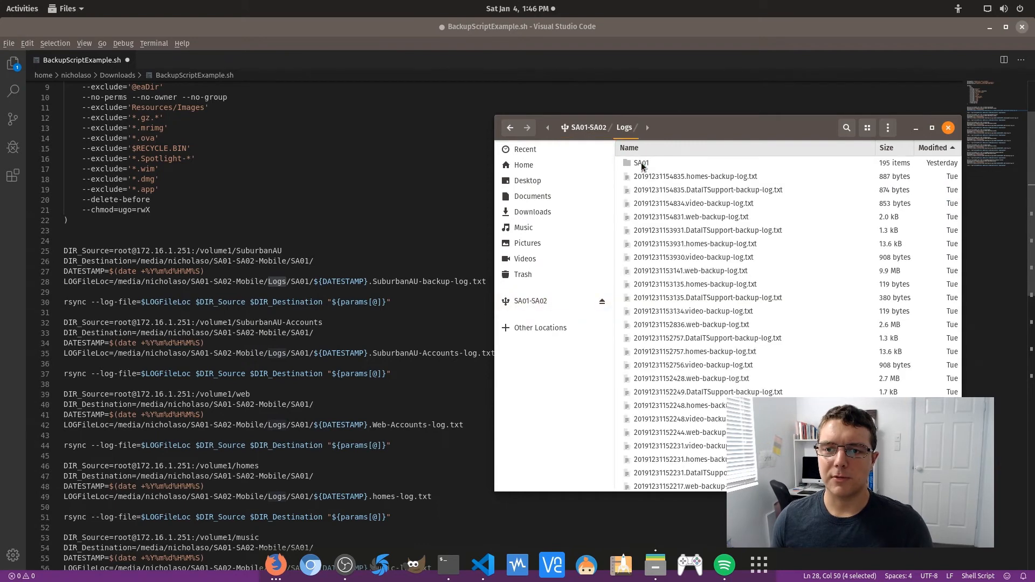
pyautogui.doubleClick(640, 162)
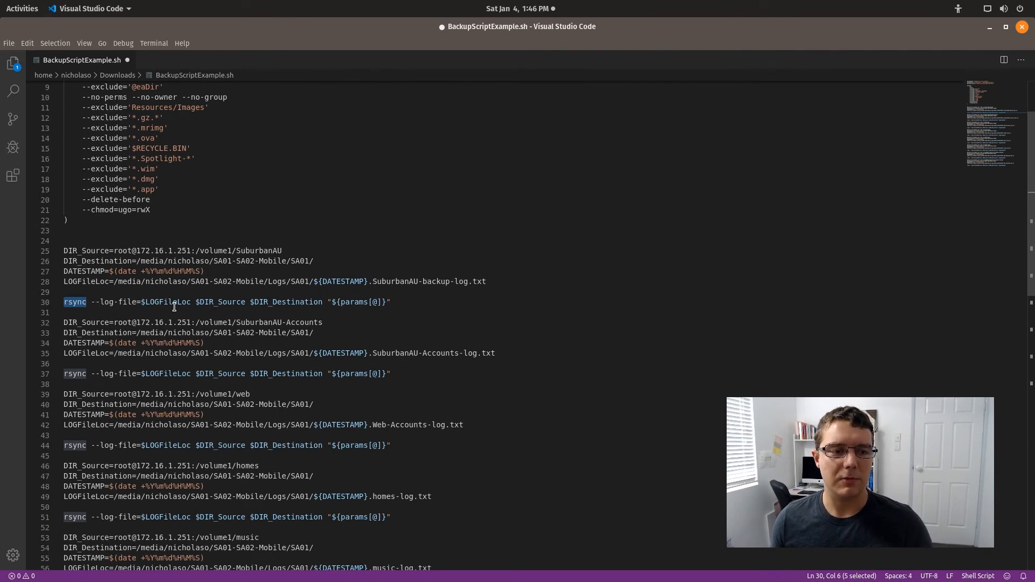
pyautogui.click(298, 282)
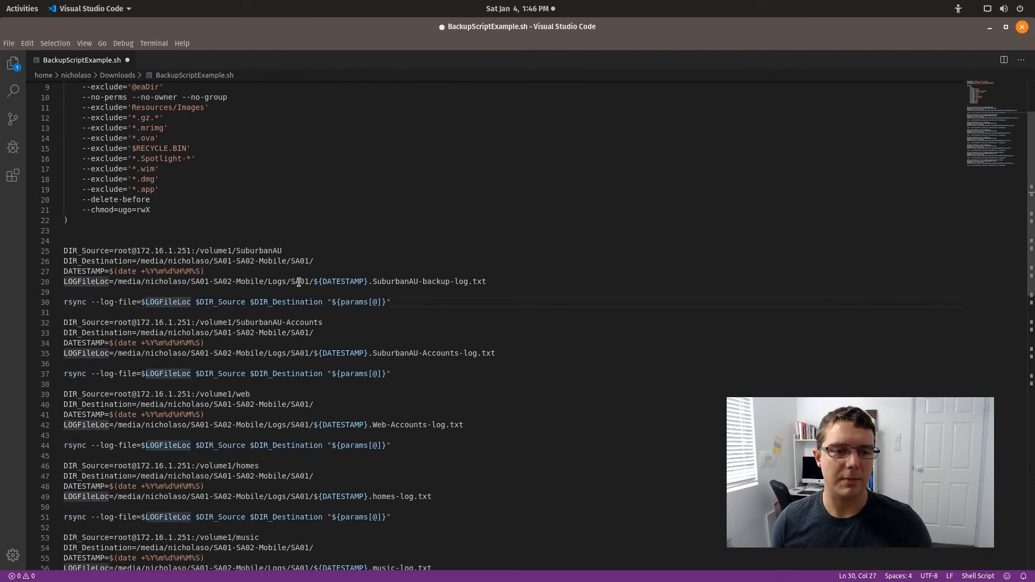
pyautogui.moveTo(315, 291)
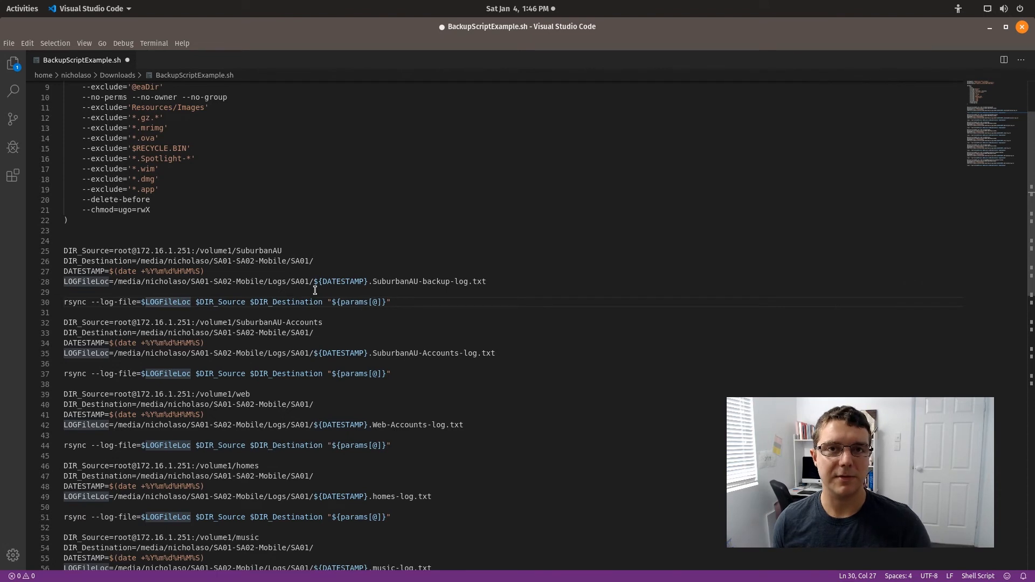
pyautogui.doubleClick(435, 281)
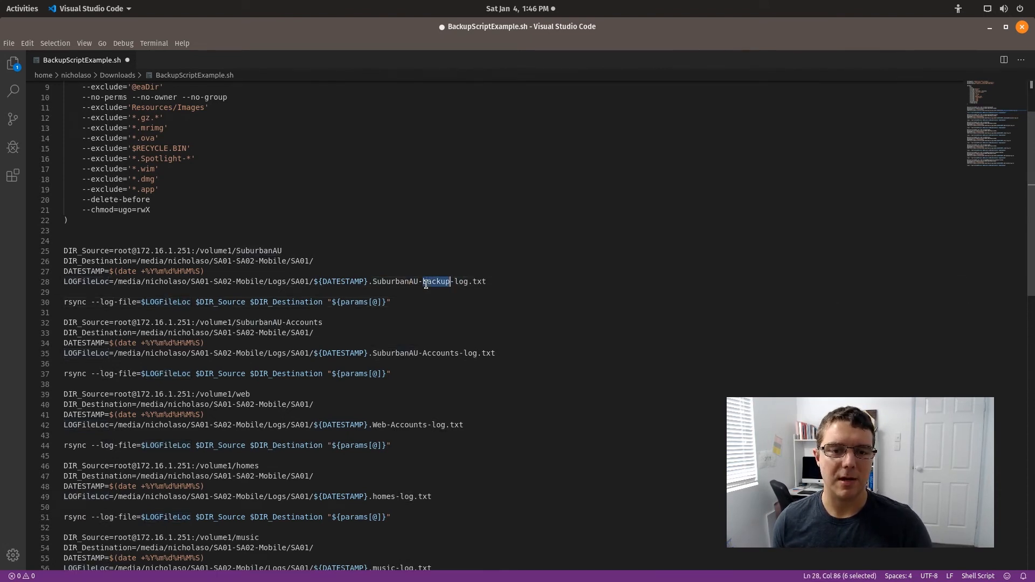
pyautogui.click(400, 424)
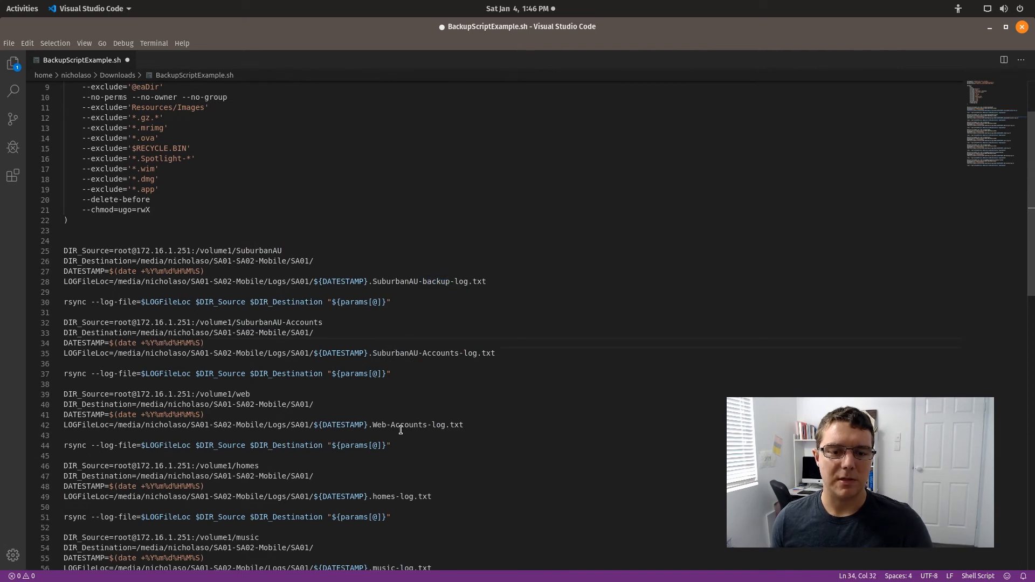
pyautogui.doubleClick(221, 302)
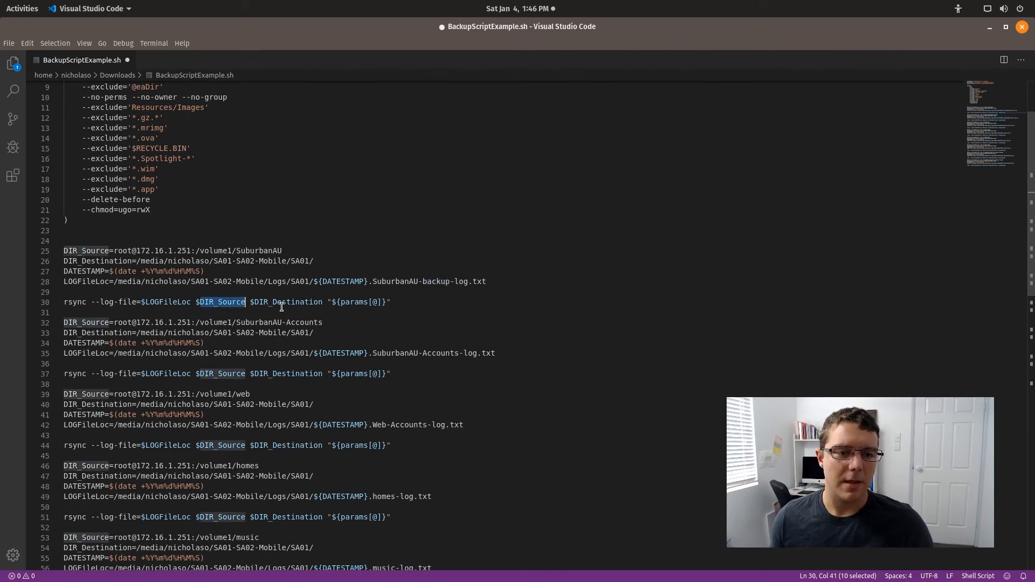
pyautogui.doubleClick(286, 302)
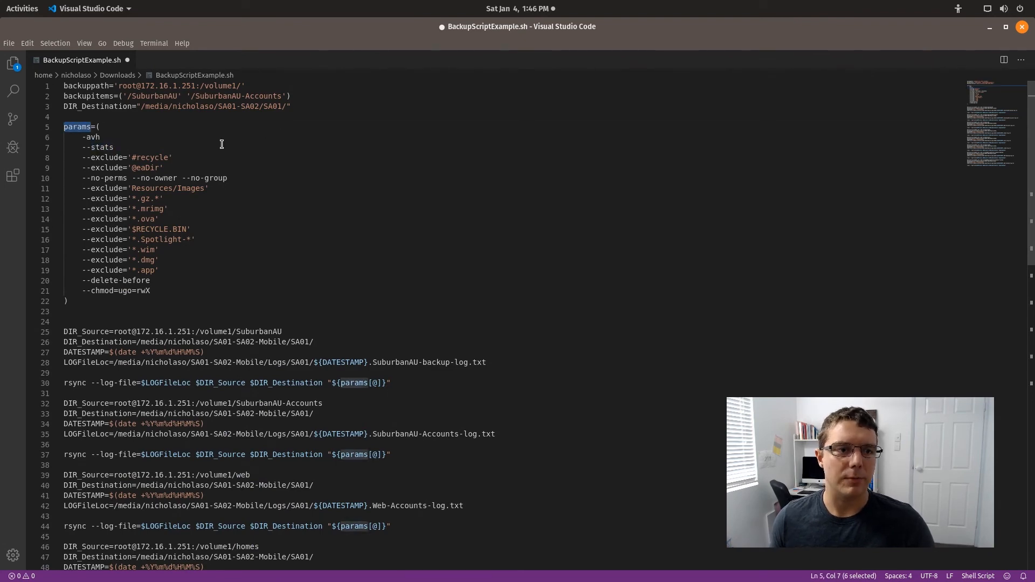
pyautogui.scroll(-3)
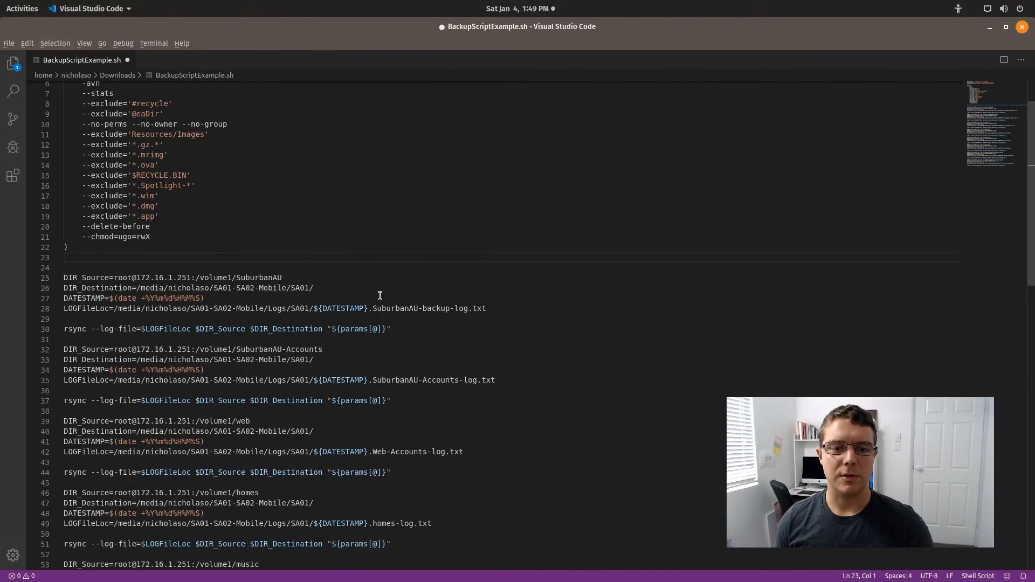
# Step: Show the SA01-SA02 drive root in Files and reveal its full folder path
pyautogui.click(22, 8)
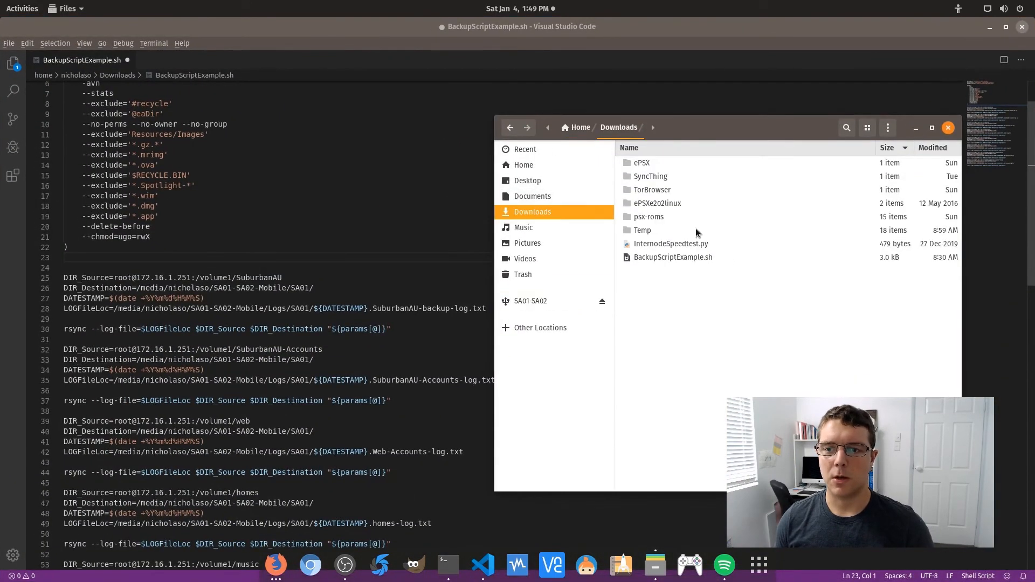
pyautogui.click(529, 300)
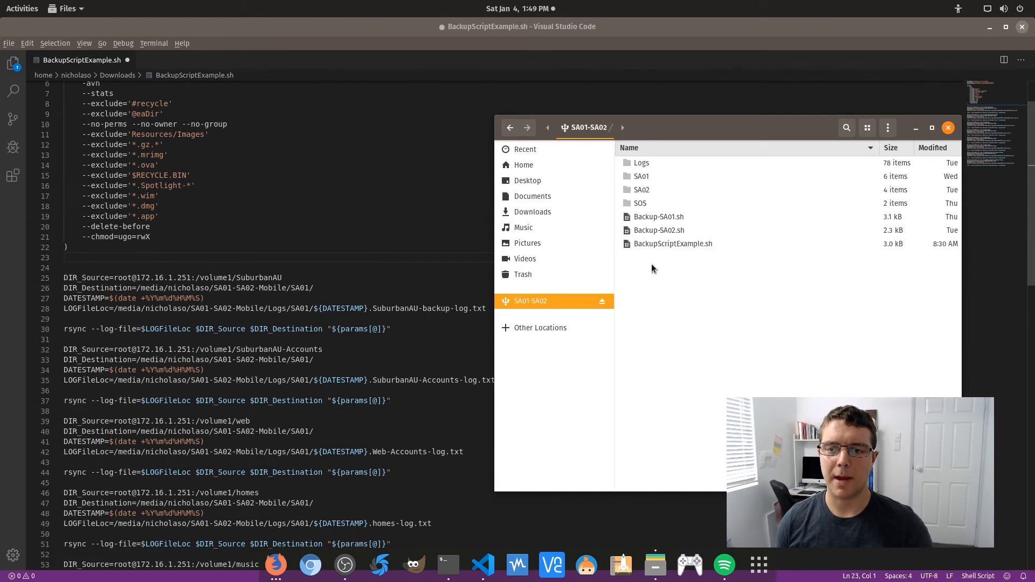
pyautogui.click(672, 243)
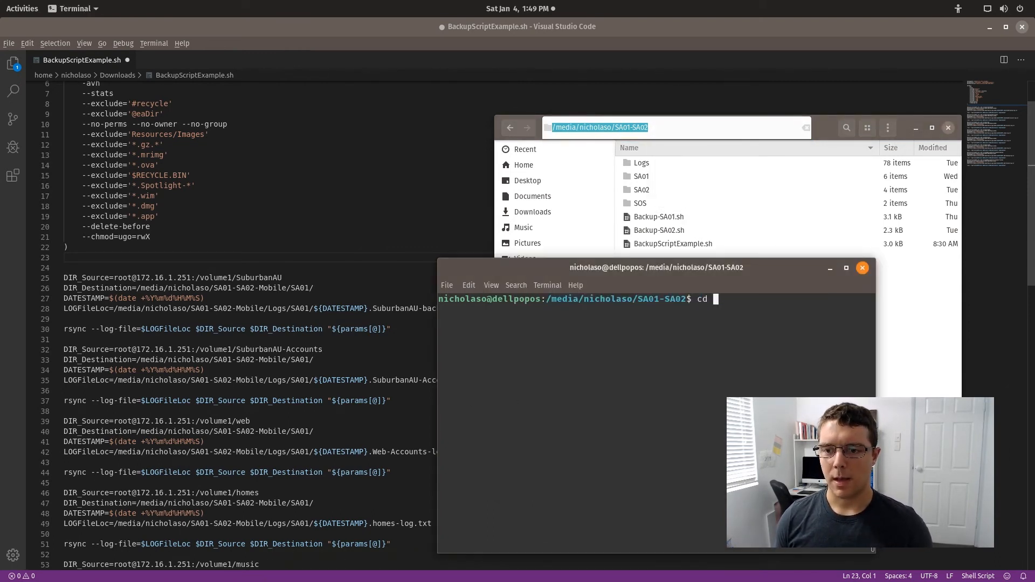
# Step: Change to /media/nicholaso/SA01-SA02, list files, and make BackupScriptExample.sh executable
pyautogui.press('Return')
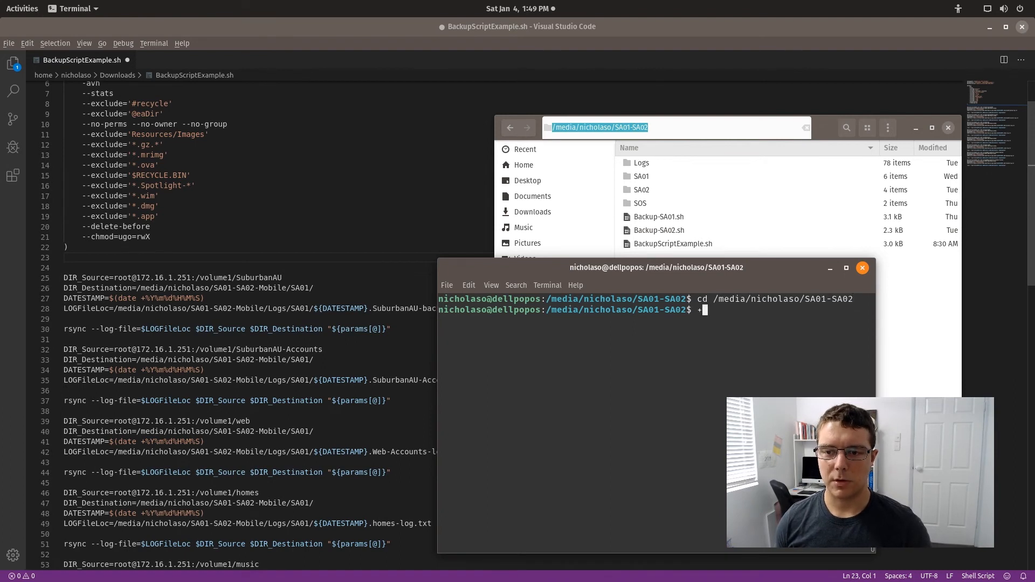
pyautogui.write('ls')
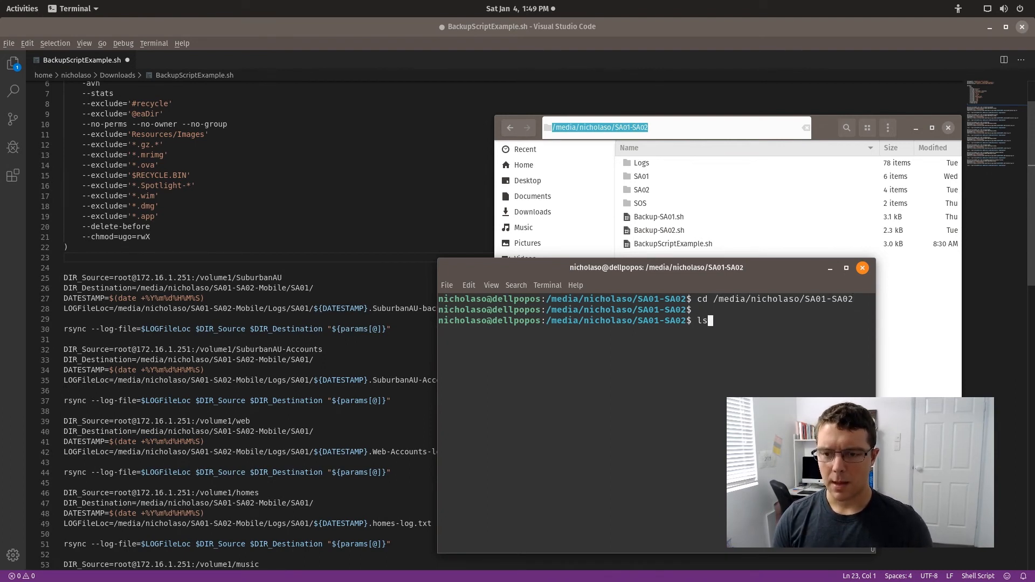
pyautogui.press('Return')
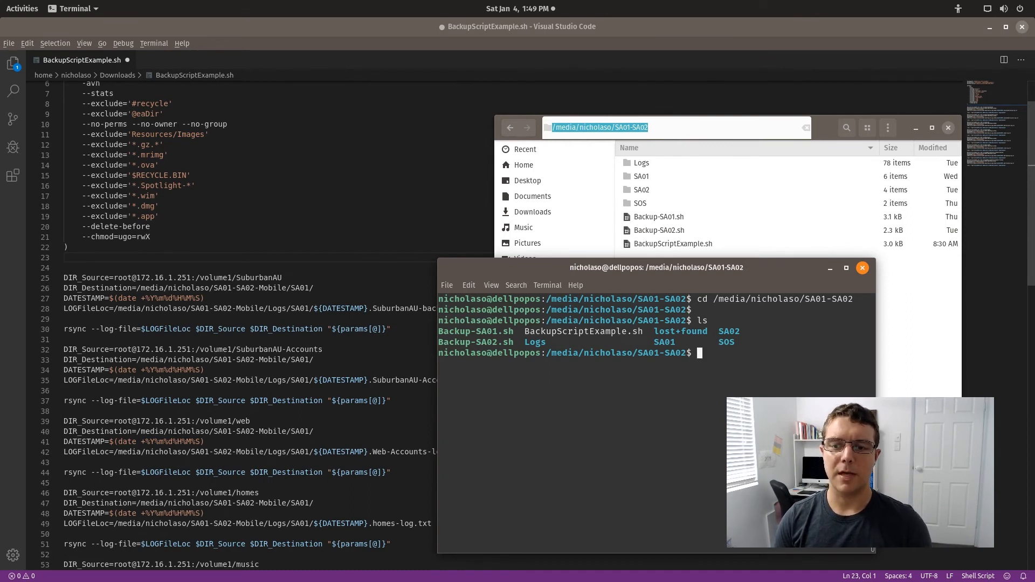
pyautogui.write('chm')
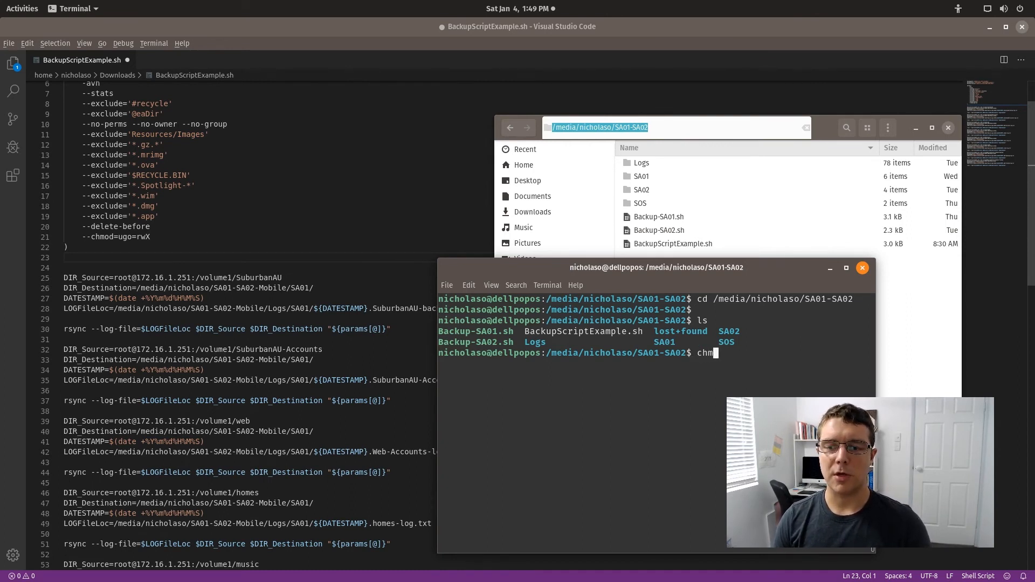
pyautogui.write('od')
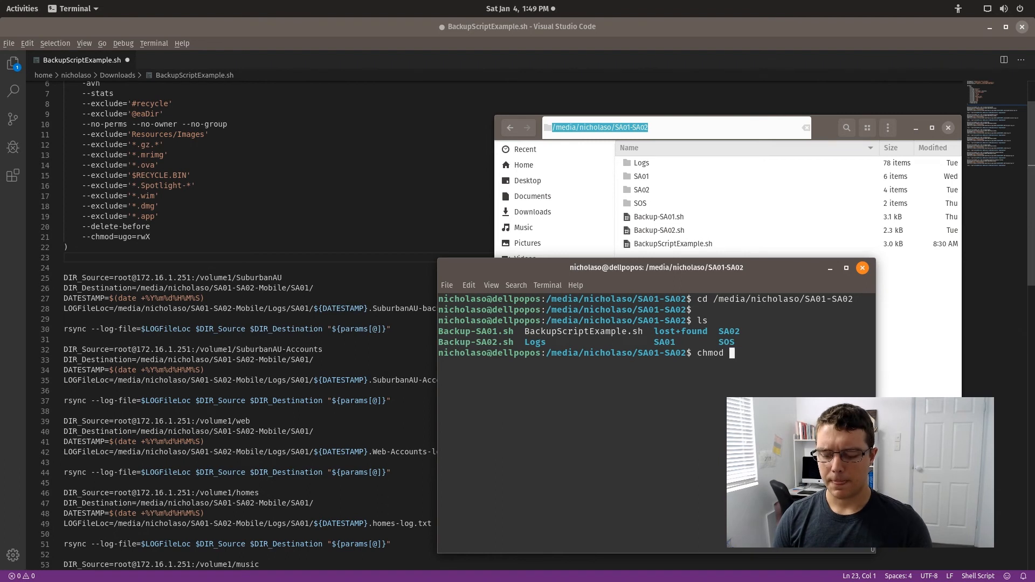
pyautogui.write('+x BackupScriptExample.sh')
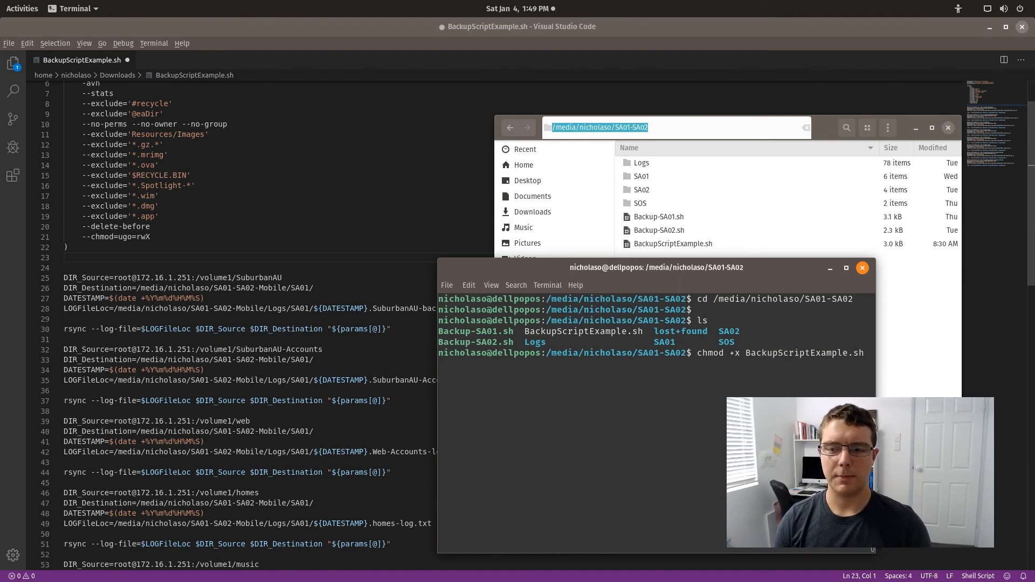
pyautogui.press('Return')
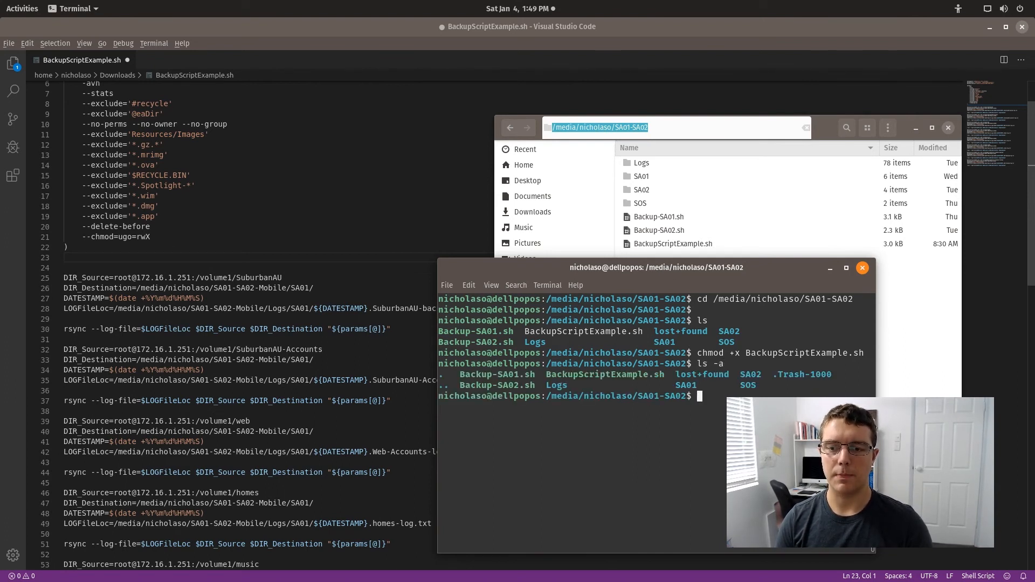
# Step: List all files with ls -a, then run ./Backup-SA01.sh
pyautogui.write('ls')
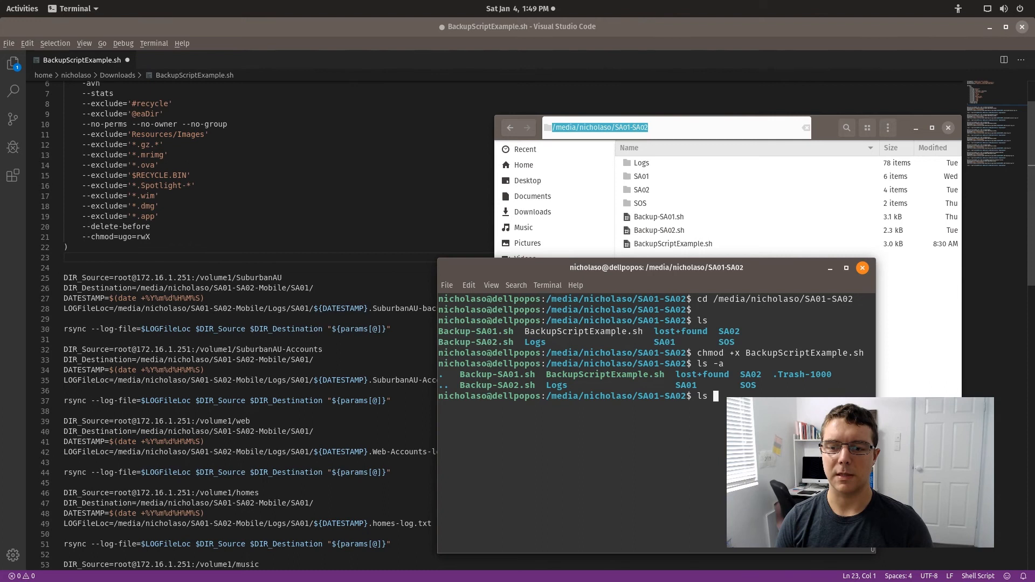
pyautogui.write('./BackupScriptExample.sh ^C')
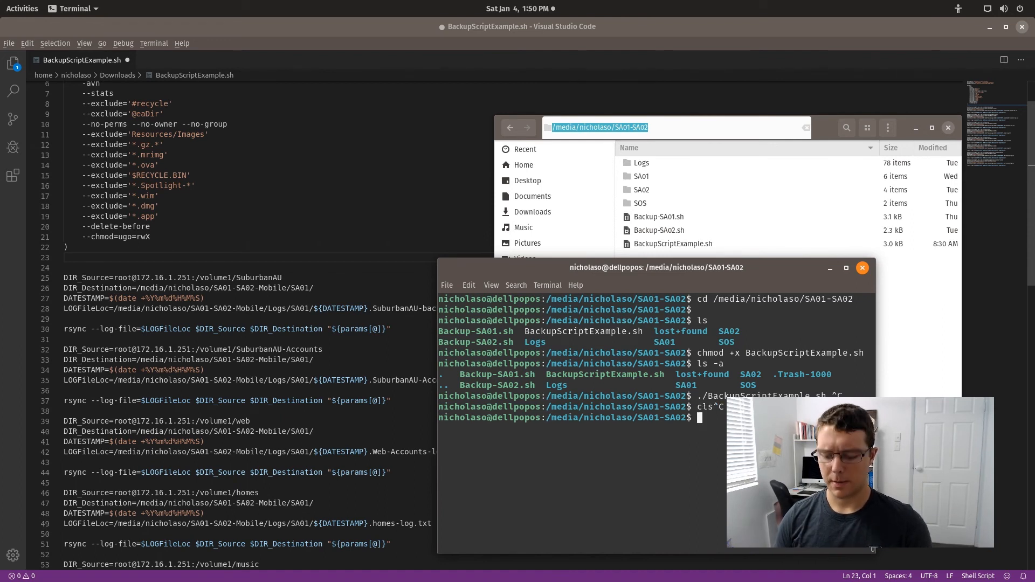
pyautogui.write('./Back')
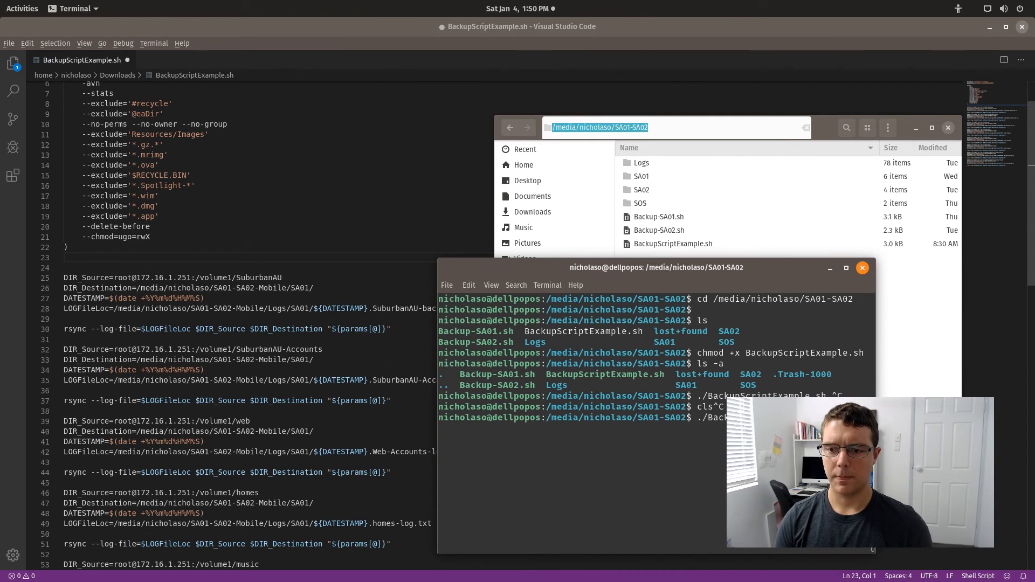
pyautogui.press('Return')
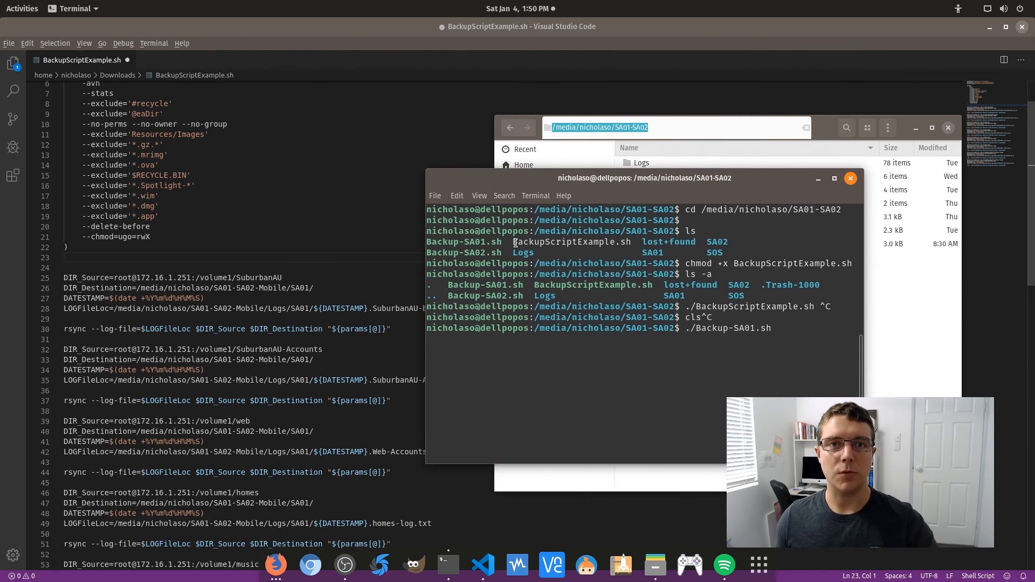
pyautogui.press('Return')
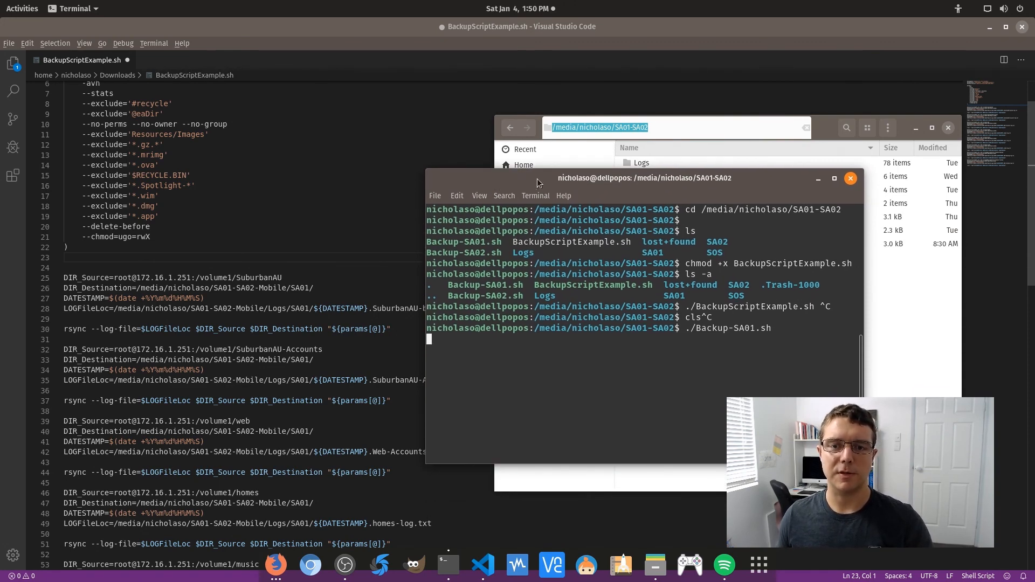